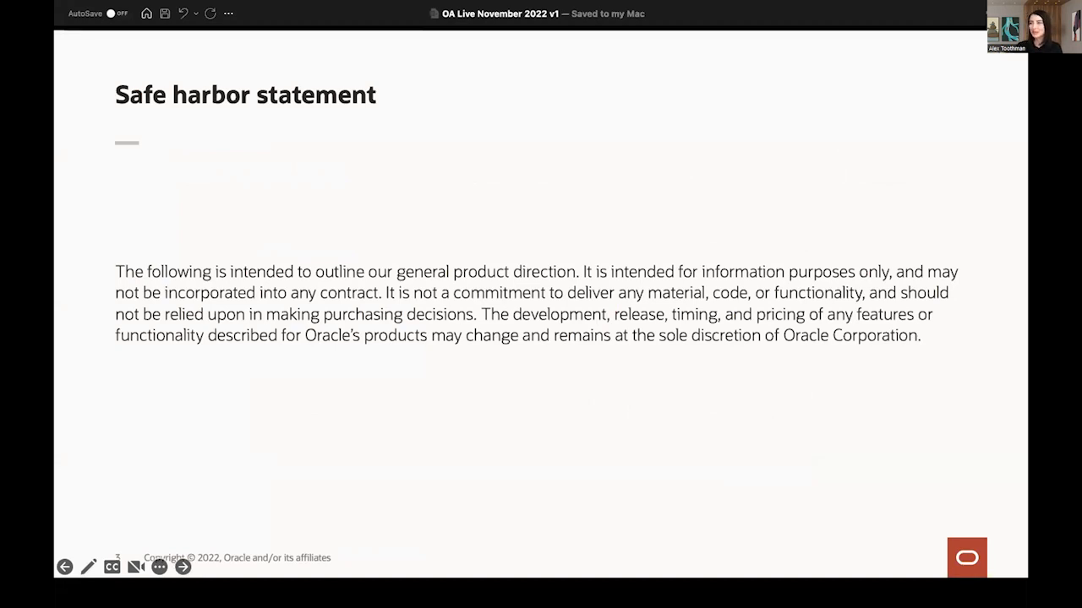
Advance the slideshow through the agenda to the Product Strategy section slide.
left_click(183, 567)
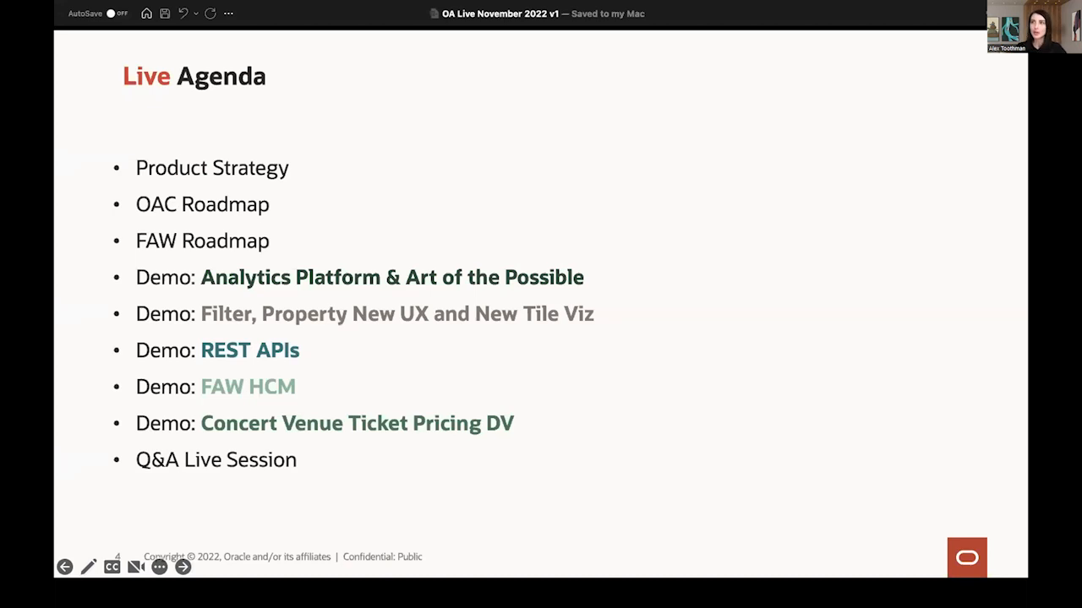
left_click(182, 568)
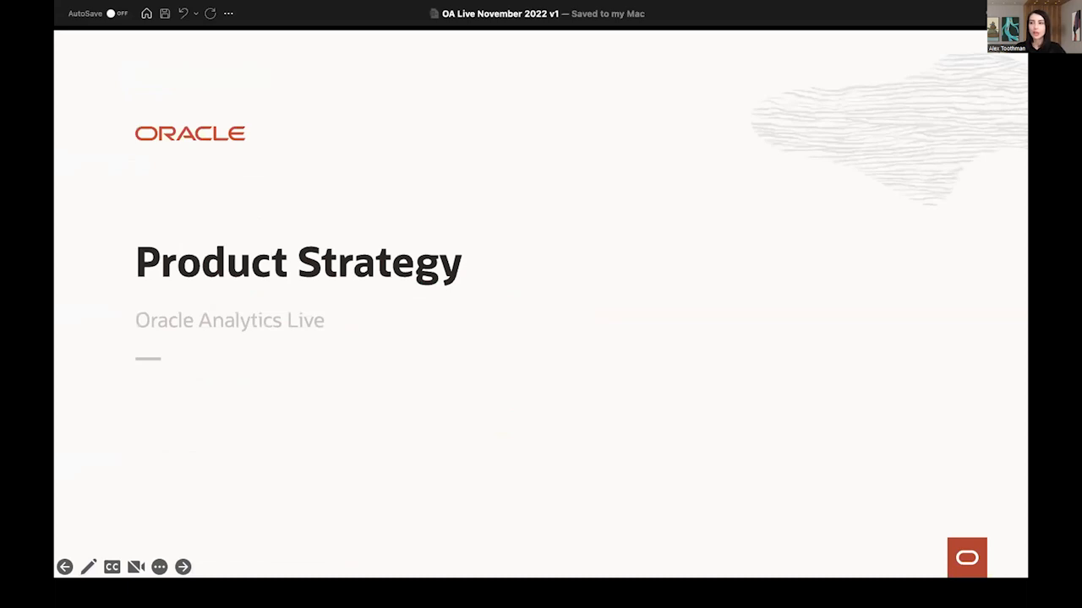
Advance through the two presenter introduction slides to the Principal Product Manager profile.
left_click(183, 566)
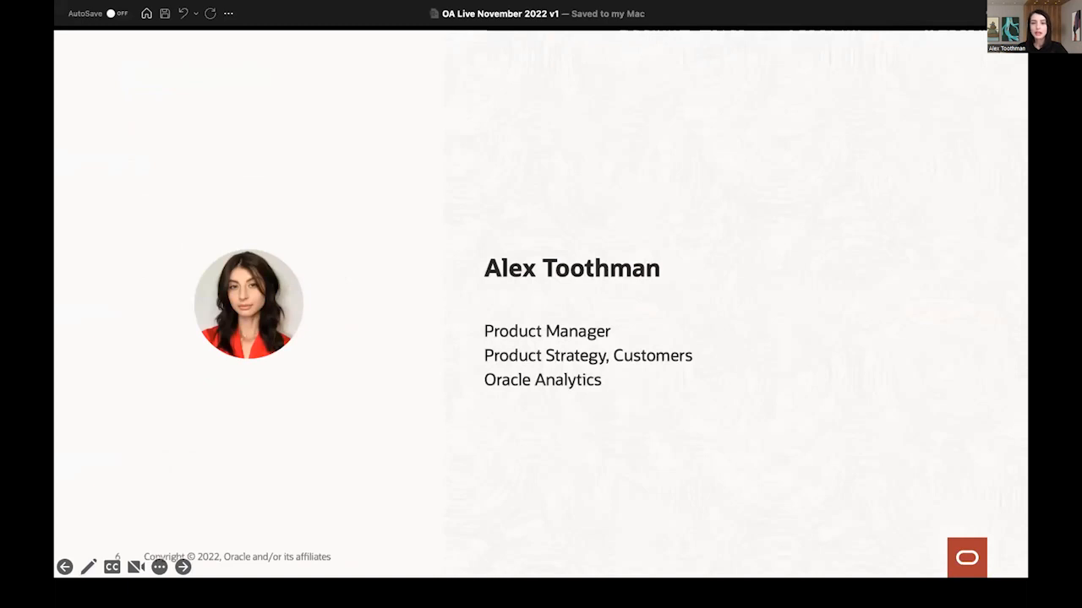
left_click(182, 568)
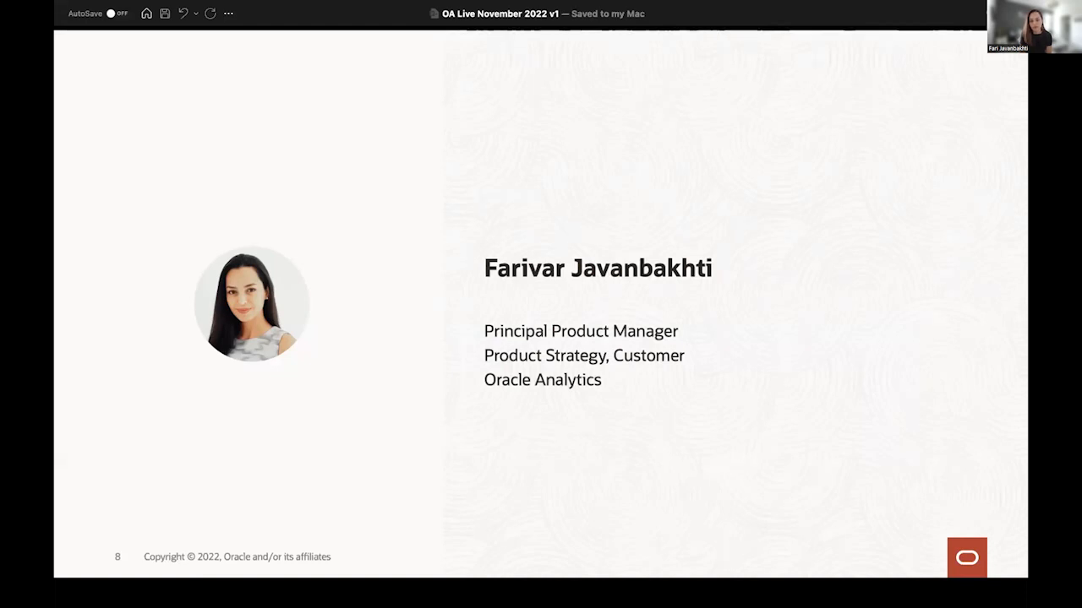
Advance to slide 10, the Senior Director of Product Strategy profile.
key("right")
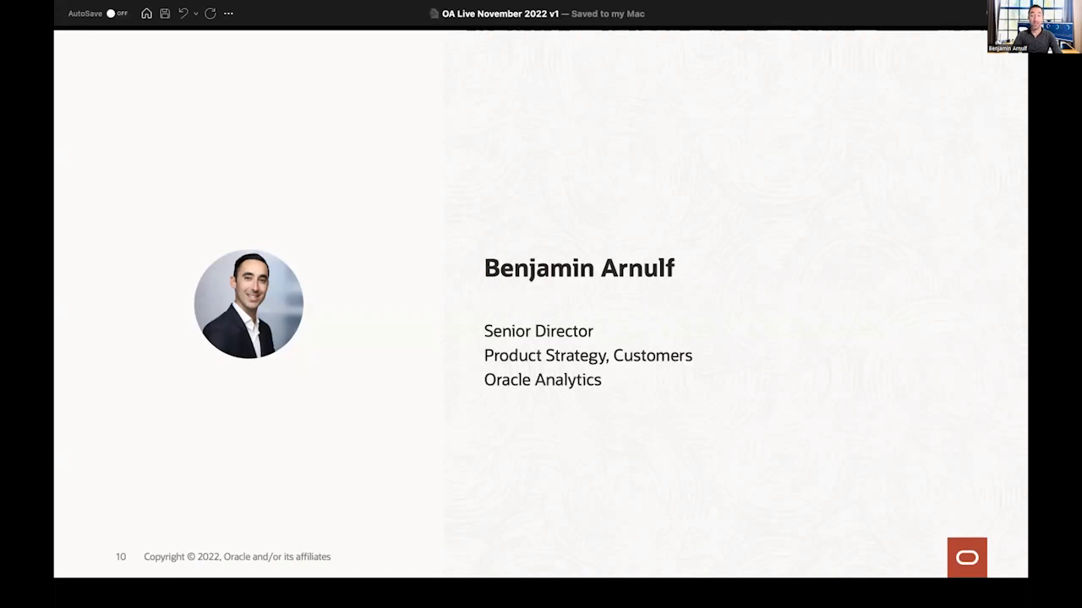
Advance to slide 11, the Oracle Research Ambassador slide.
key("right")
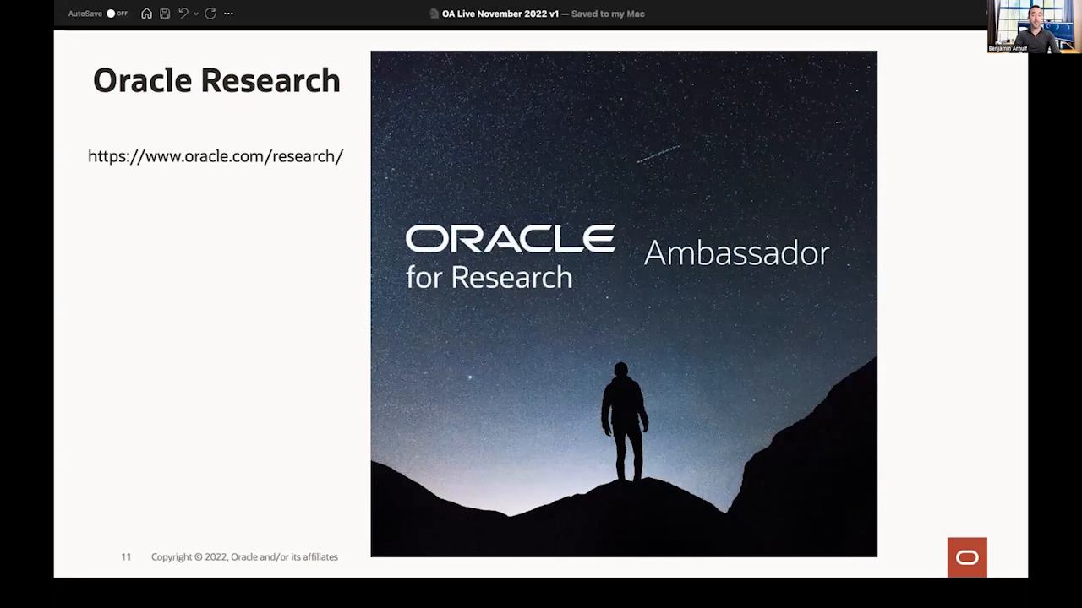
Show the Oracle RedBull Racing goodies slide, then move on to the Brain MRI dashboard.
key("right")
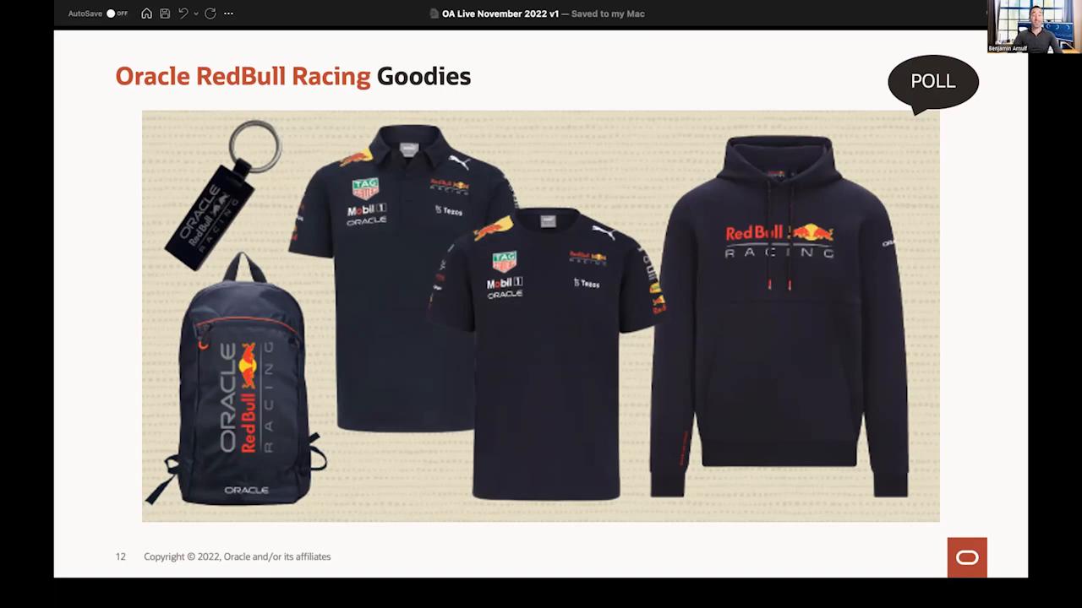
key("right")
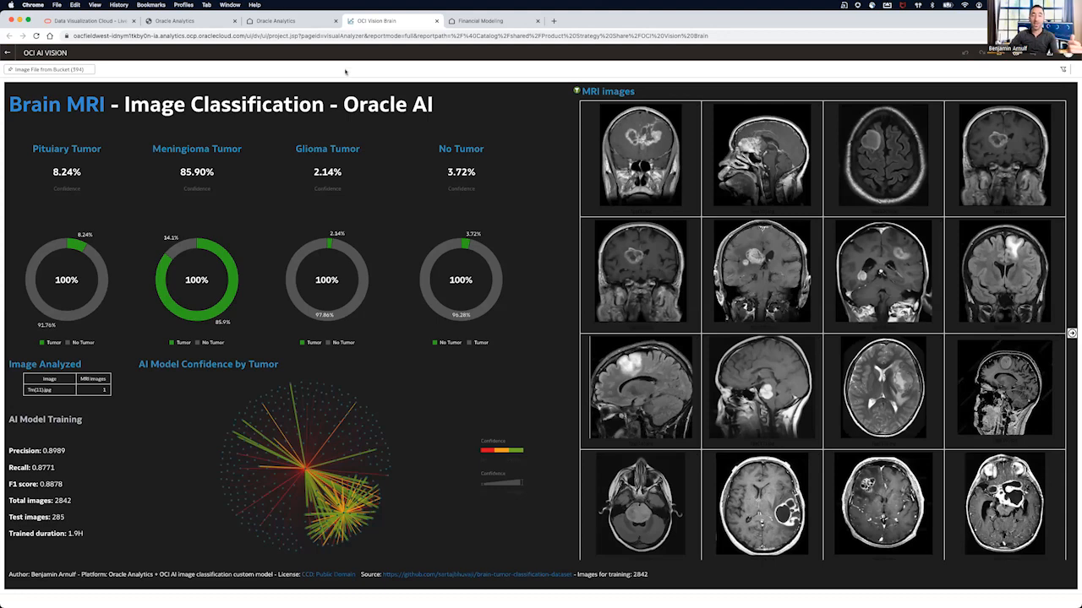
mouse_move(348, 76)
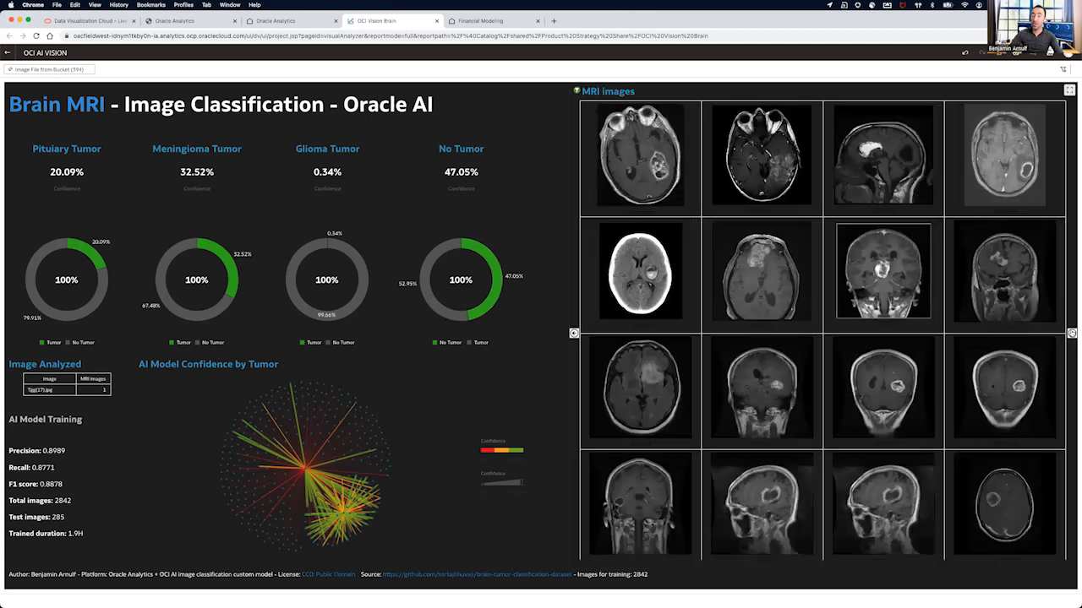
Select an MRI scan from the grid to classify it and refresh the tumor confidence rings.
left_click(882, 389)
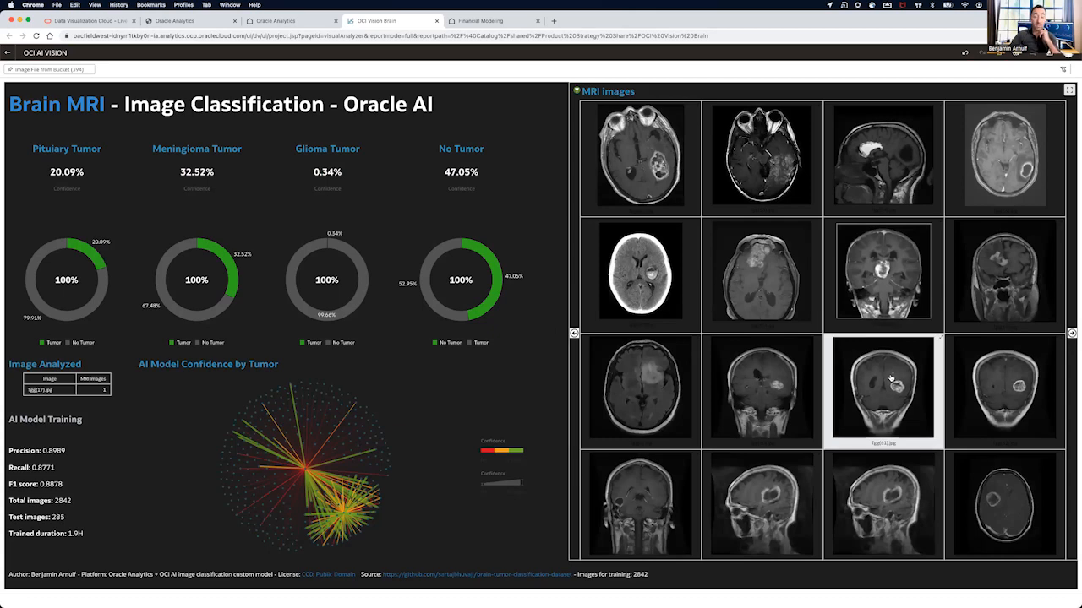
mouse_move(708, 274)
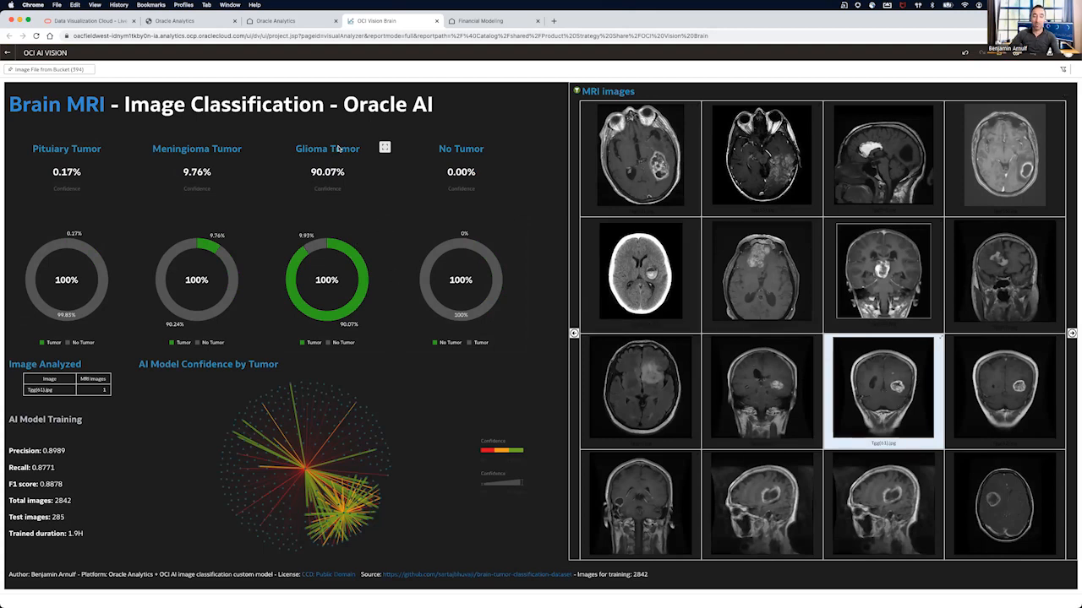
mouse_move(473, 414)
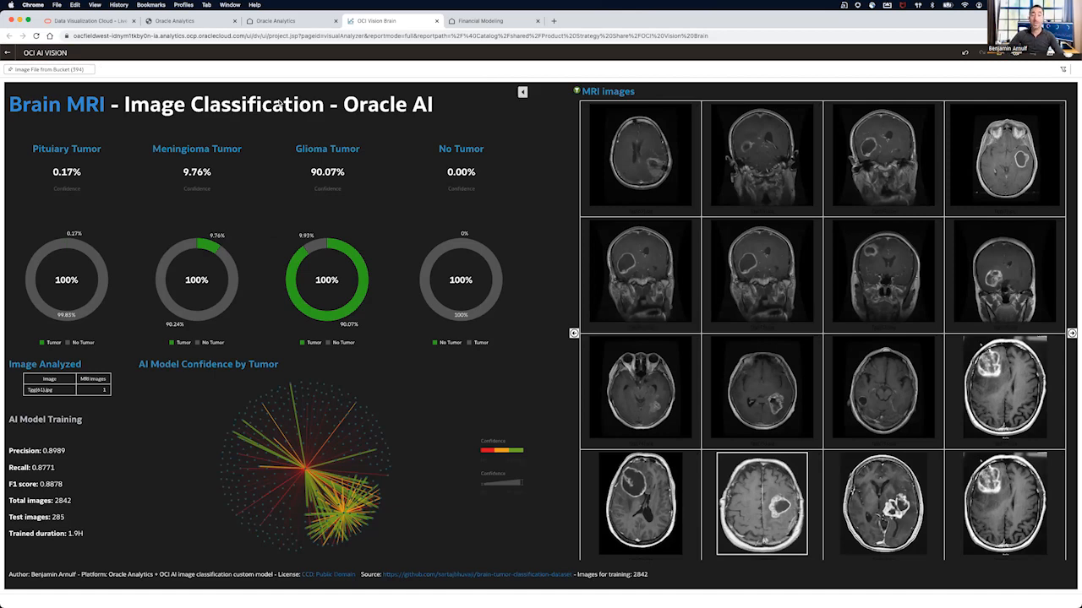
Switch to the Financial Modeling workbook with the SPY daily performance treemap.
left_click(491, 20)
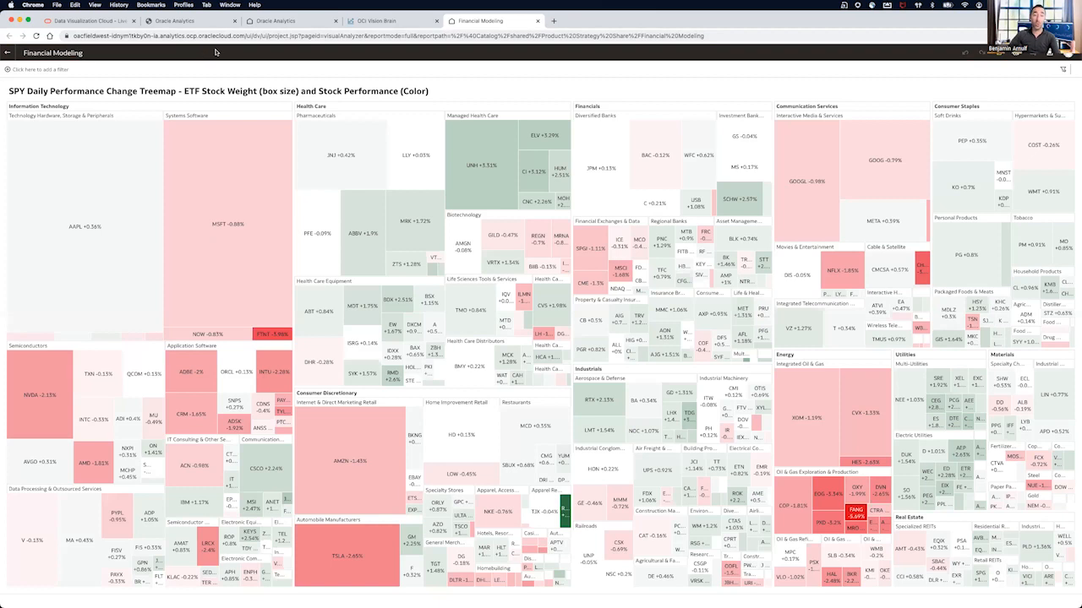
mouse_move(398, 67)
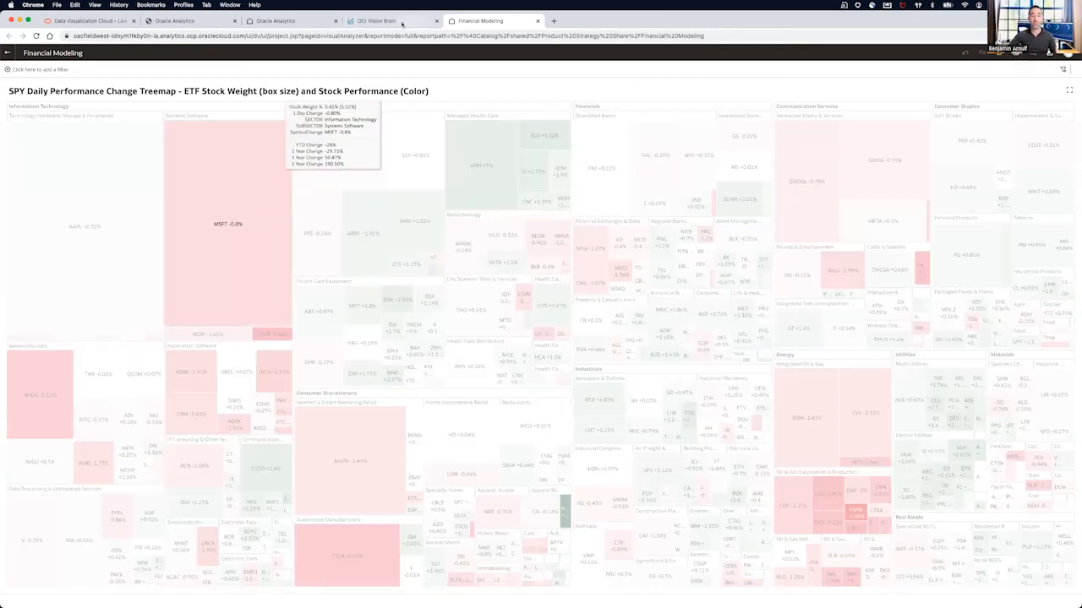
mouse_move(355, 478)
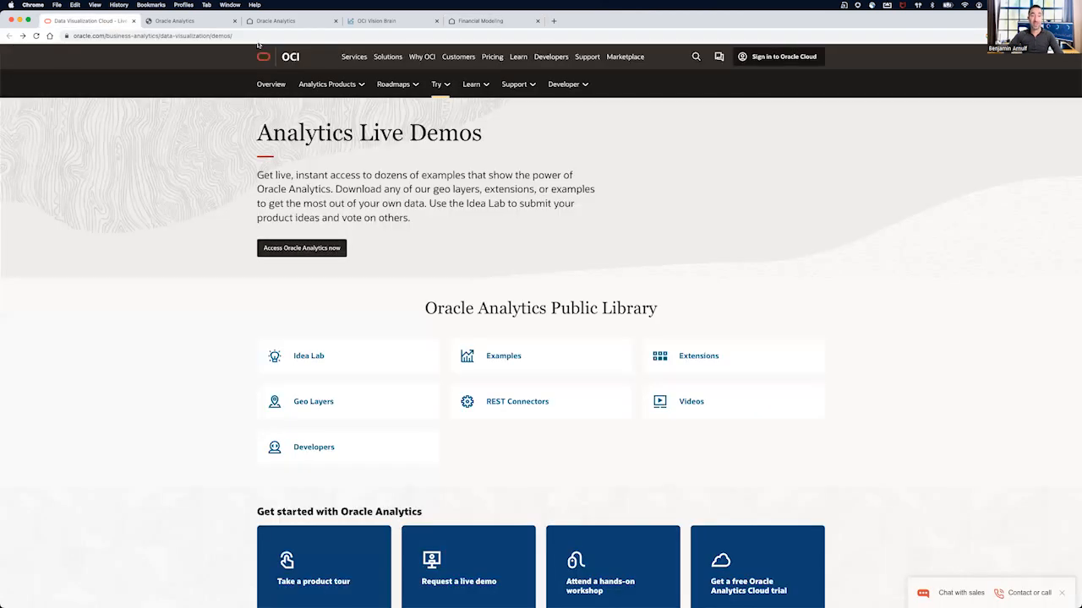
left_click(300, 247)
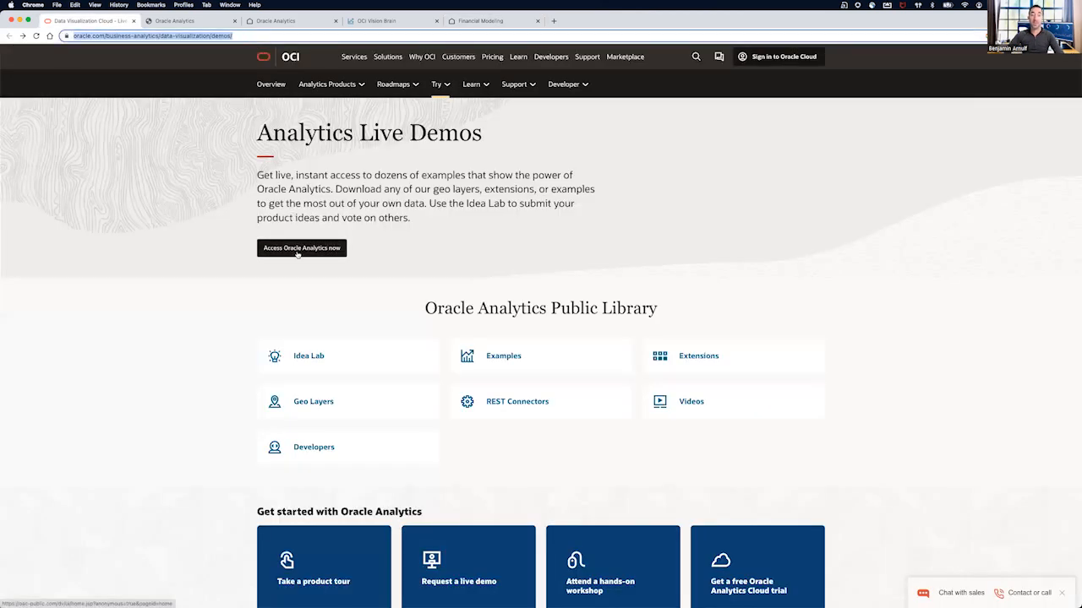
left_click(301, 247)
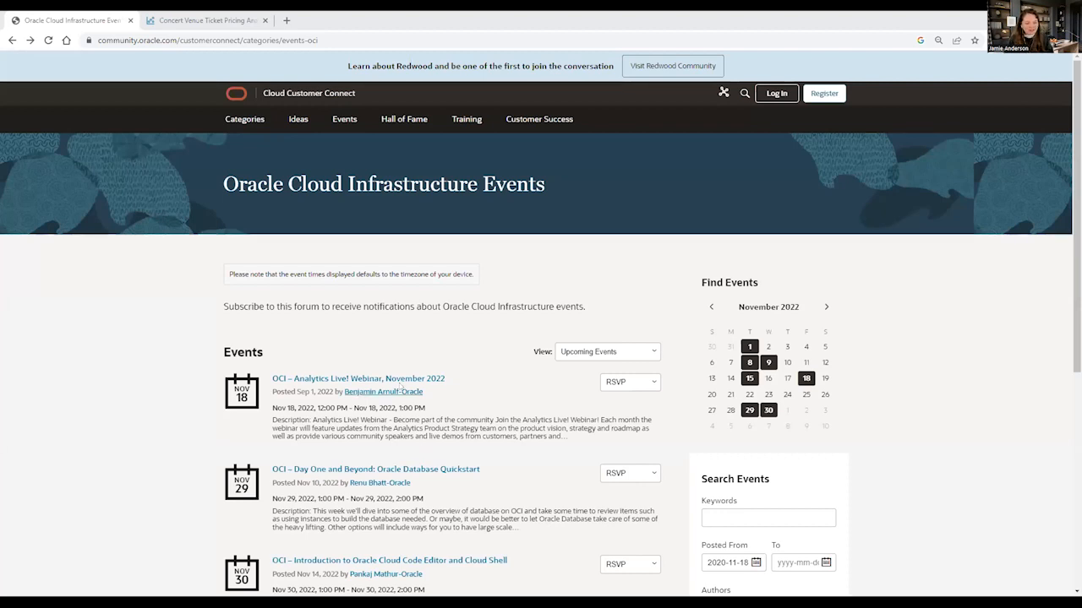
mouse_move(357, 379)
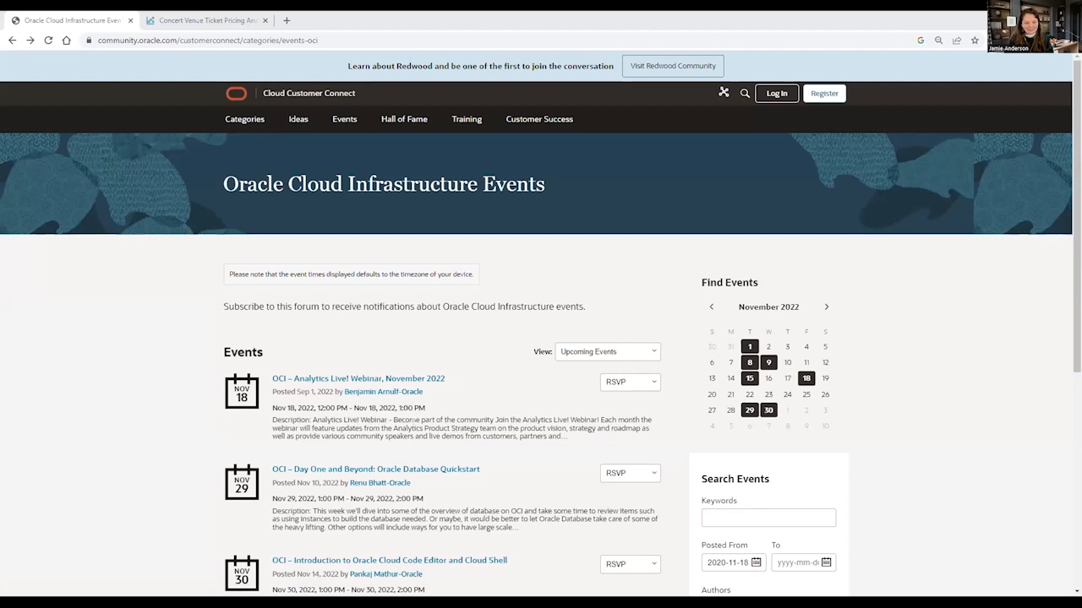
mouse_move(519, 387)
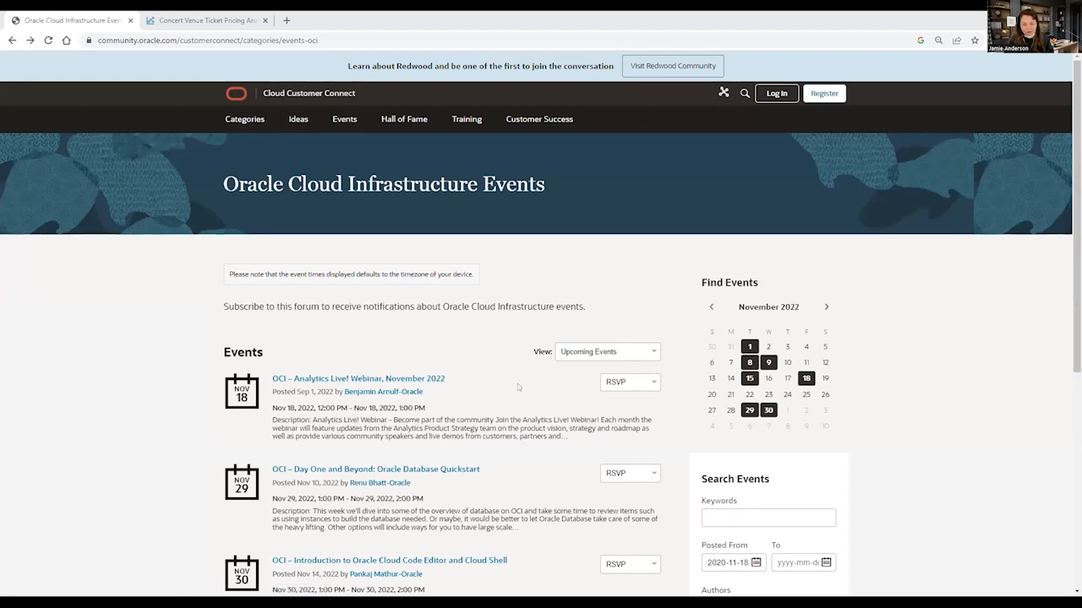
mouse_move(554, 249)
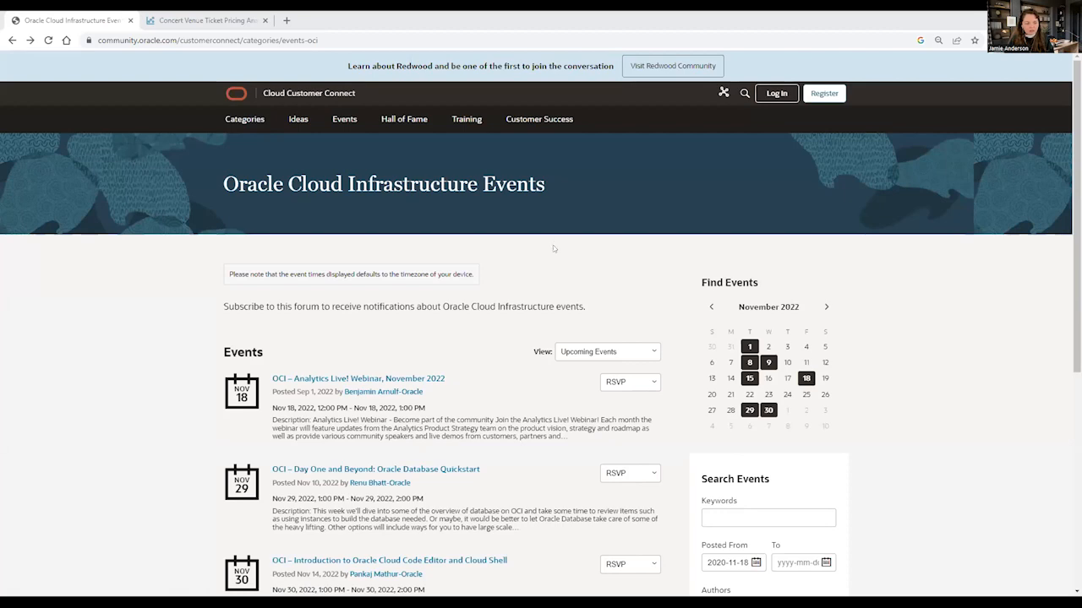
mouse_move(392, 169)
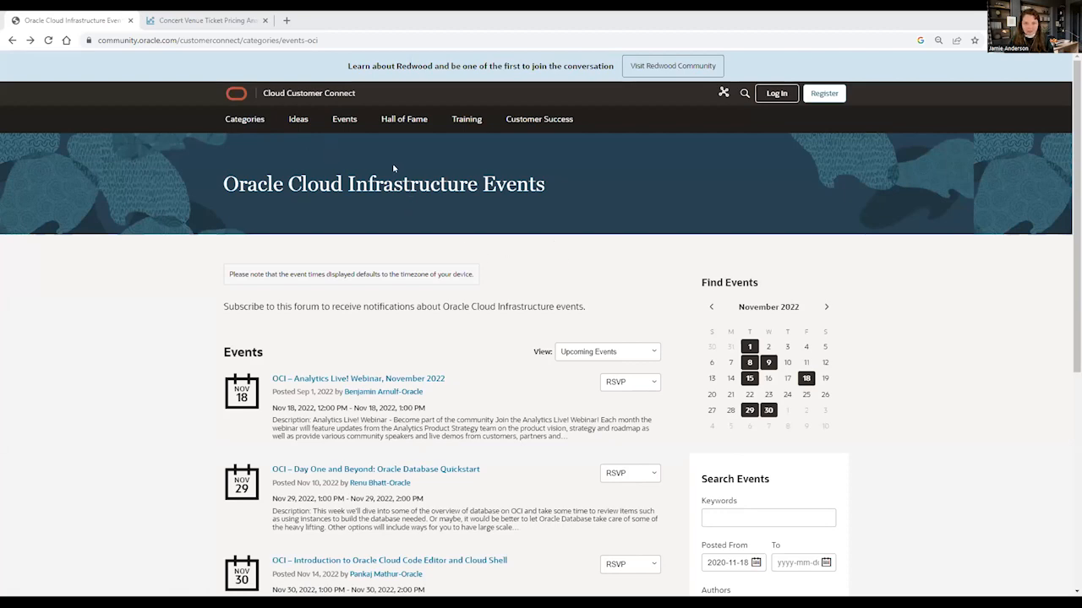
mouse_move(175, 369)
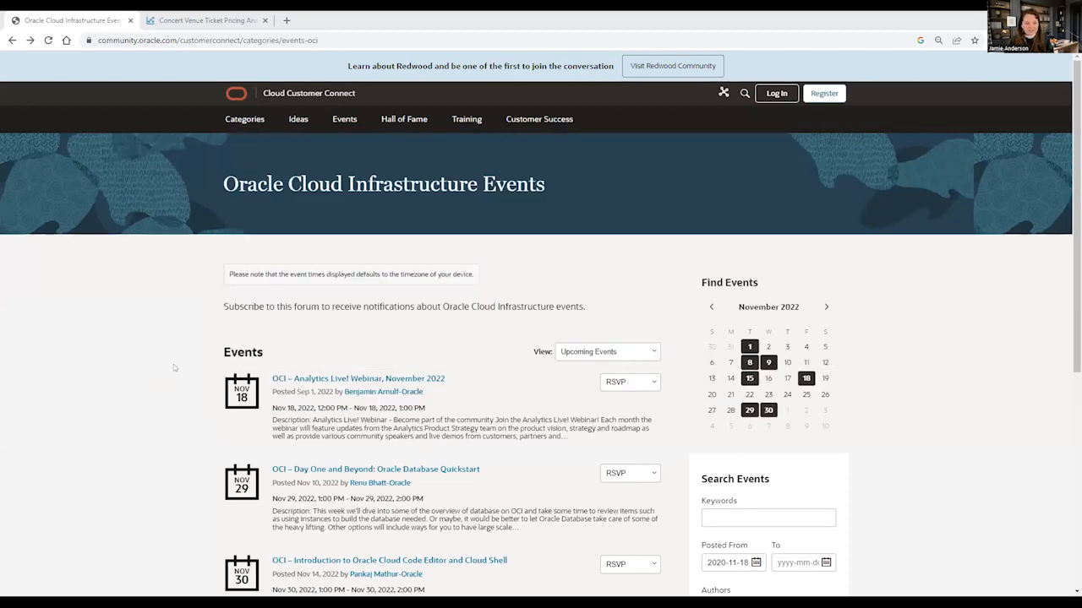
Show the Analytics events listing filtered to Upcoming Events in Cloud Customer Connect.
left_click(345, 118)
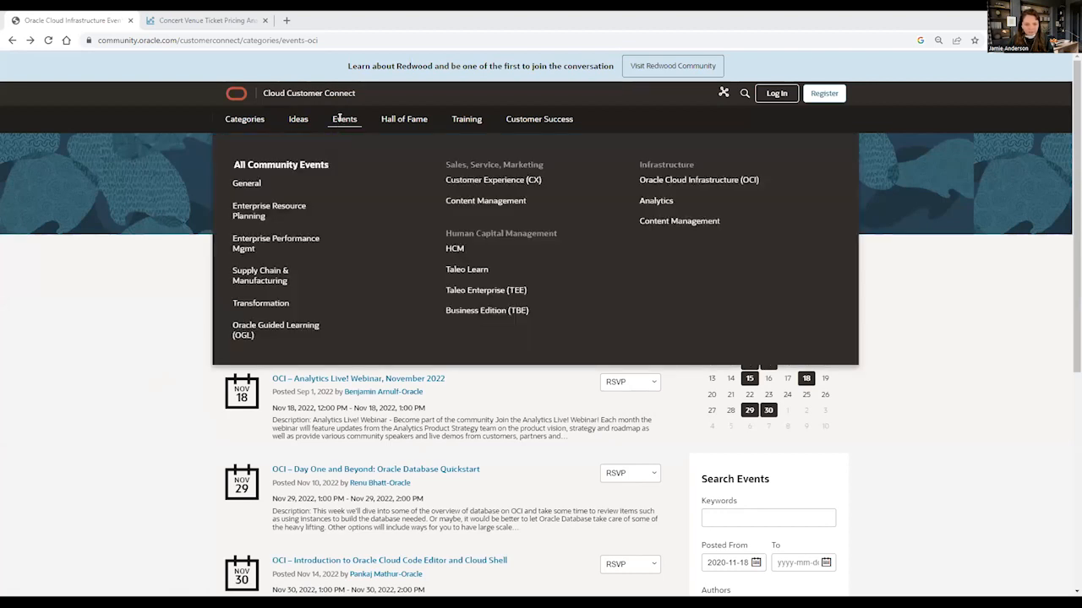
mouse_move(656, 199)
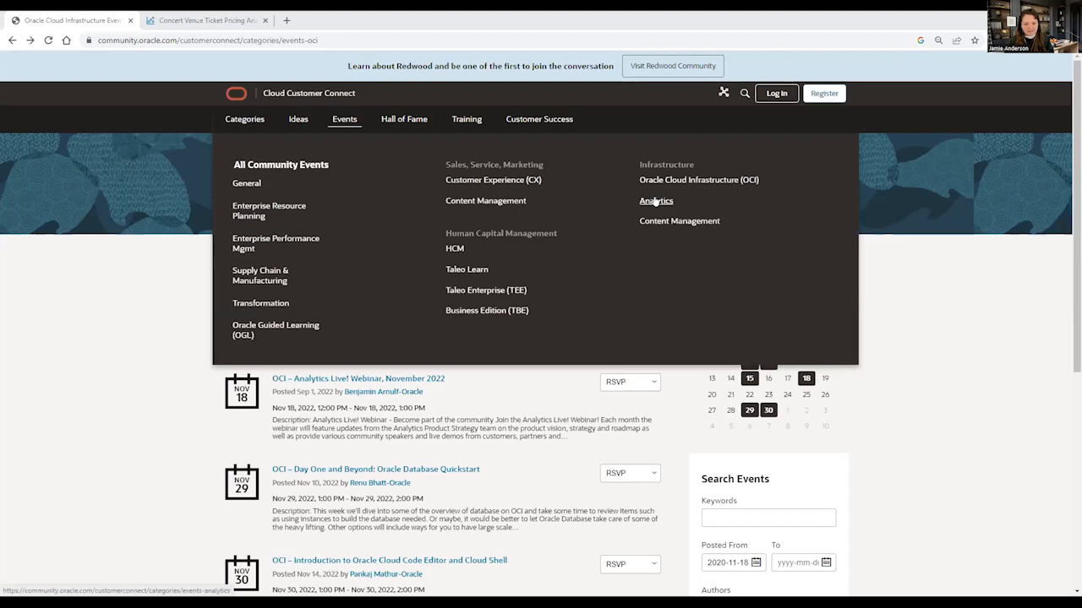
left_click(656, 199)
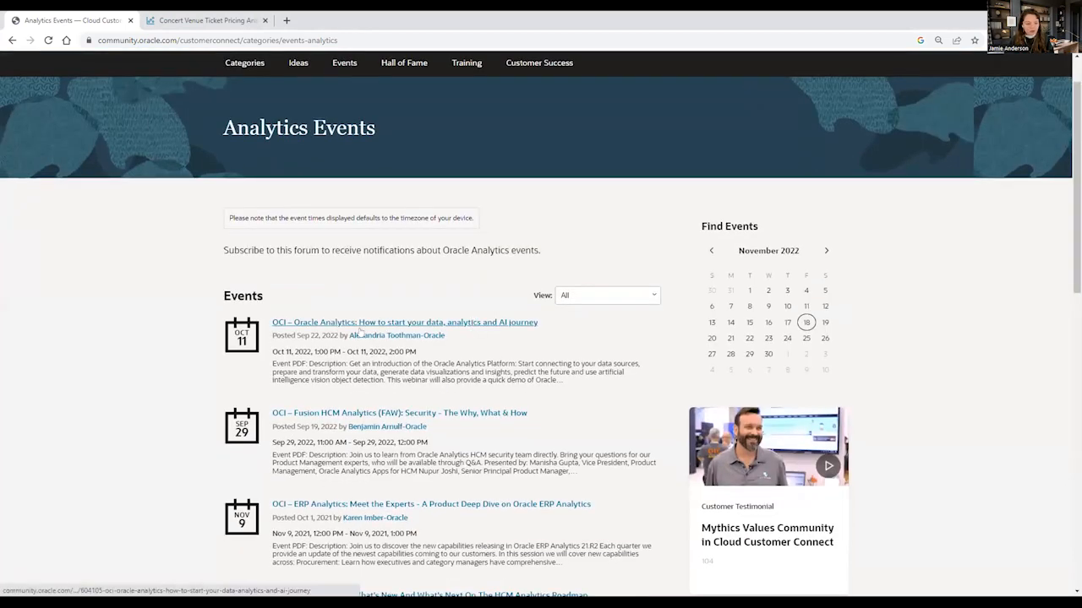
mouse_move(395, 335)
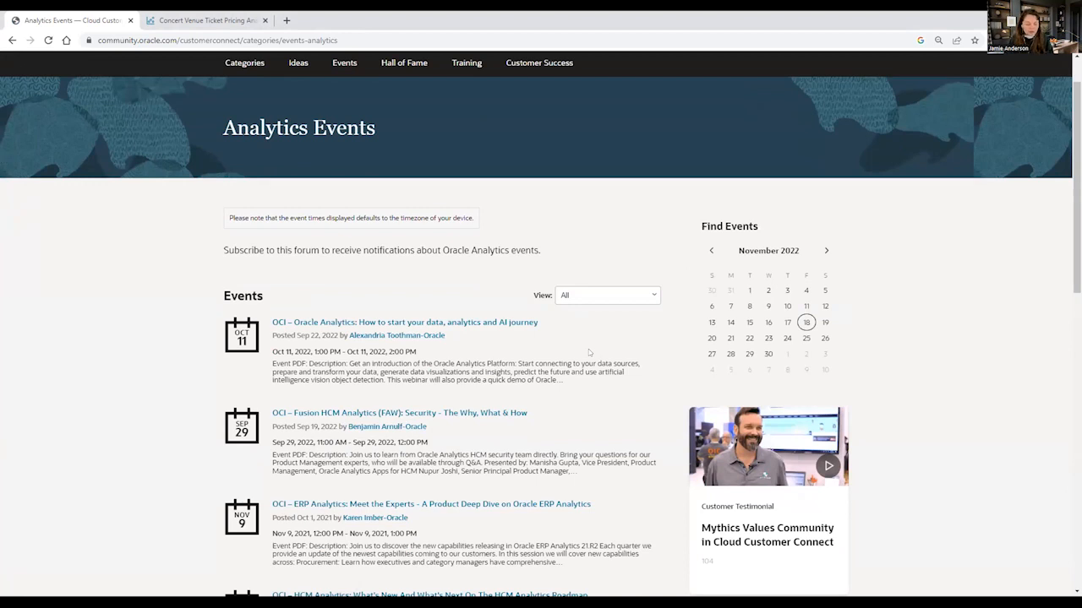
left_click(606, 294)
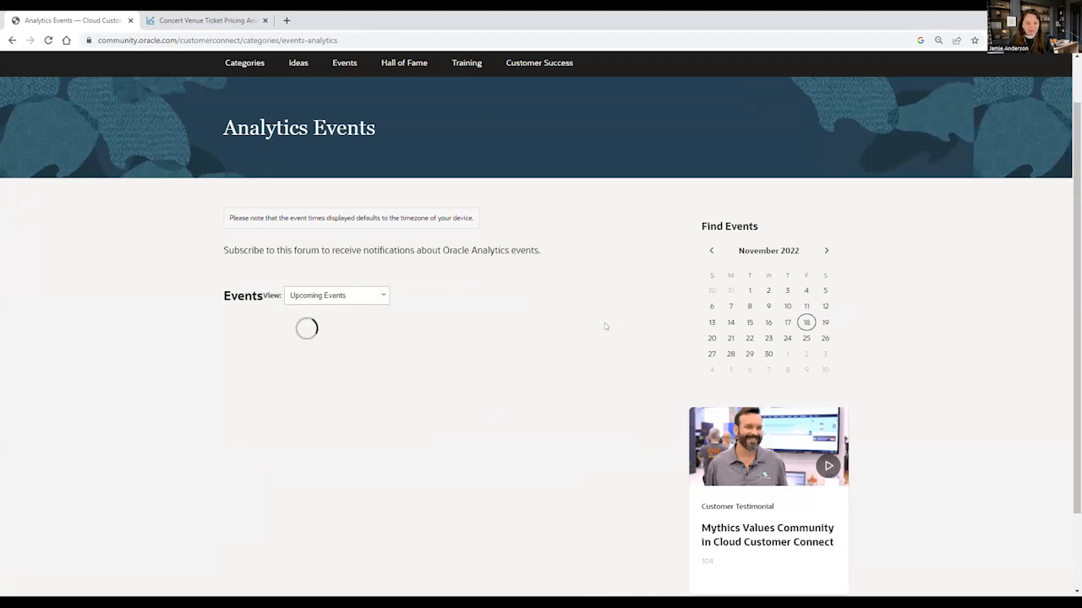
left_click(335, 294)
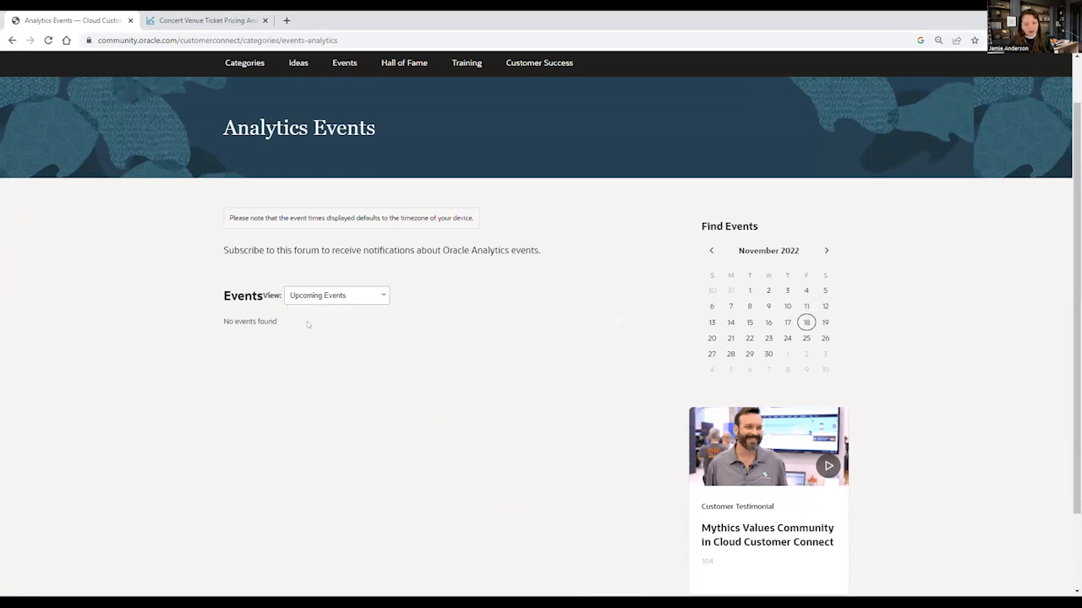
left_click(334, 294)
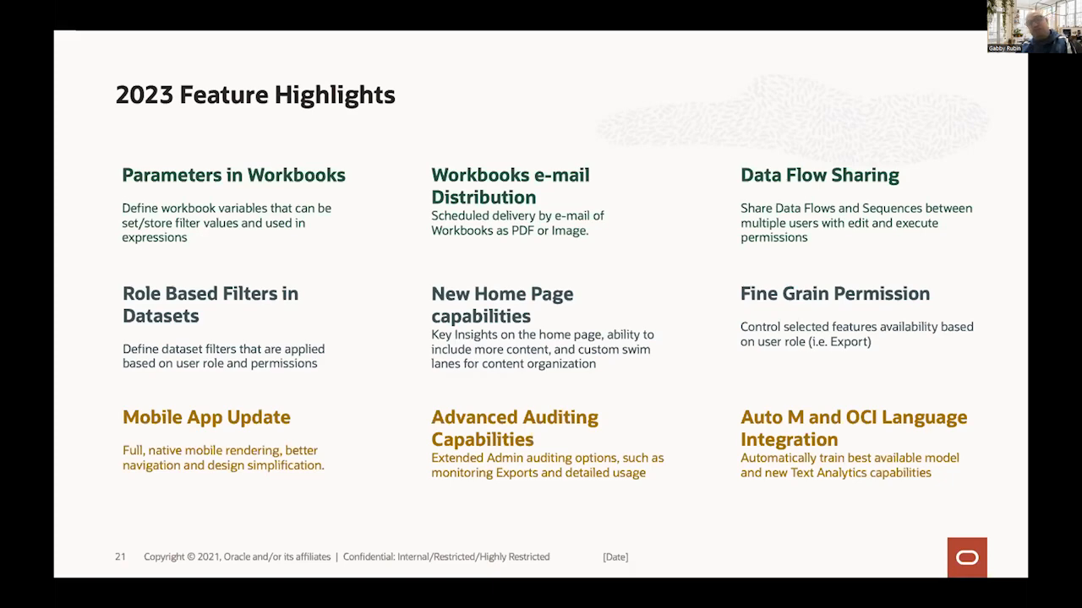
key("Right")
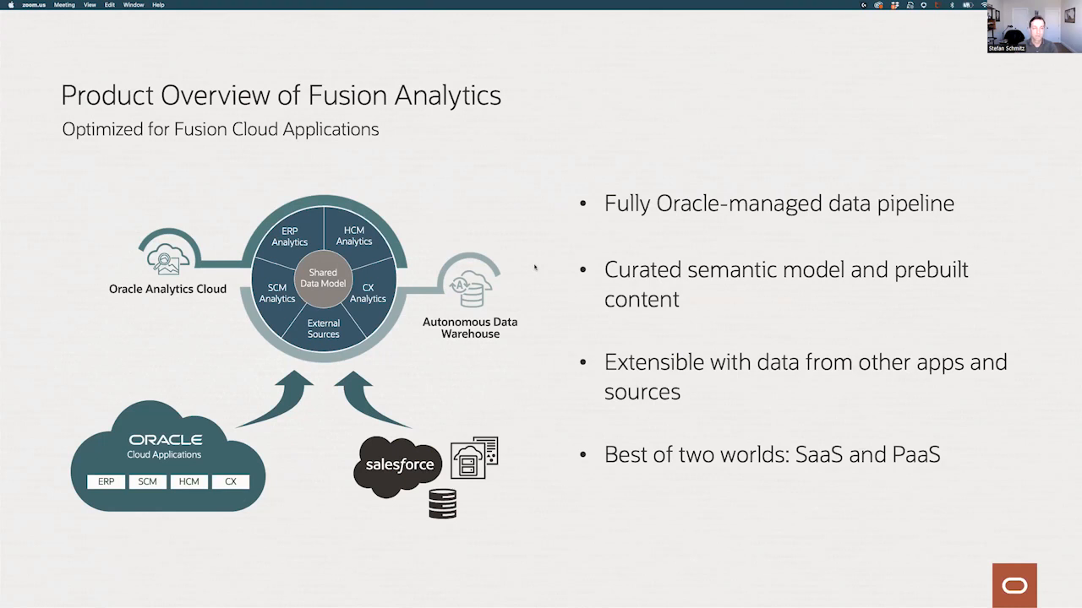
Advance to the Road ahead for Fusion Analytics slide with its ERP items.
key("right")
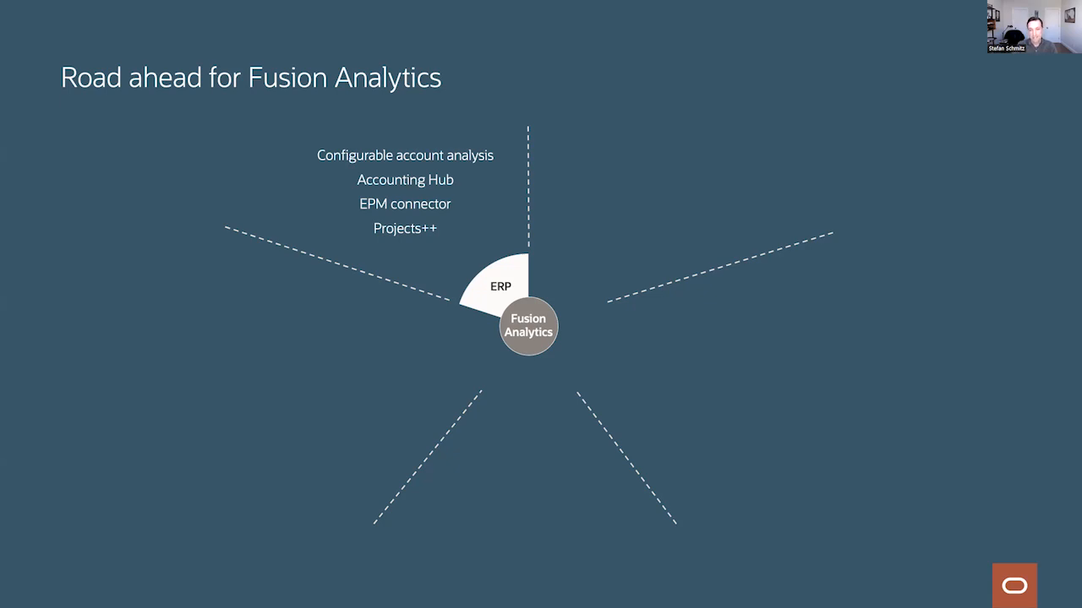
key("right")
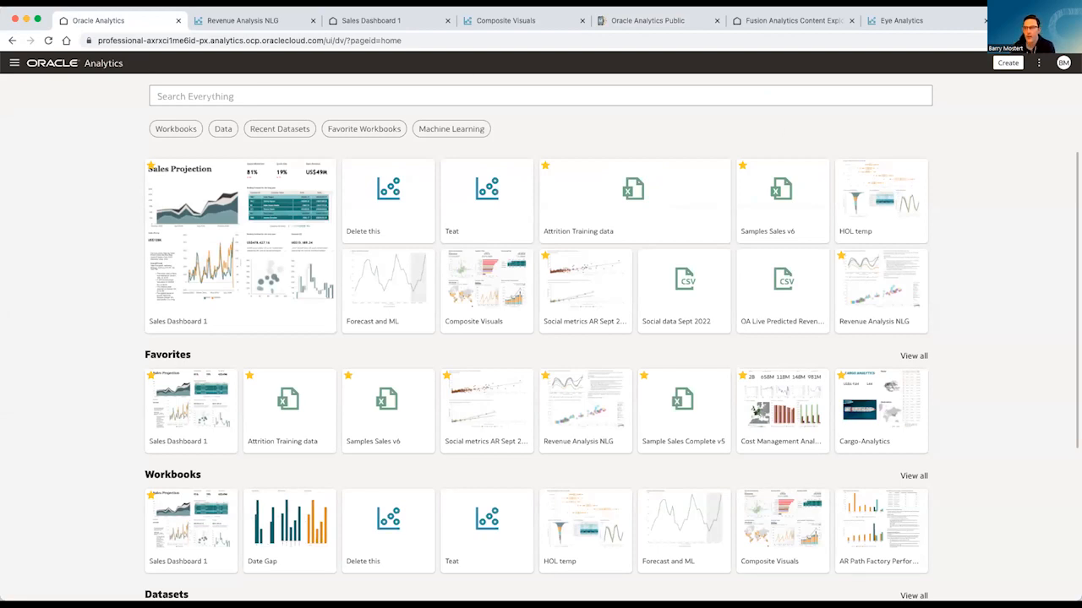
mouse_move(732, 237)
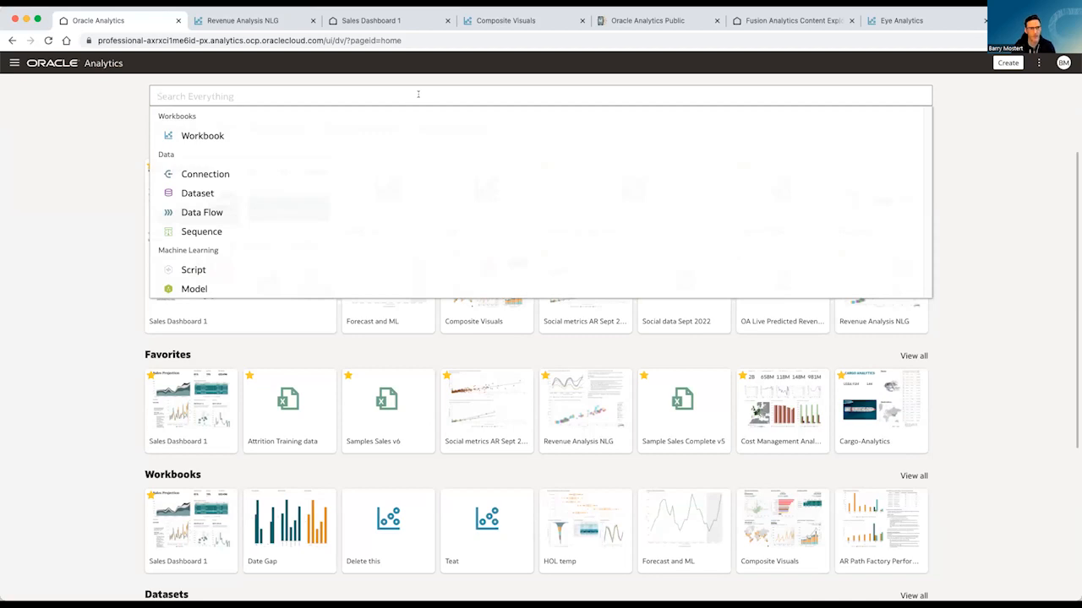
Search 'revenue and discount by customer segment and product type' and review the auto-generated charts.
type("revenue and discount")
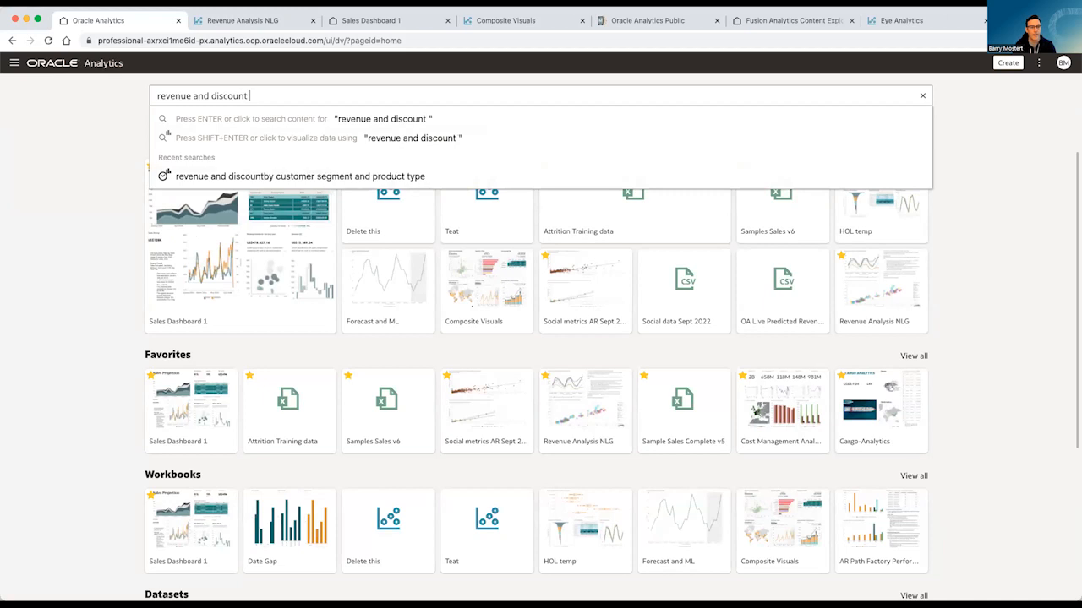
type("by")
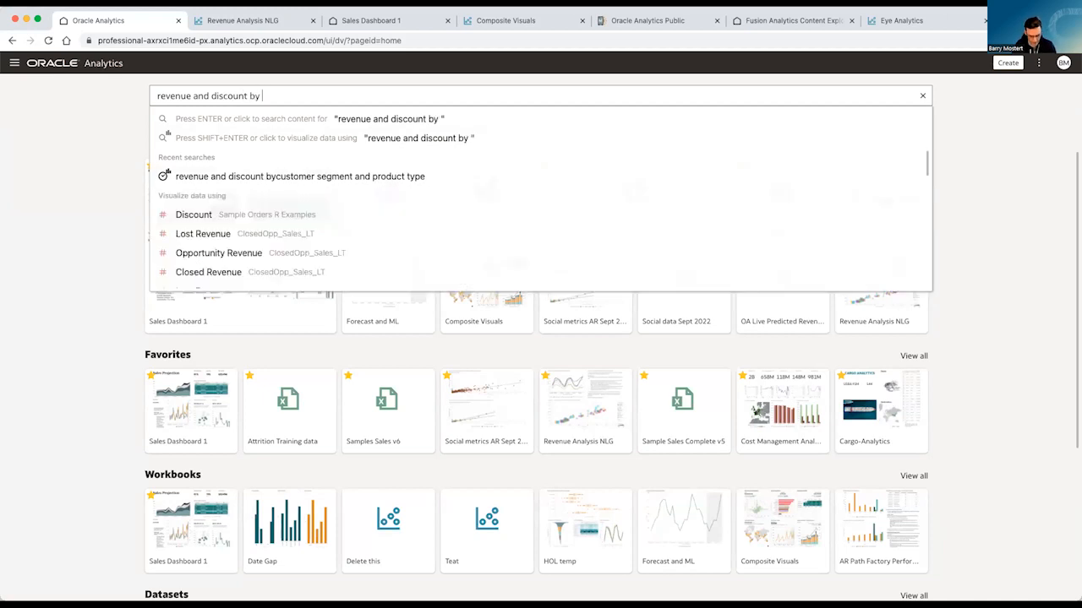
type("customer sg")
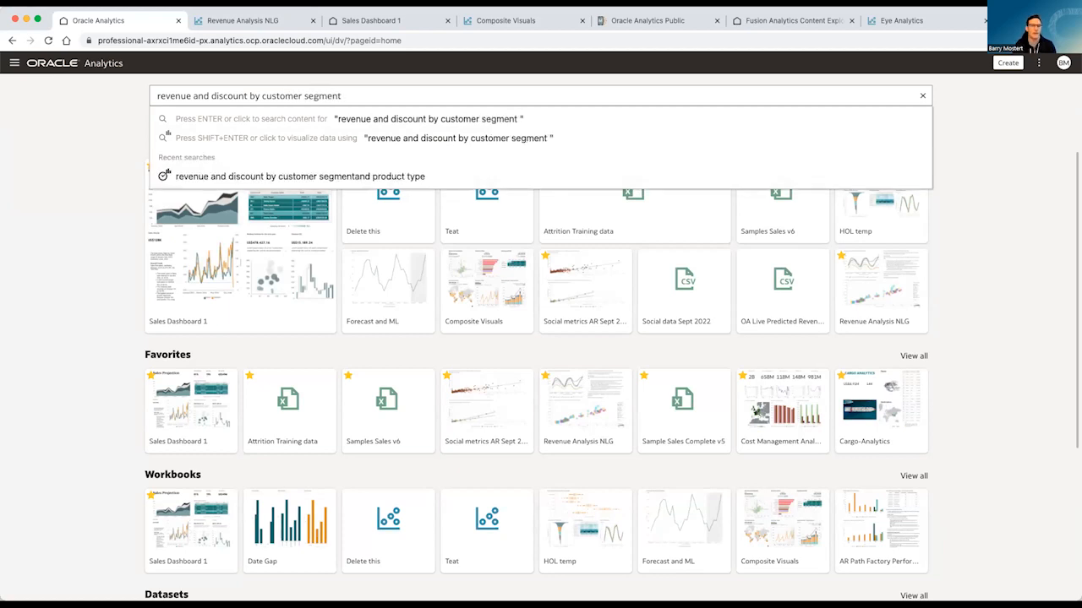
type("and pro")
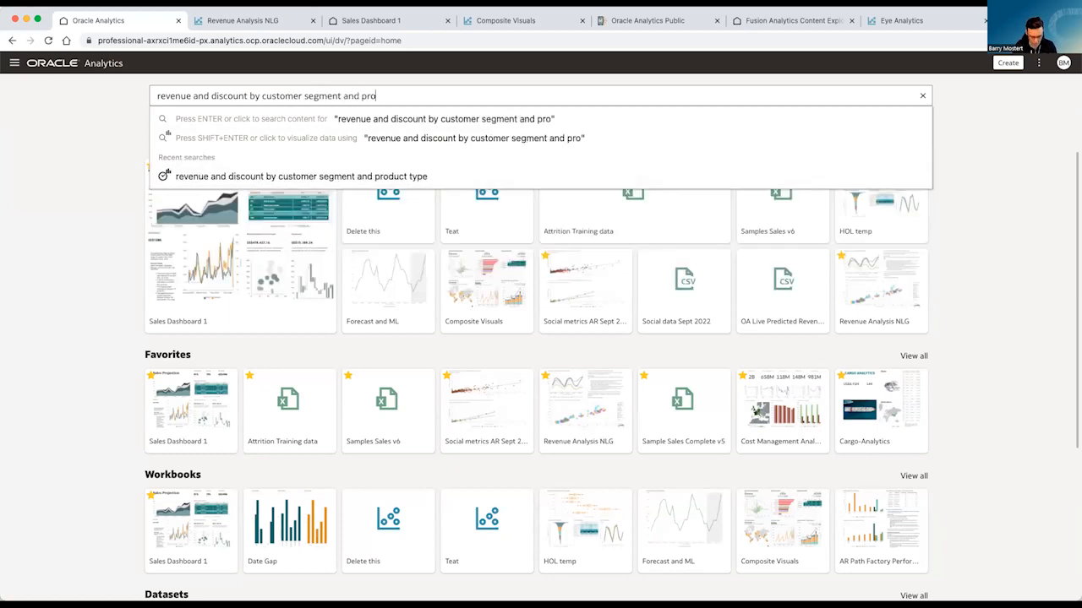
left_click(301, 175)
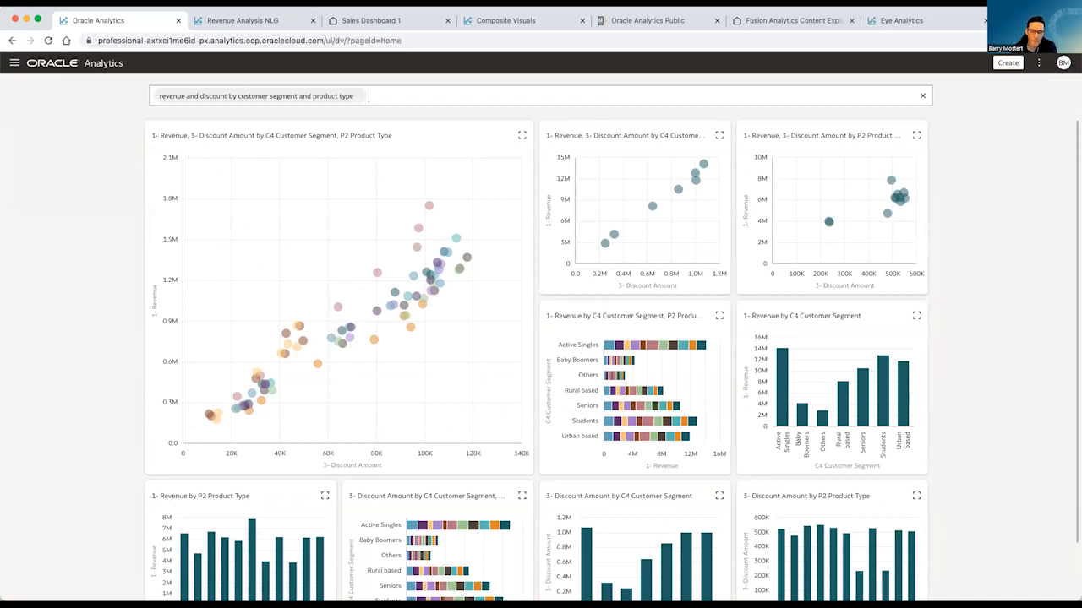
left_click_drag(341, 206, 494, 307)
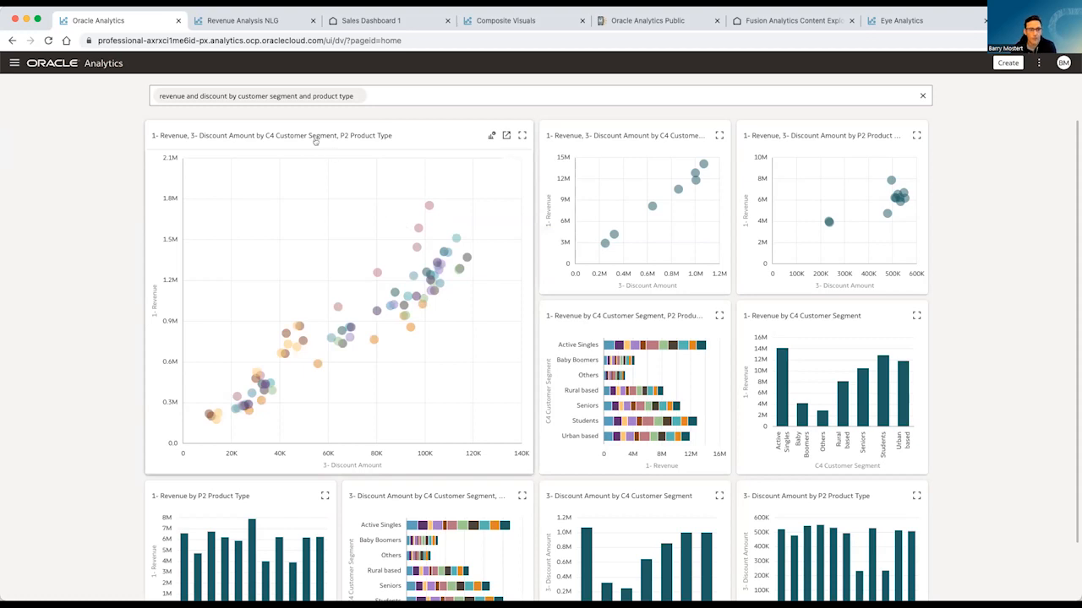
Switch to the Revenue Analysis NLG workbook.
left_click(245, 21)
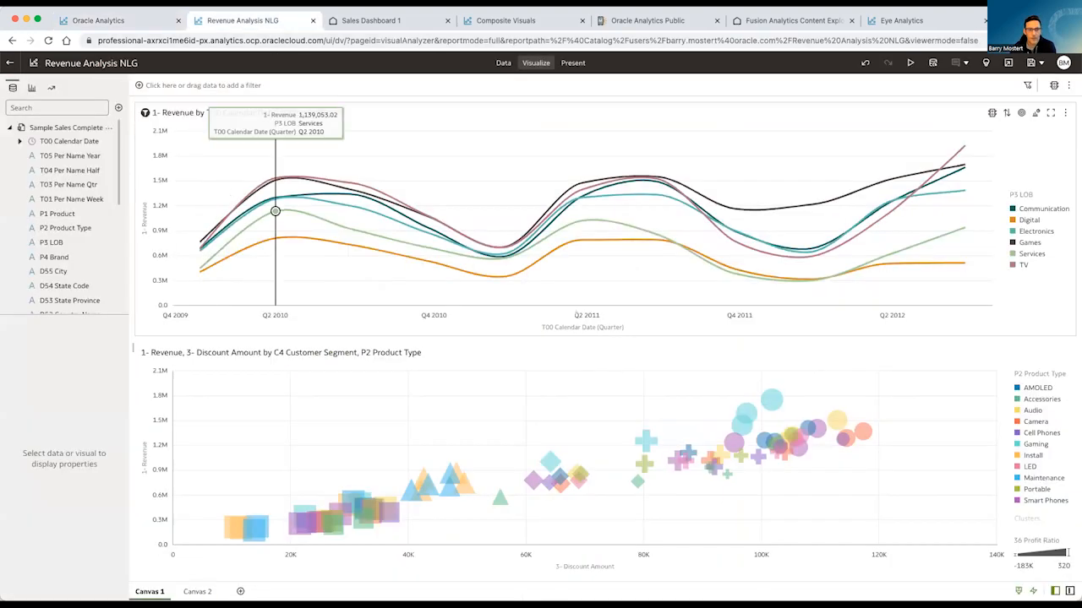
mouse_move(581, 240)
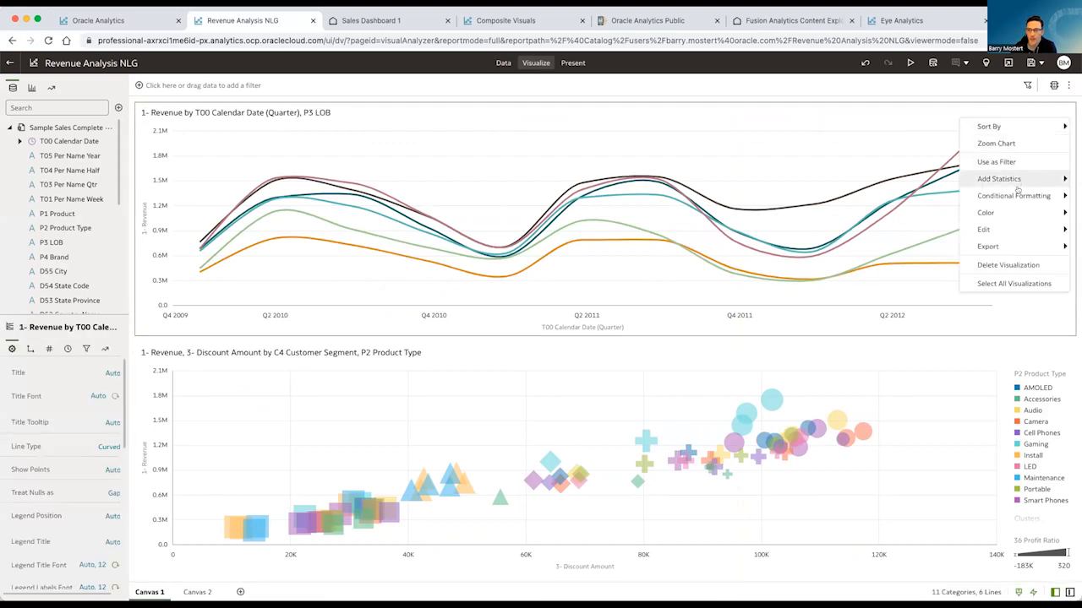
mouse_move(984, 230)
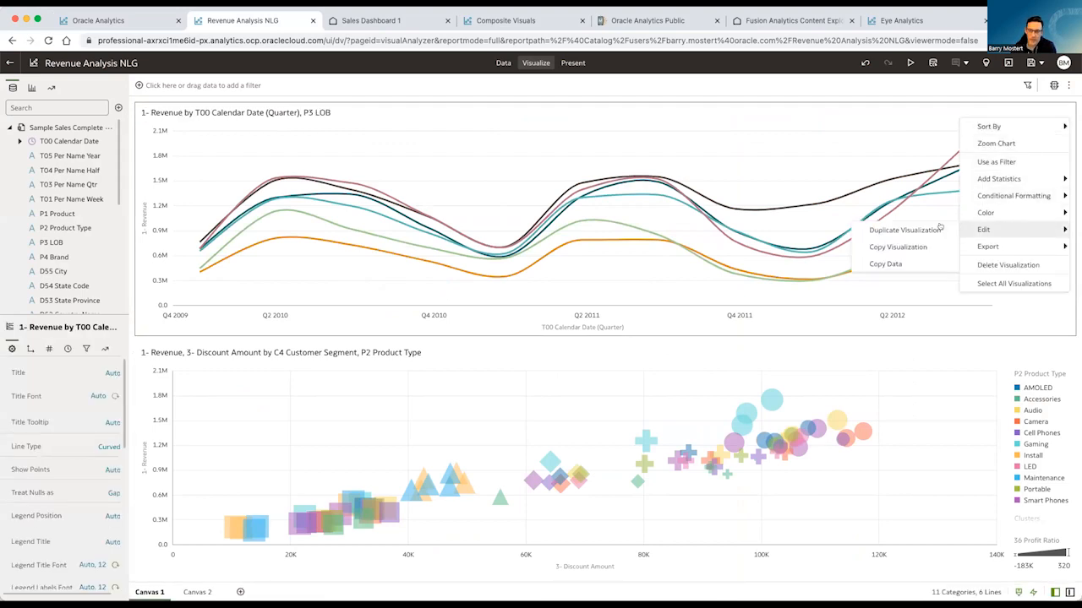
Duplicate the revenue line chart as a Language Narrative written in French, then show Sales Dashboard 1.
left_click(906, 230)
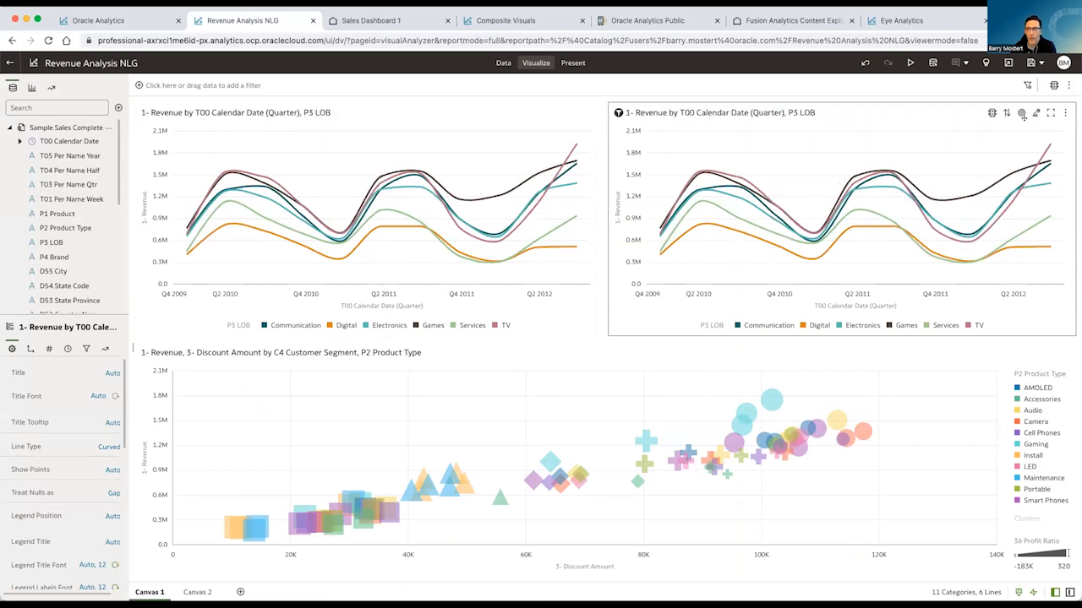
left_click(992, 111)
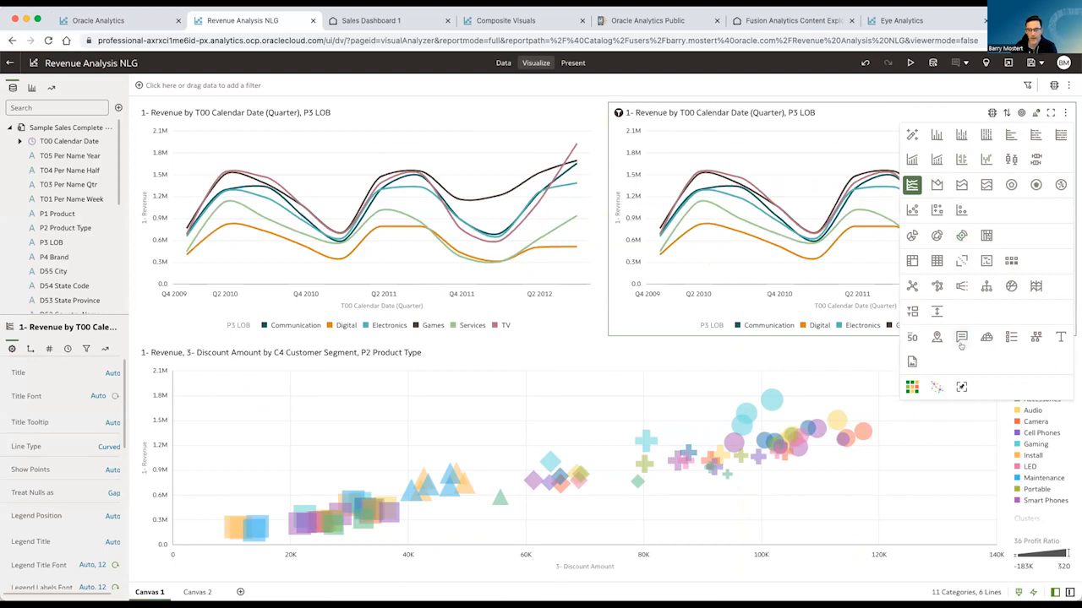
mouse_move(960, 338)
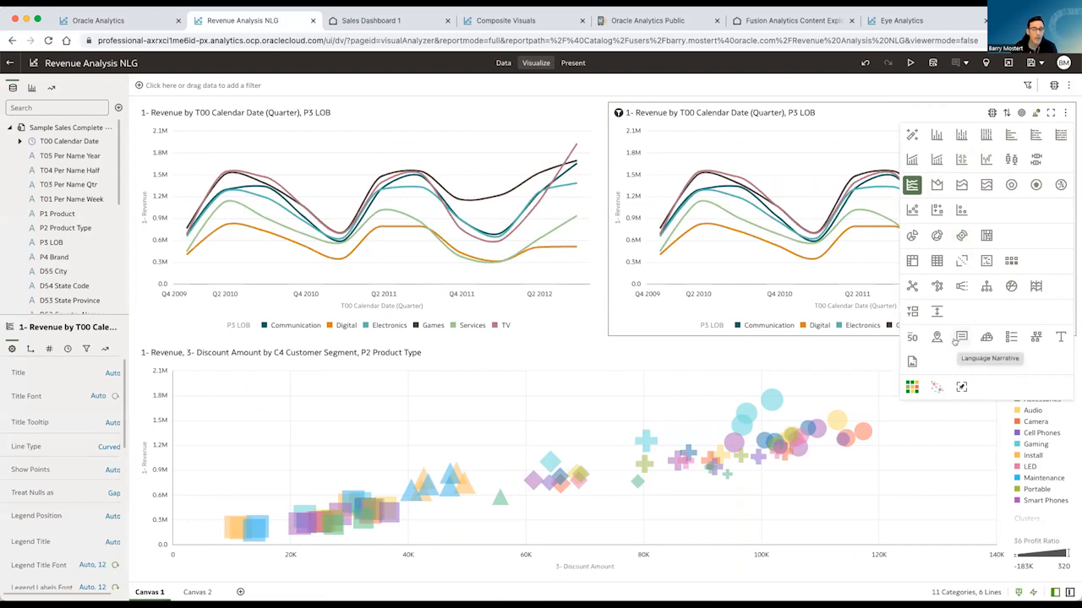
mouse_move(1011, 250)
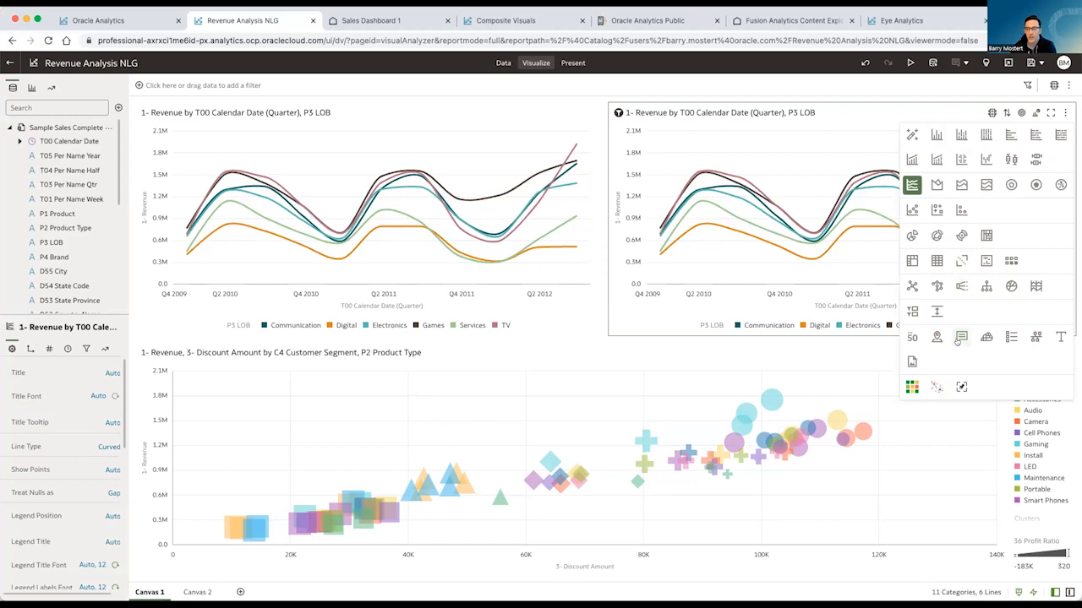
mouse_move(959, 338)
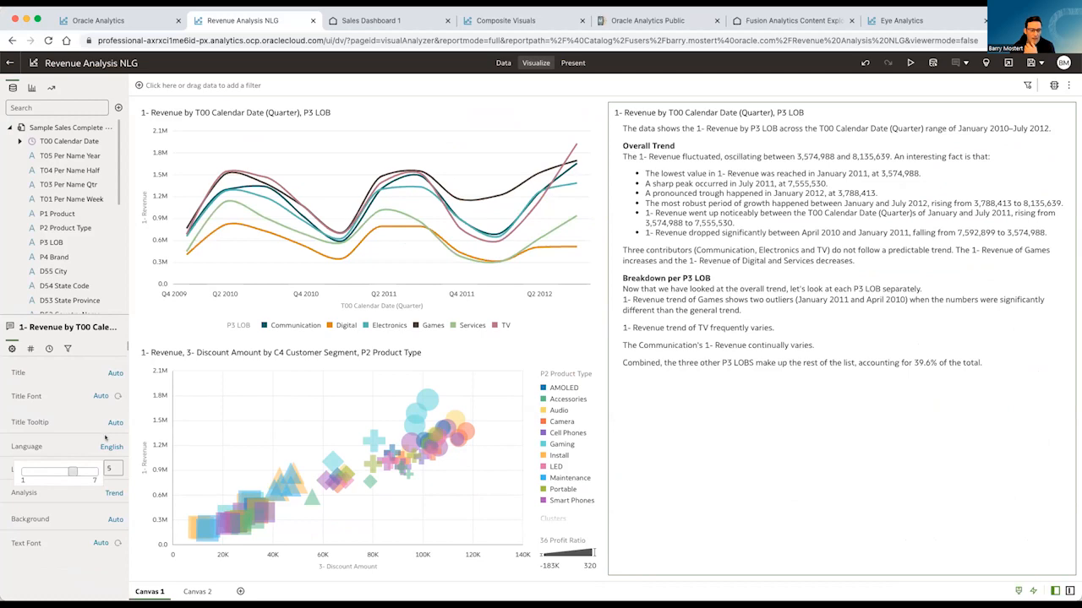
left_click(110, 446)
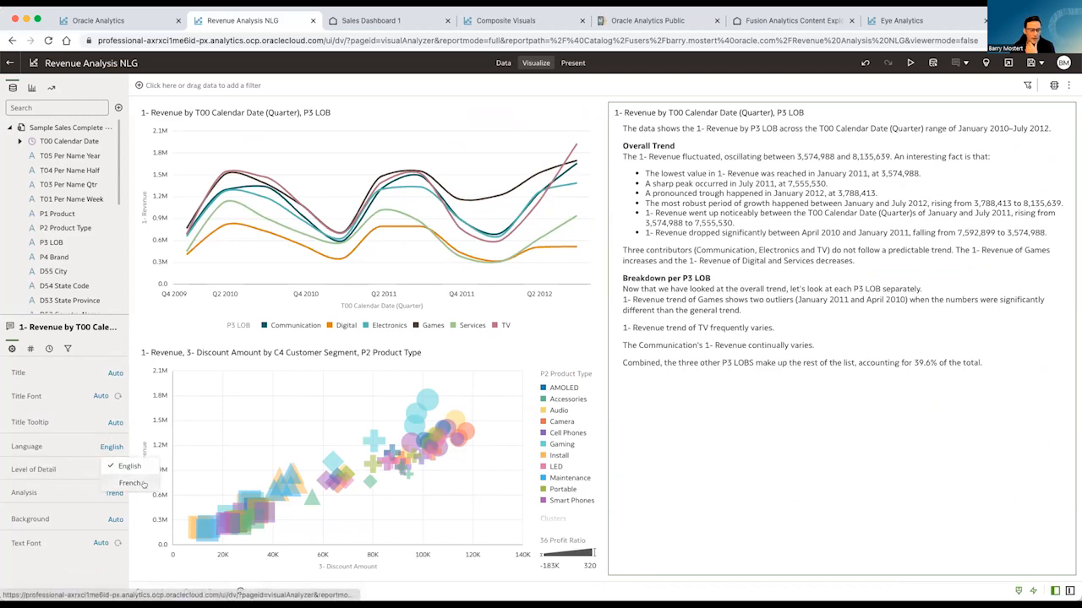
left_click(131, 483)
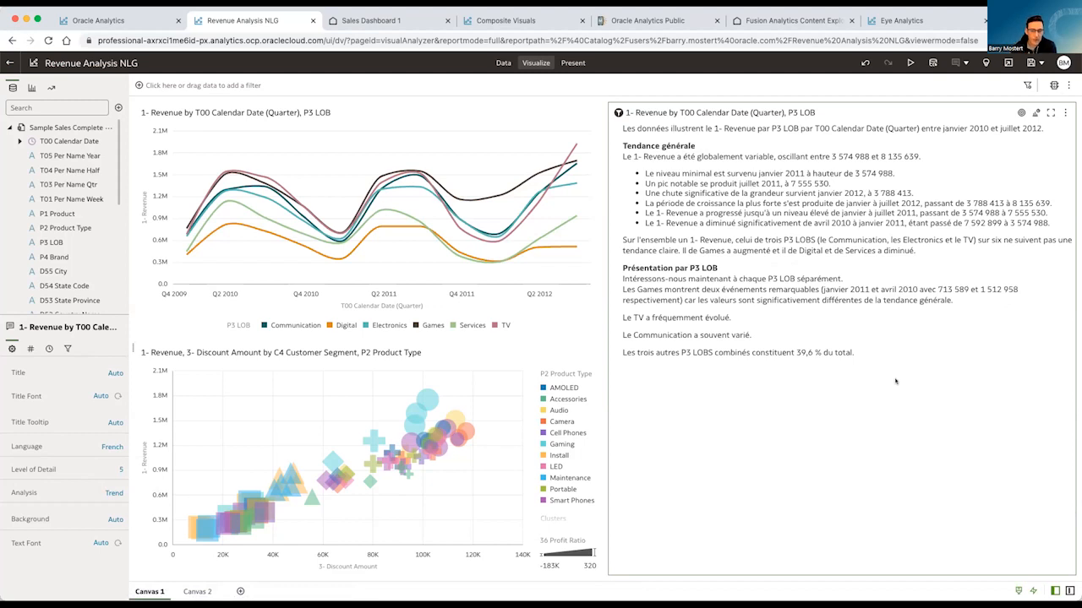
mouse_move(460, 199)
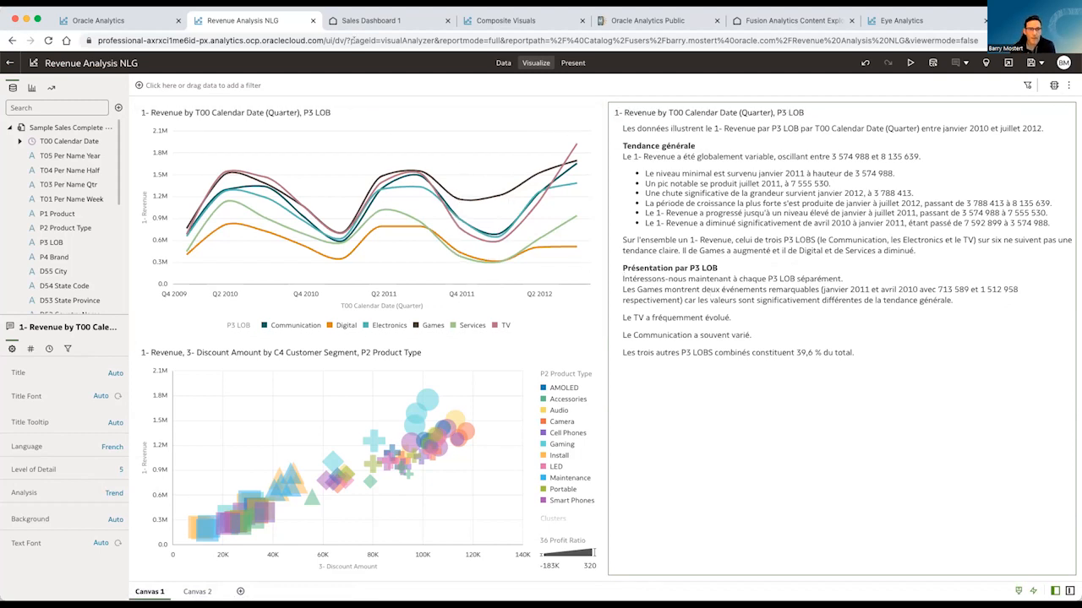
left_click(385, 20)
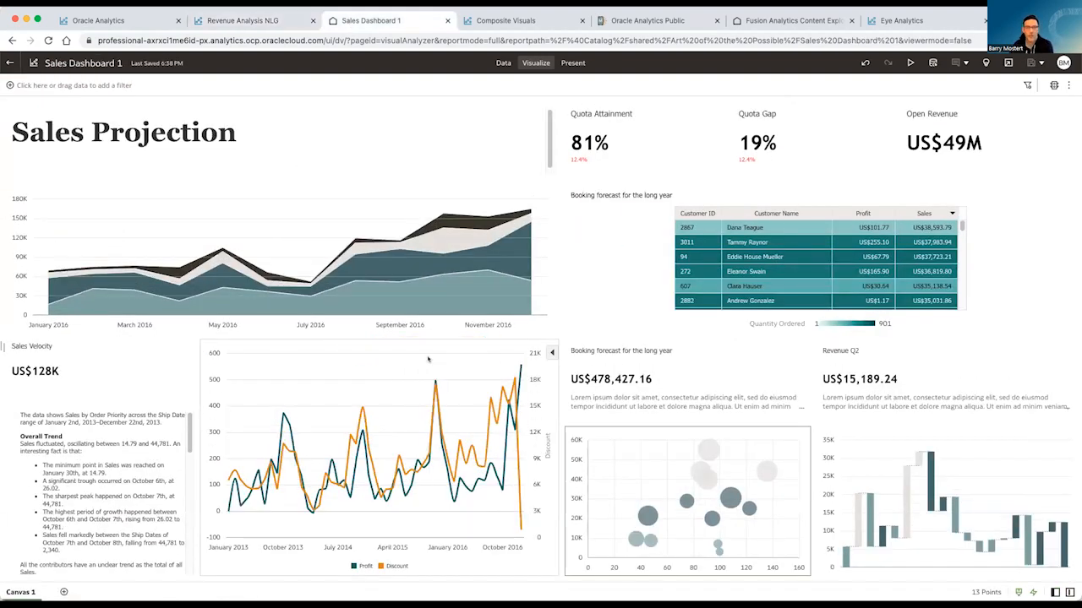
mouse_move(463, 348)
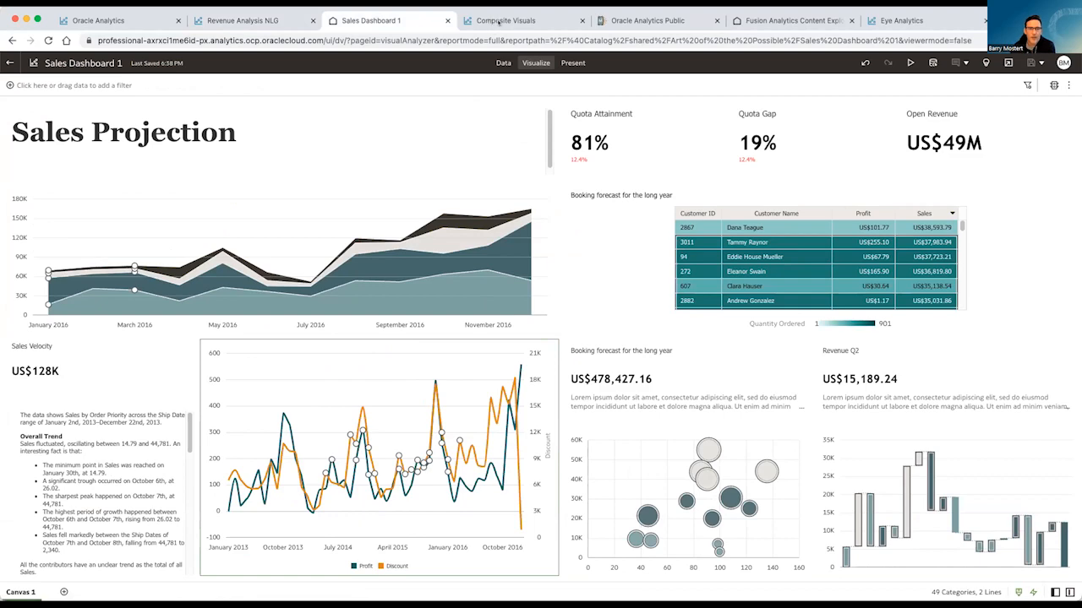
Review the Composite Visuals workbook, then move to the Oracle Analytics Public Library page.
left_click(502, 20)
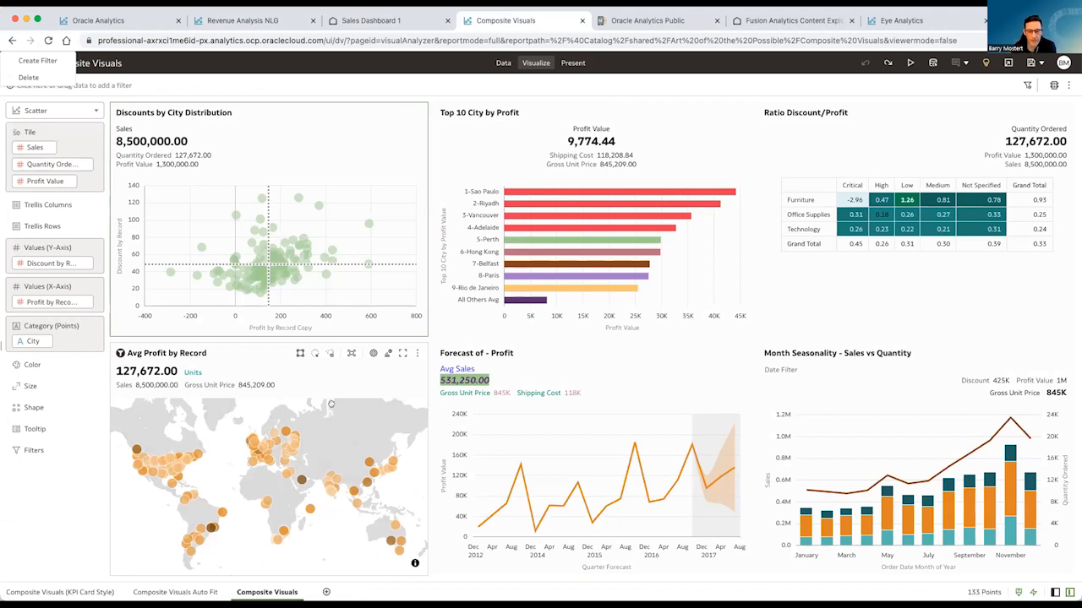
mouse_move(639, 264)
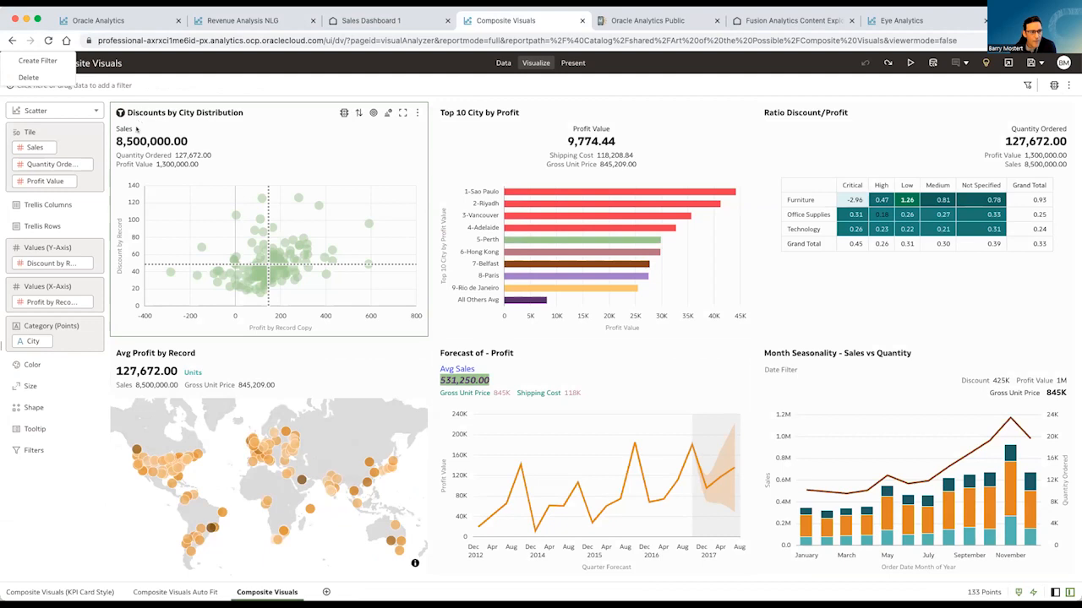
mouse_move(135, 128)
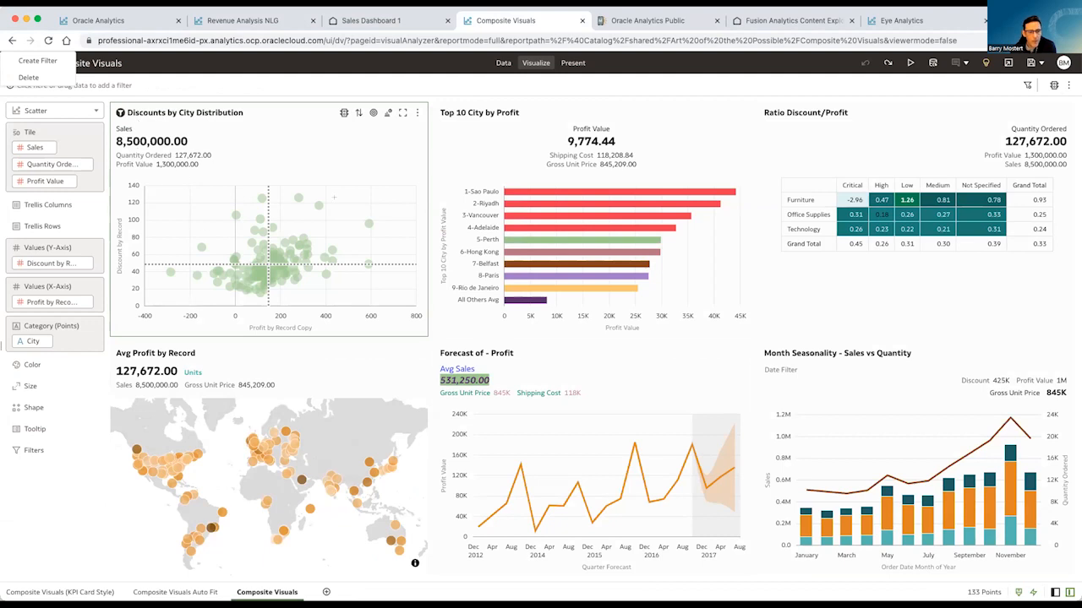
mouse_move(389, 155)
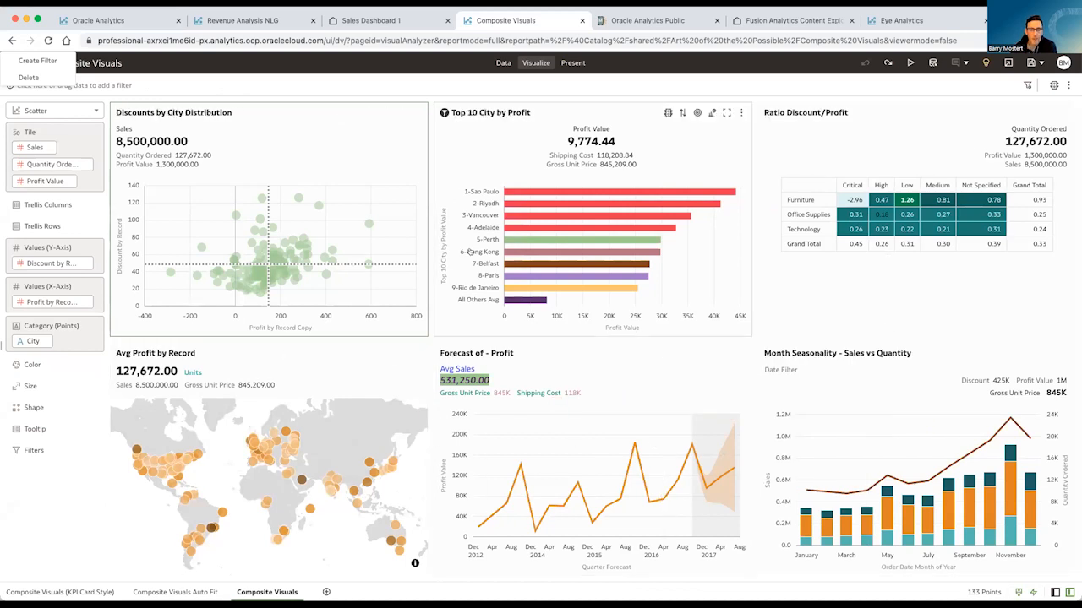
mouse_move(470, 252)
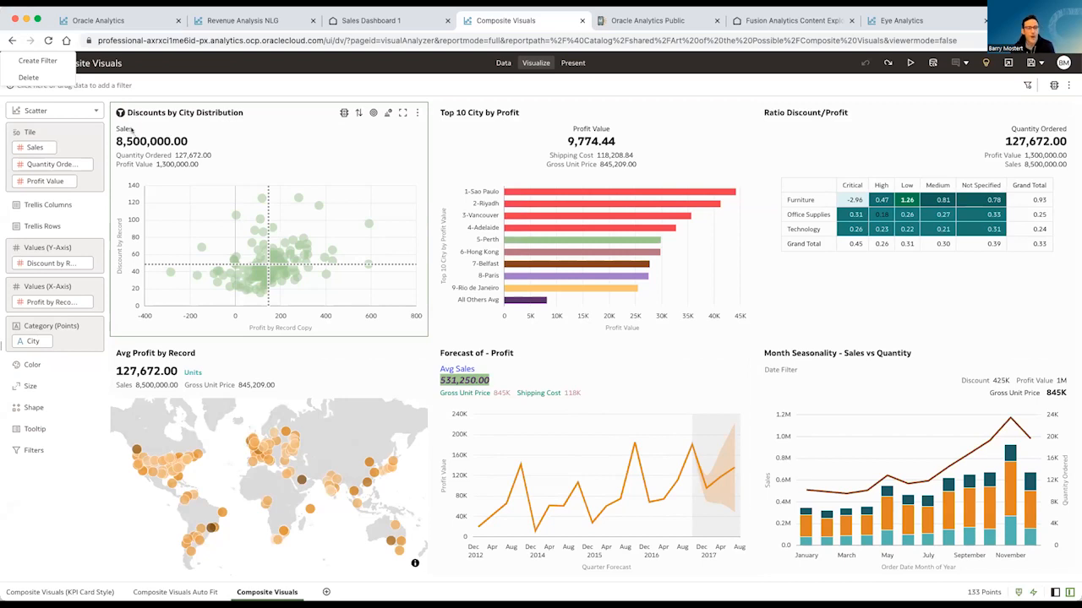
mouse_move(315, 149)
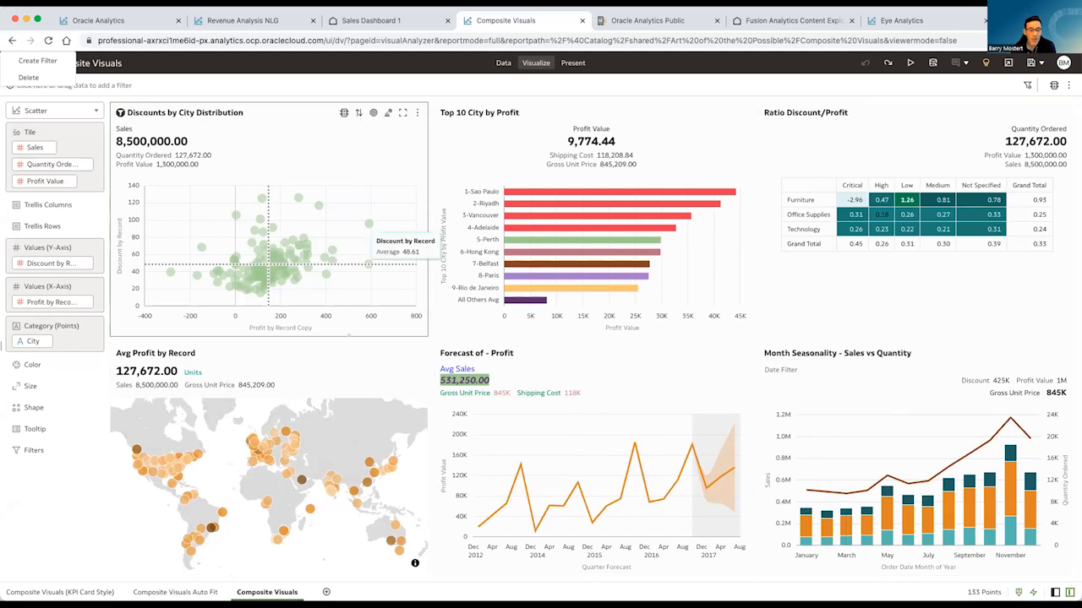
mouse_move(285, 447)
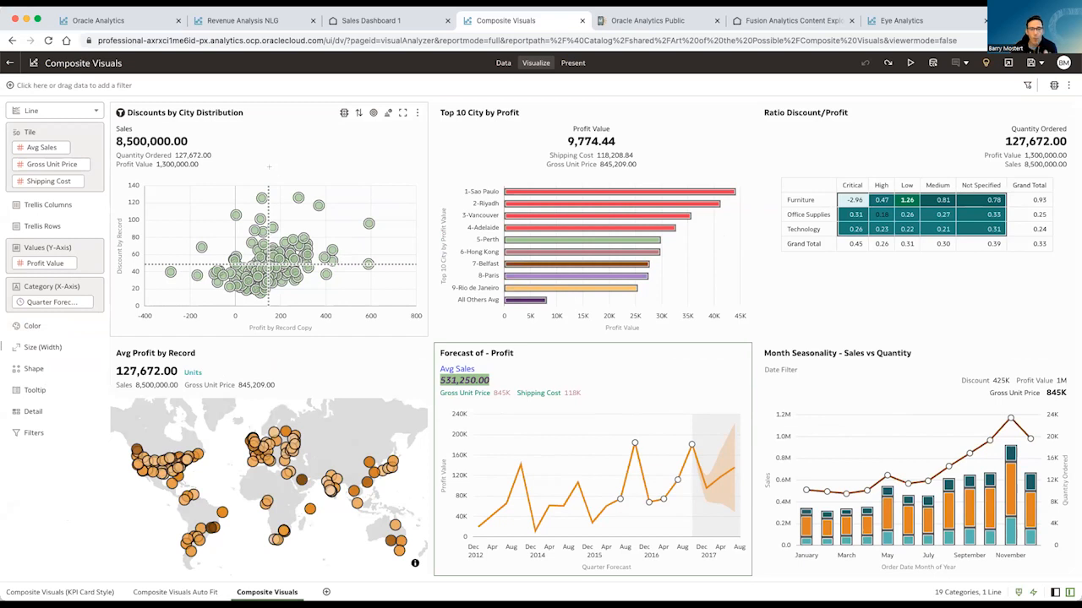
mouse_move(560, 279)
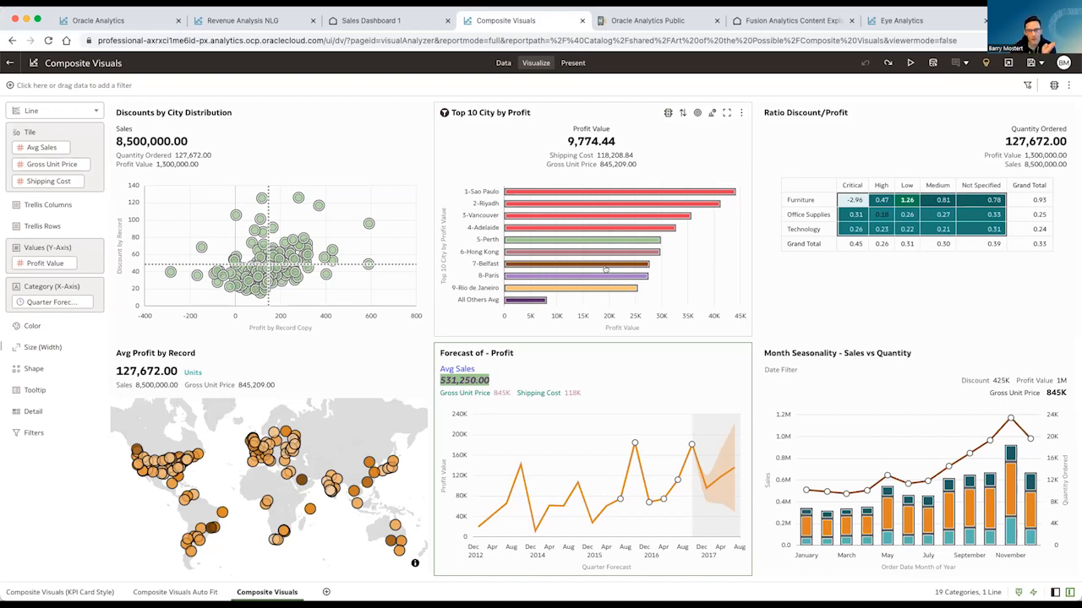
mouse_move(686, 149)
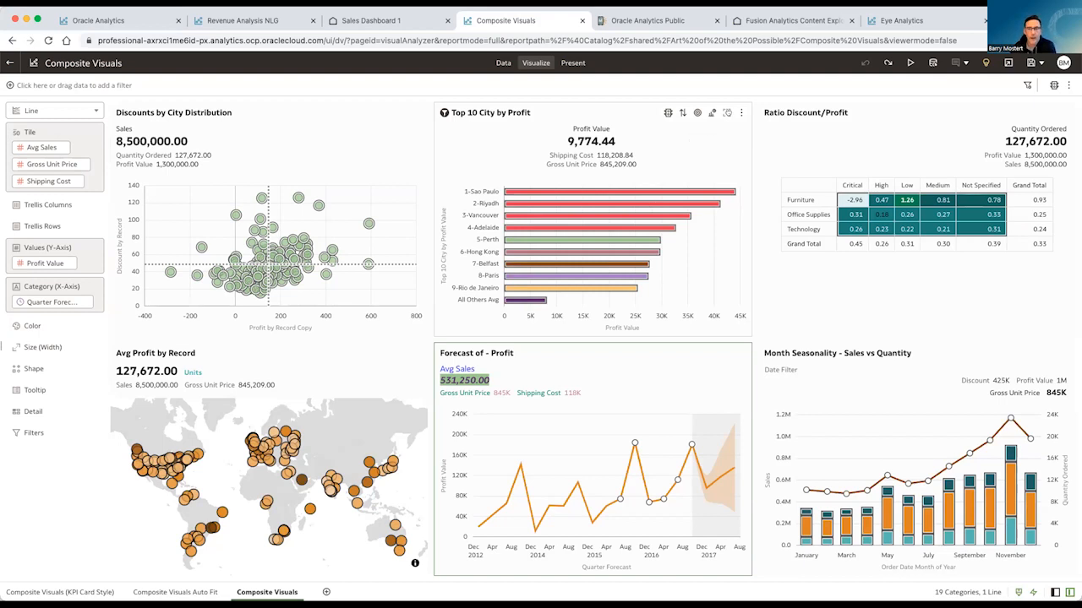
mouse_move(720, 140)
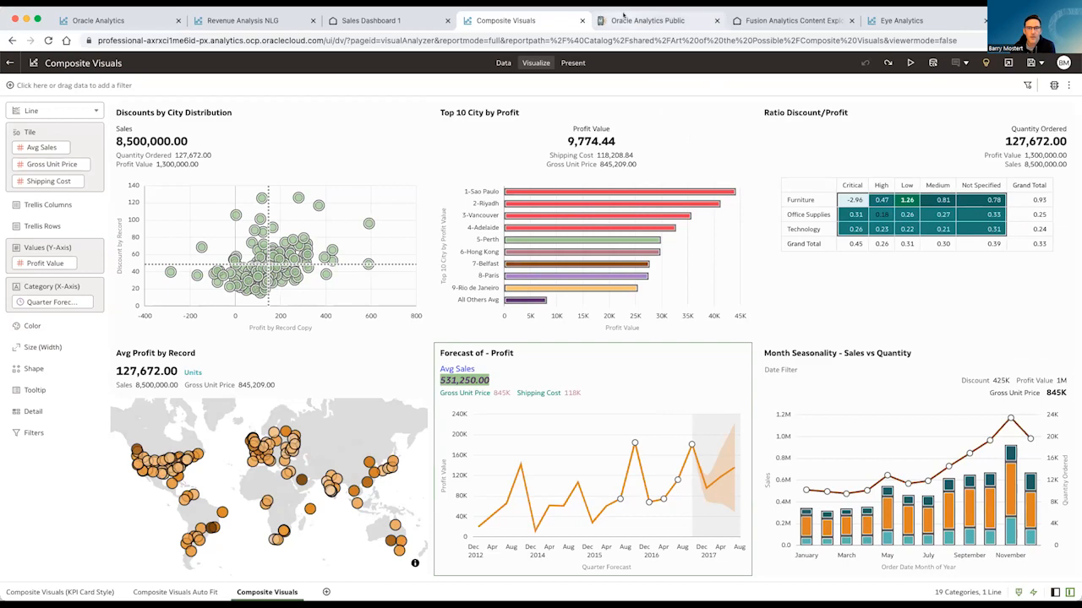
left_click(645, 20)
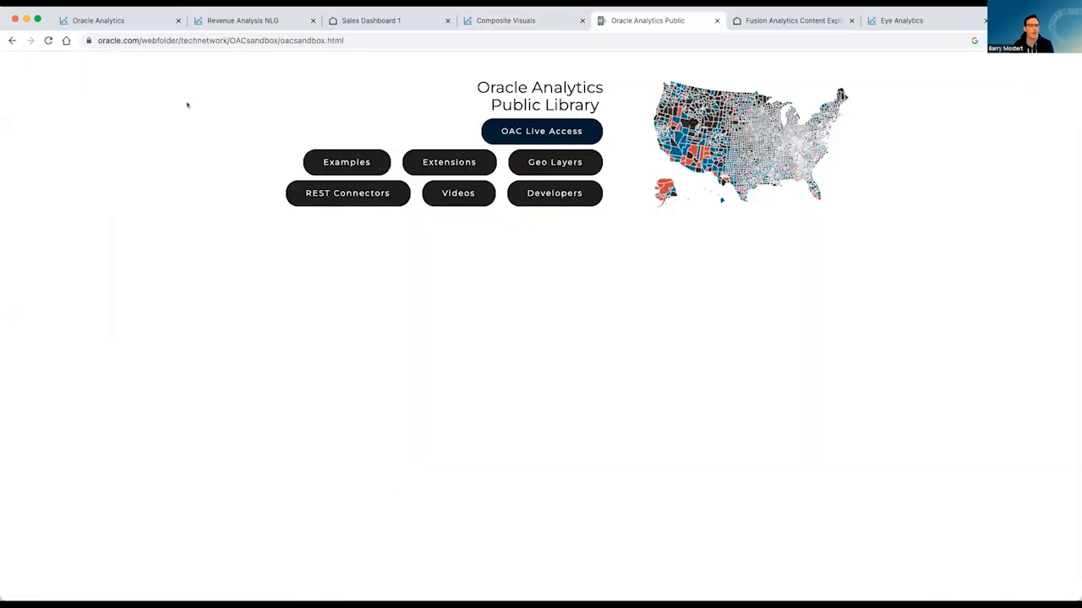
mouse_move(321, 274)
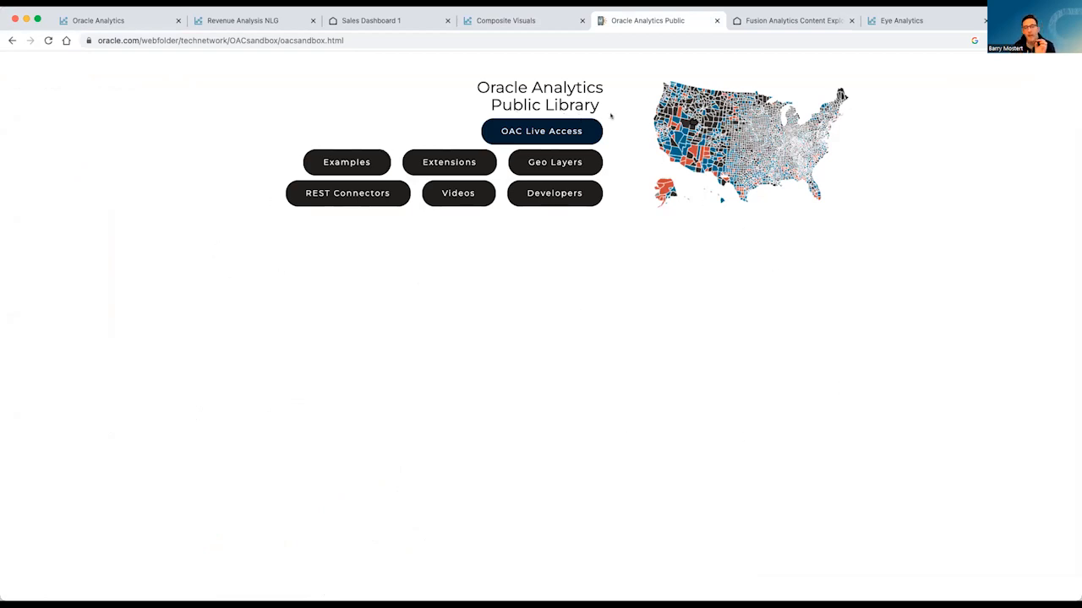
mouse_move(541, 131)
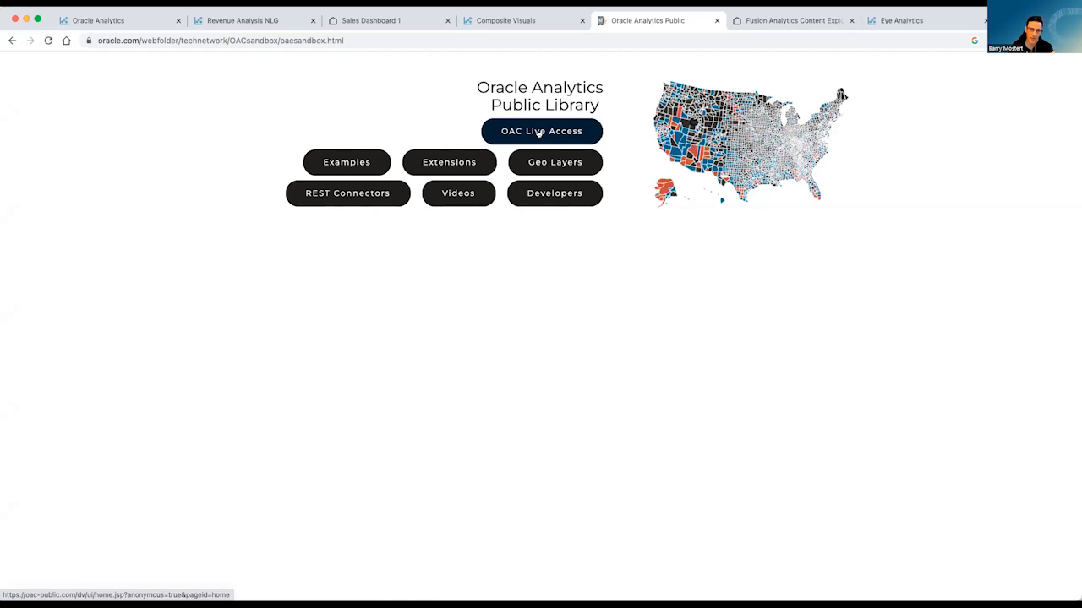
Launch the OAC Live Access site from the Public Library page.
left_click(541, 132)
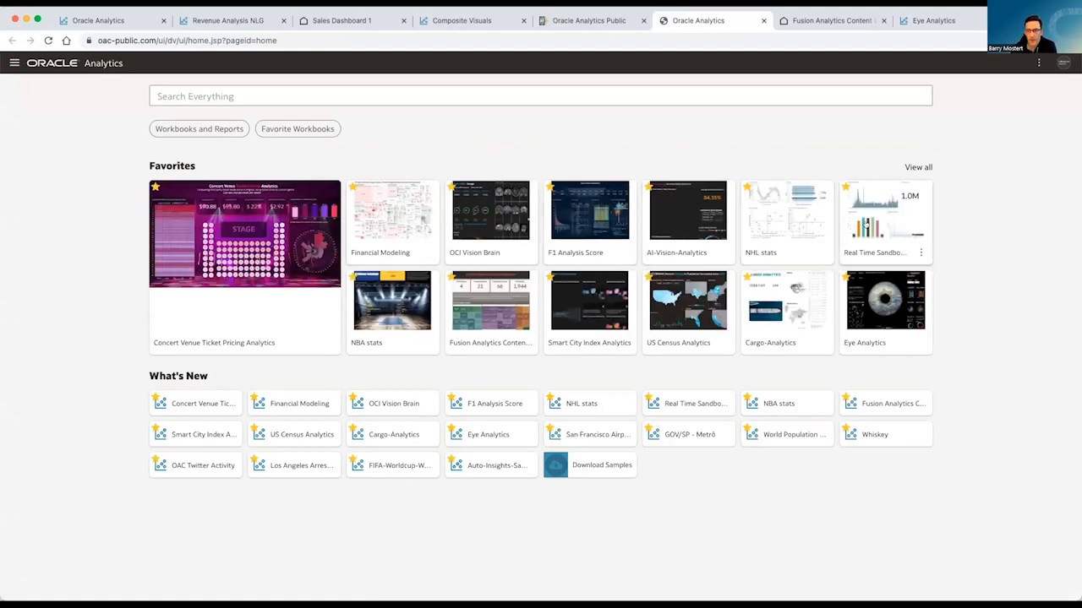
mouse_move(476, 308)
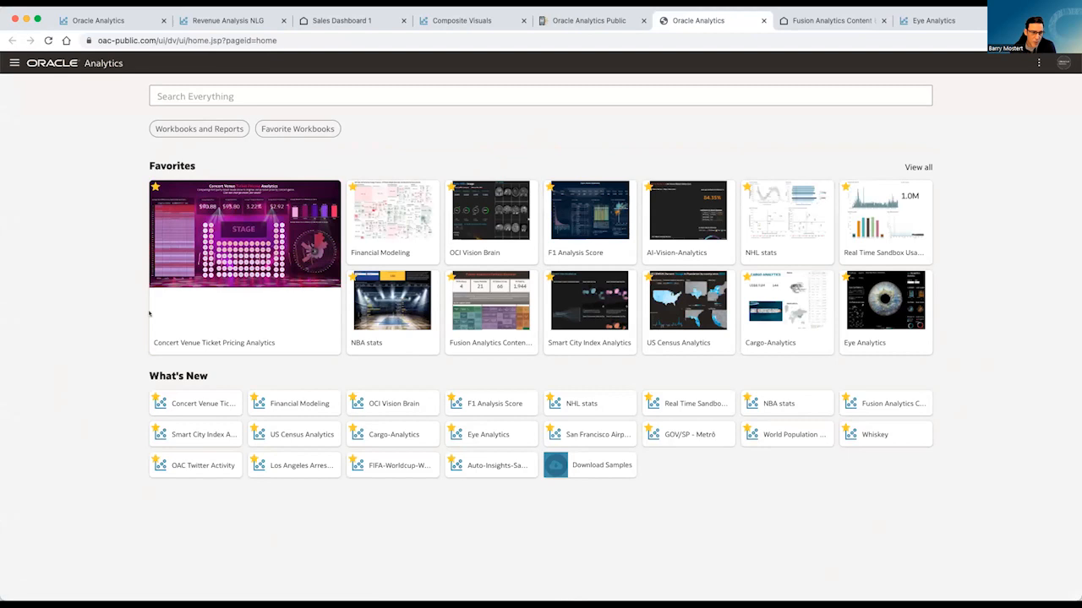
mouse_move(199, 350)
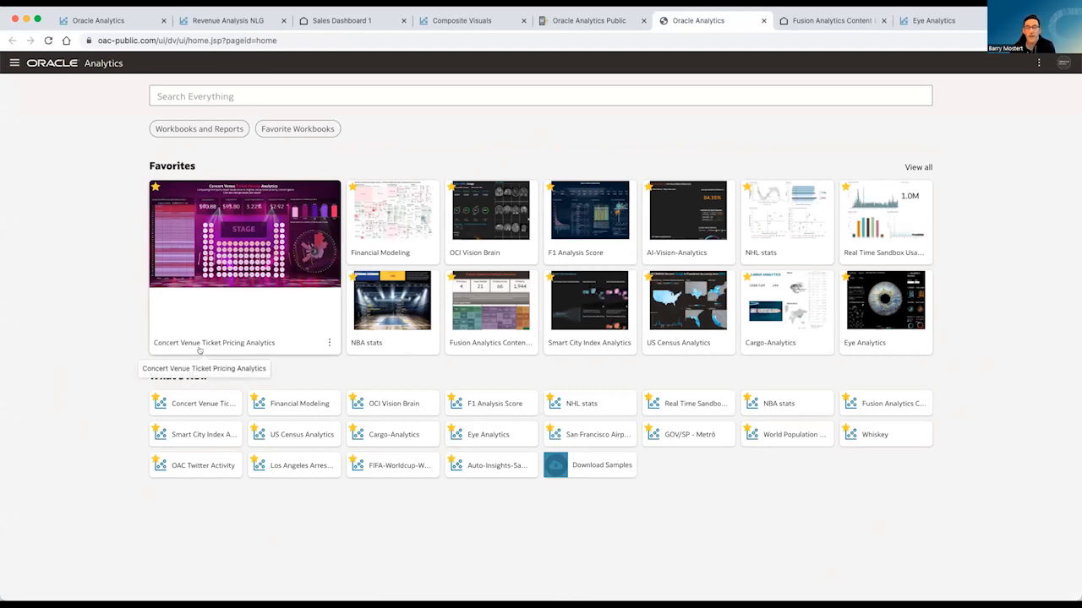
mouse_move(632, 149)
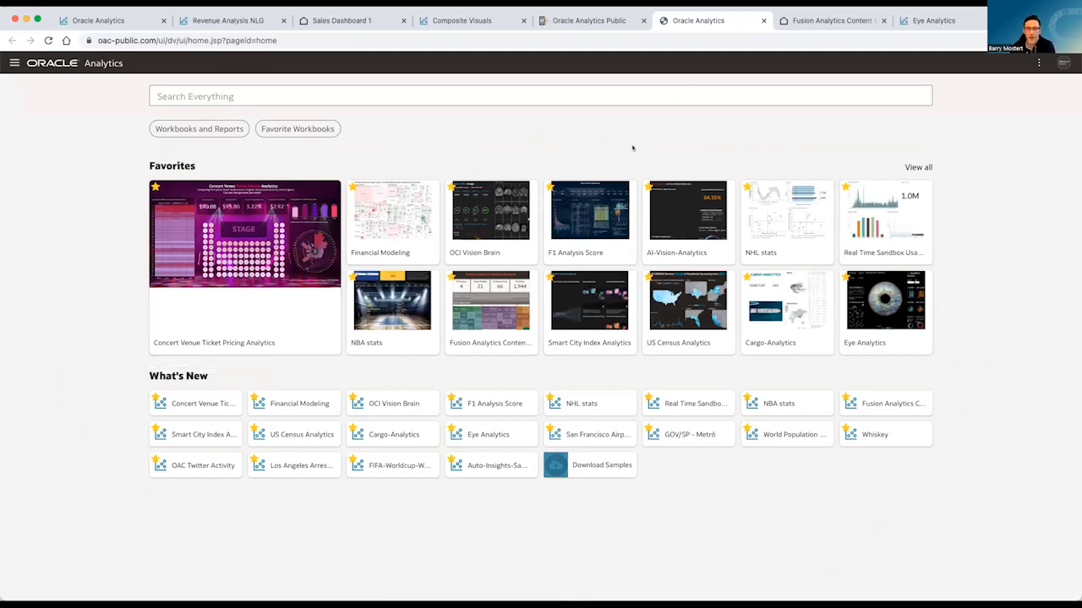
mouse_move(162, 264)
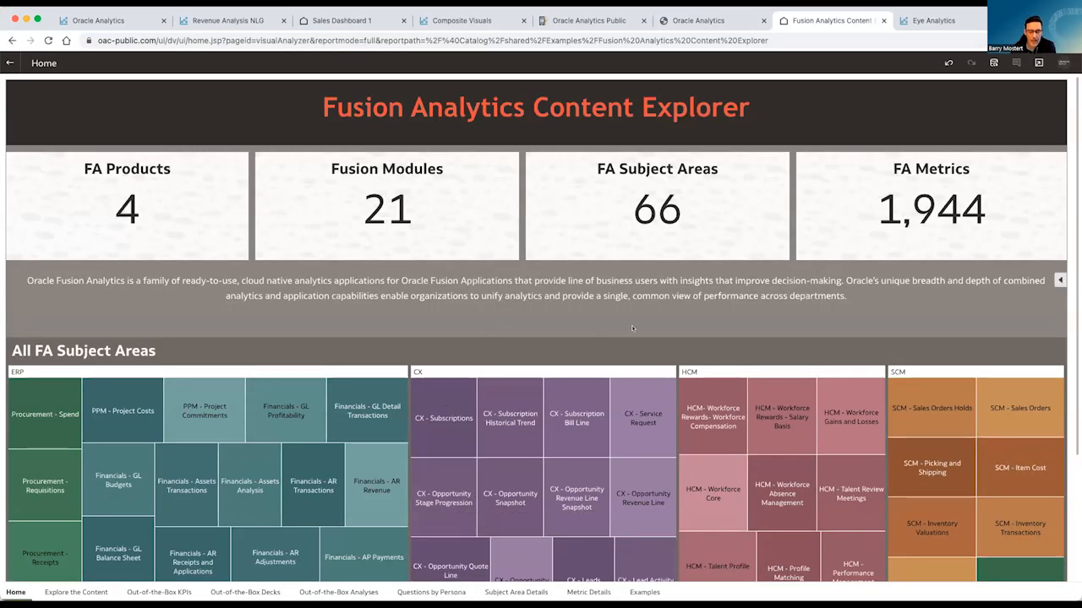
mouse_move(598, 330)
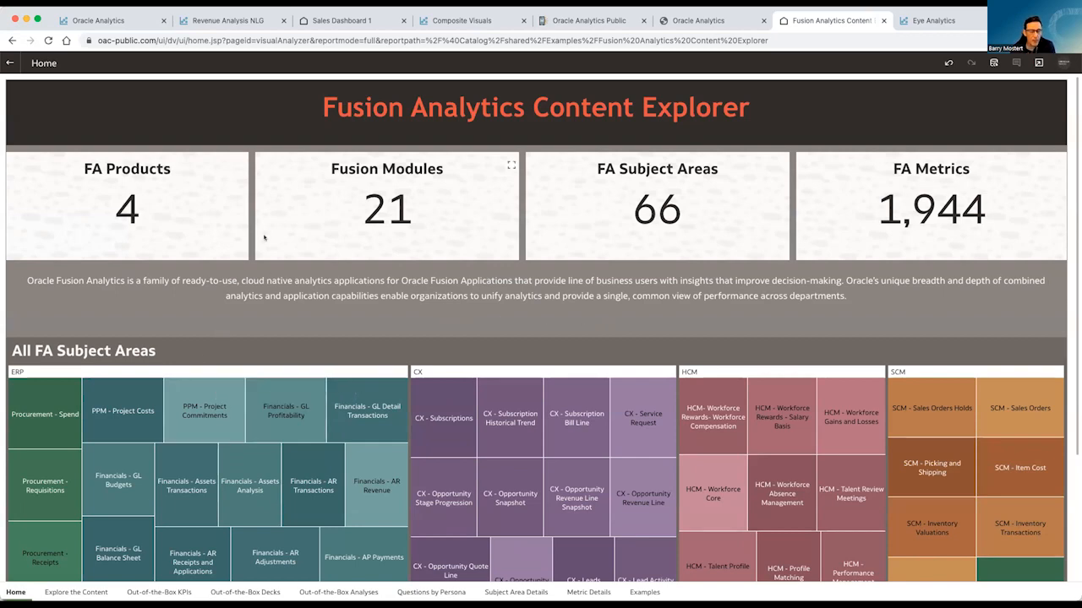
Show the Explore the Content canvas of the Content Explorer workbook.
left_click(76, 591)
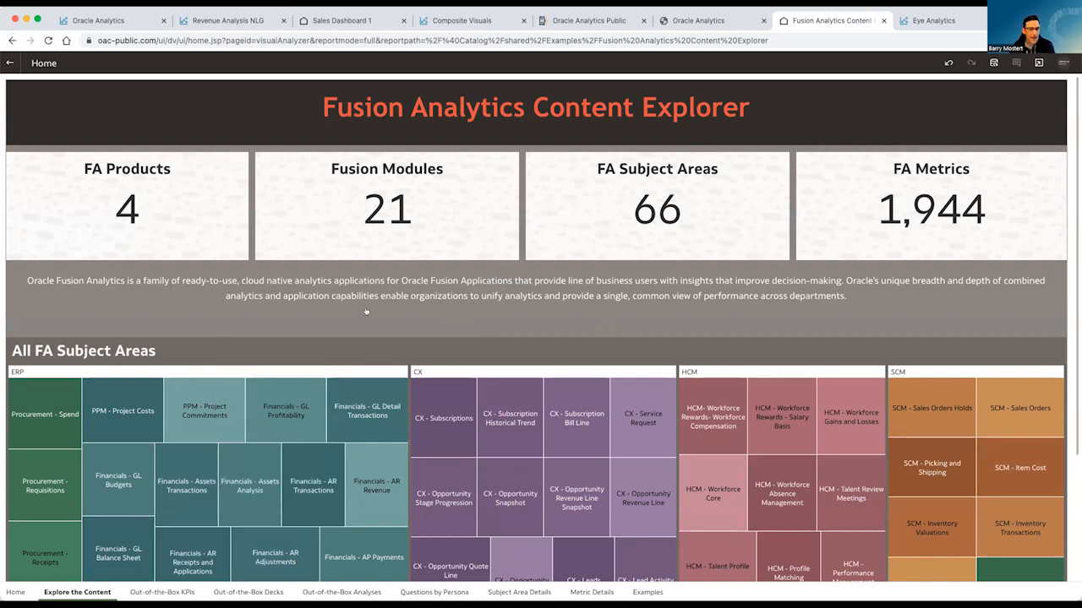
left_click(78, 591)
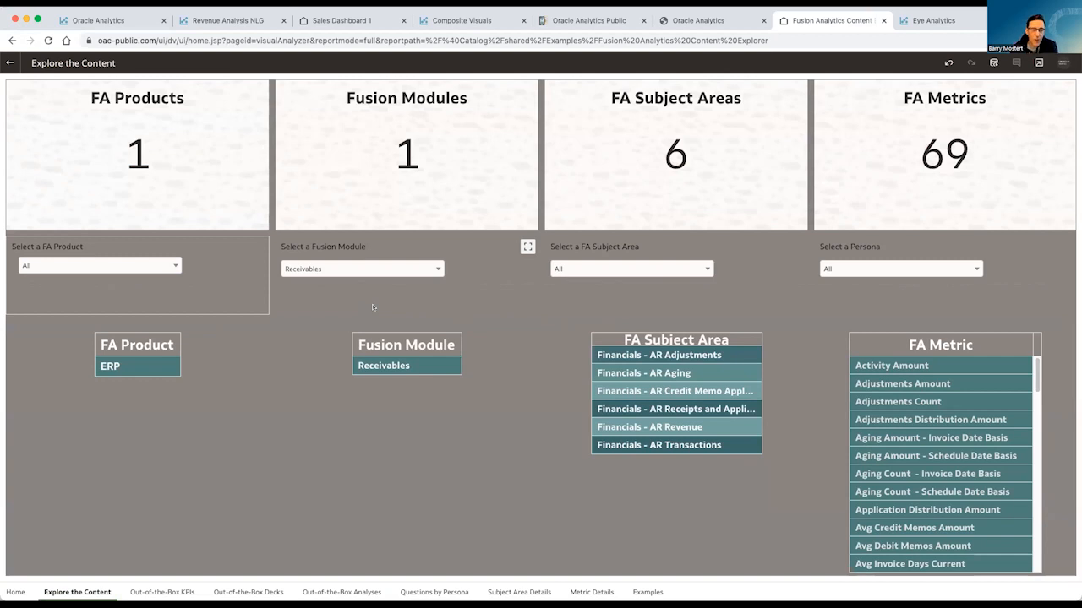
Clear the Receivables module filter and filter the content to the ERP product.
left_click(362, 269)
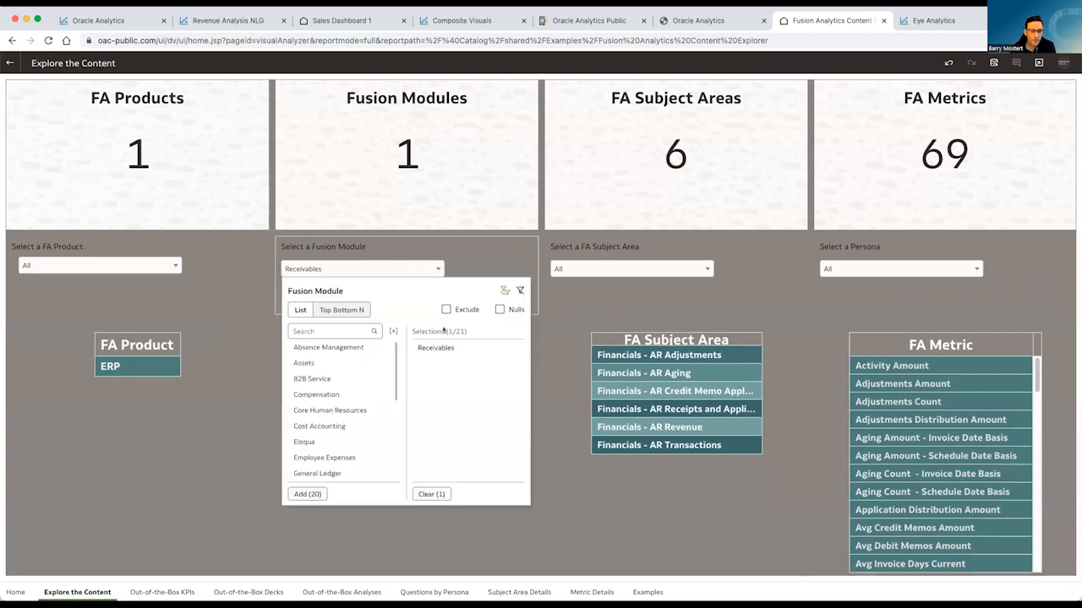
left_click(431, 494)
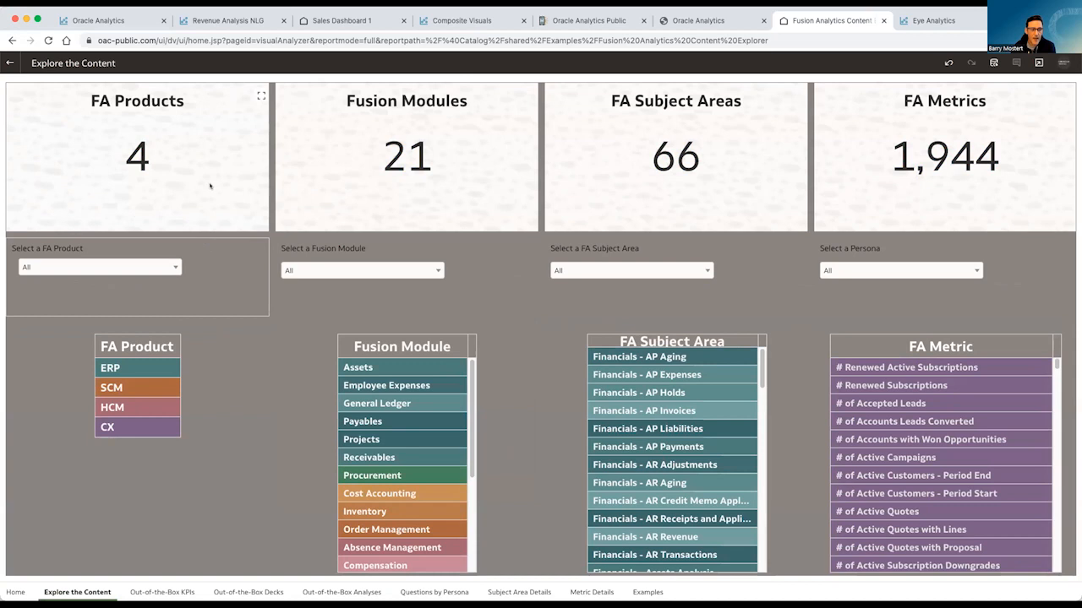
mouse_move(193, 192)
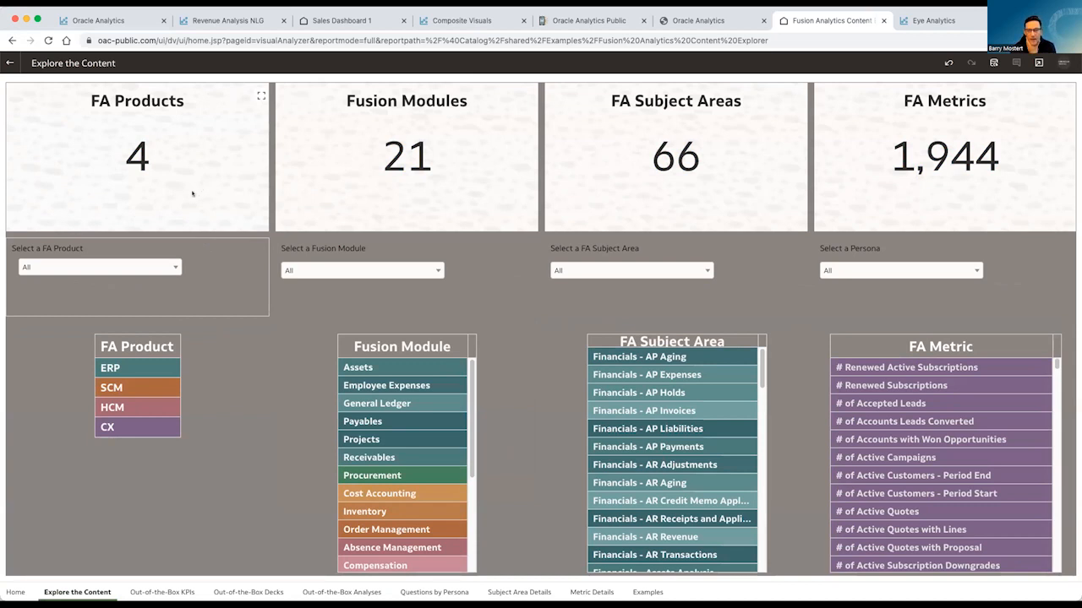
mouse_move(40, 287)
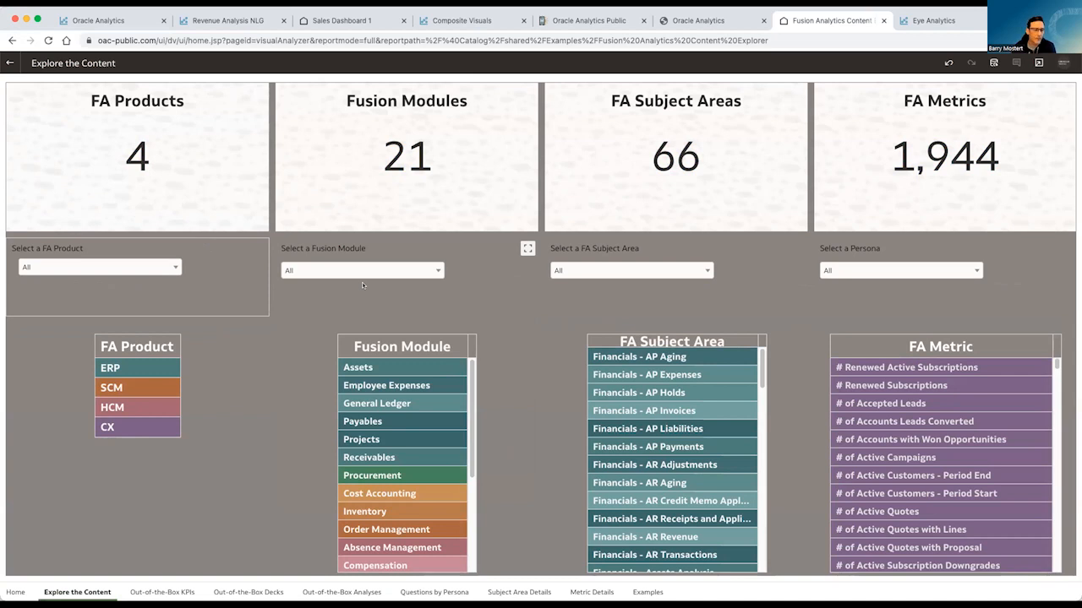
left_click(98, 267)
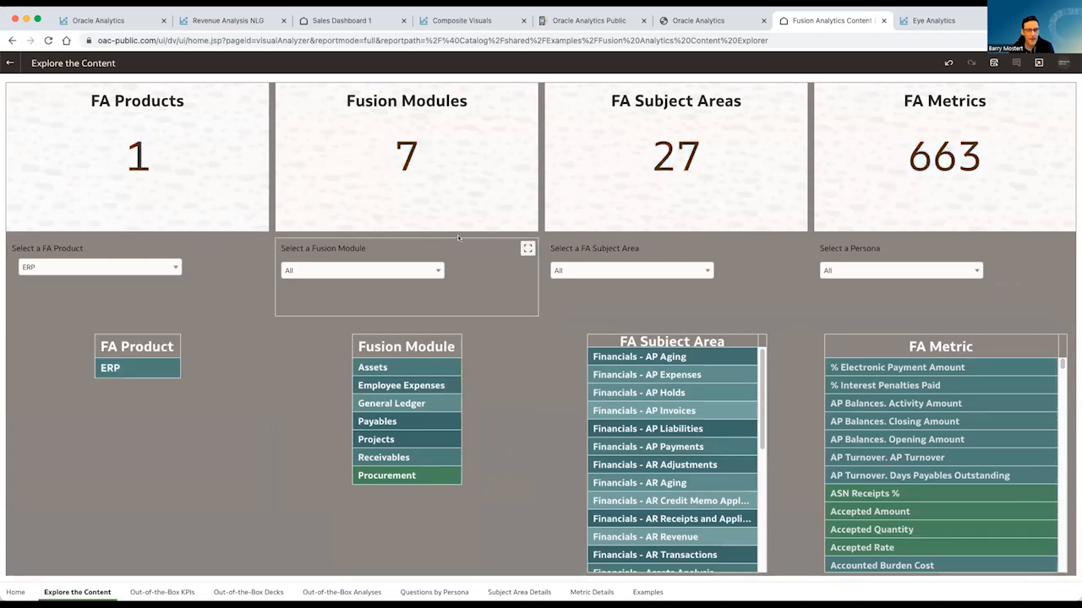
mouse_move(446, 248)
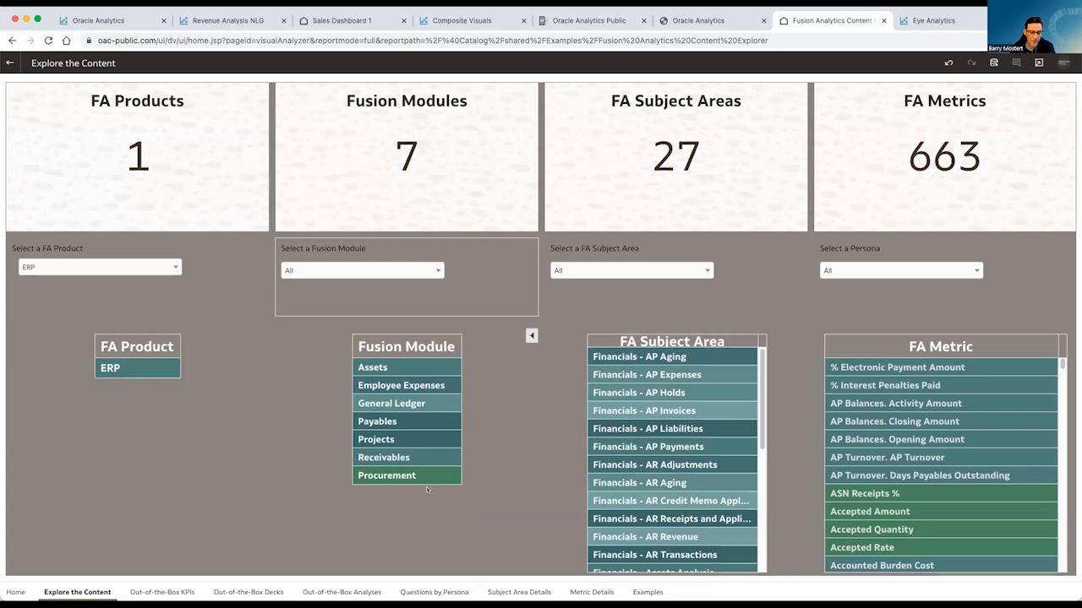
mouse_move(412, 493)
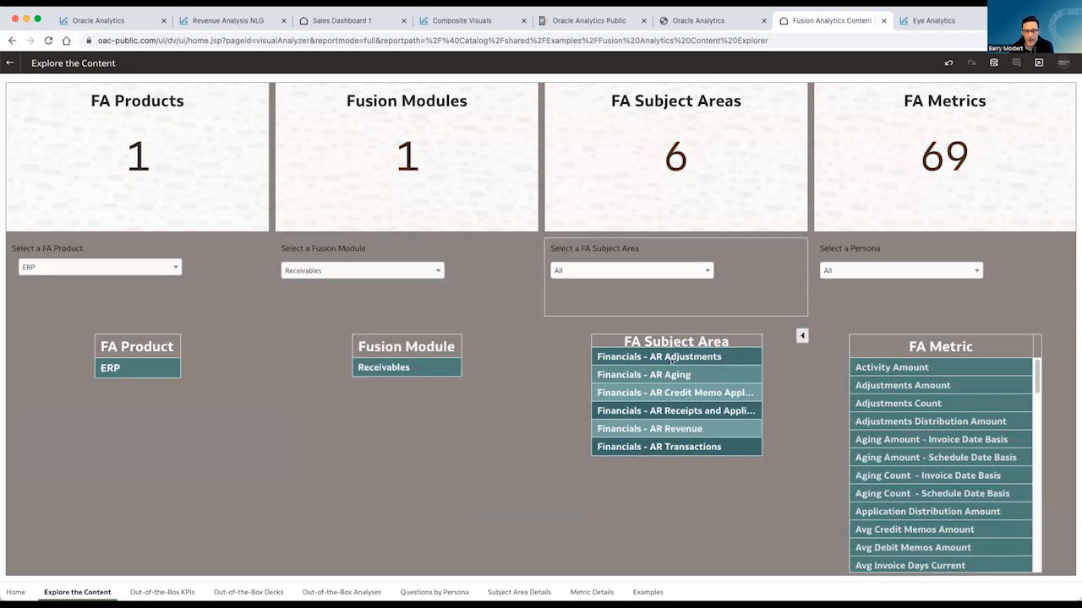
mouse_move(679, 449)
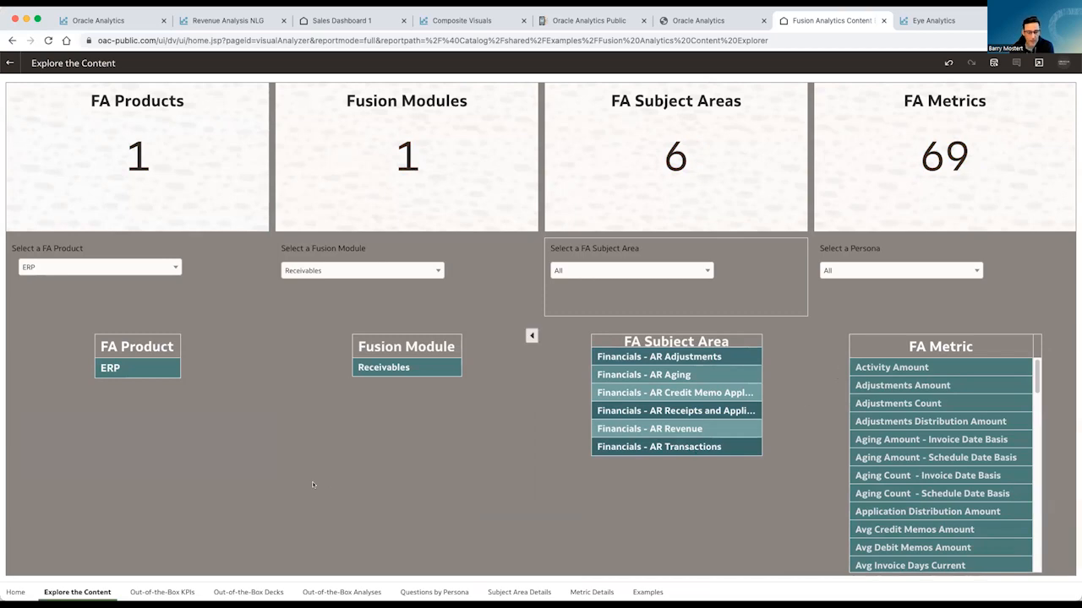
Browse the Metric Details table for ERP Assets, then show the Eye Analytics workbook.
left_click(588, 592)
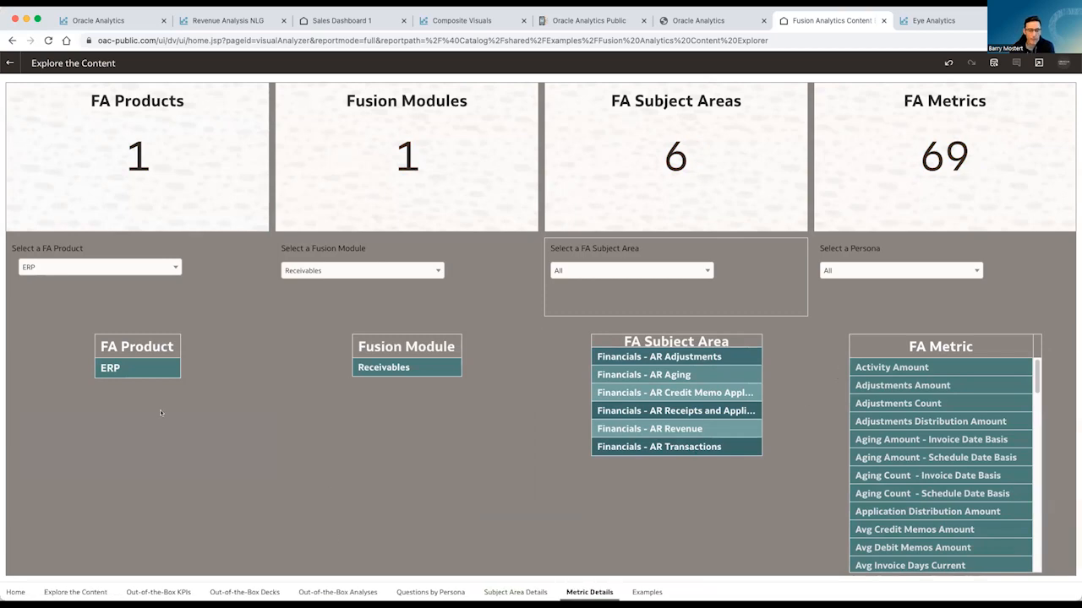
left_click(588, 591)
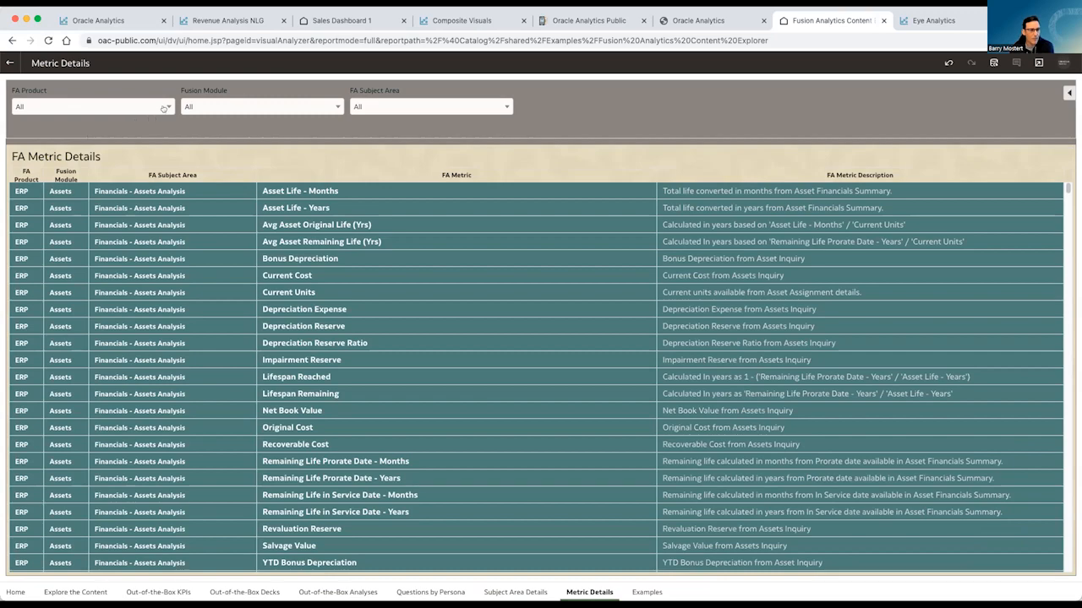
left_click(93, 106)
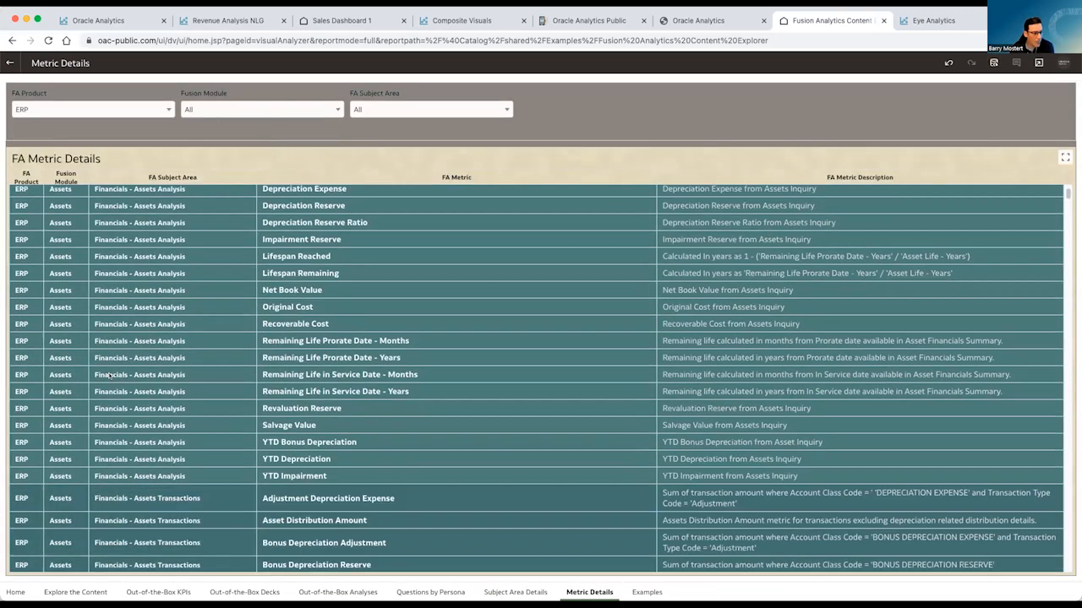
scroll("down", 3)
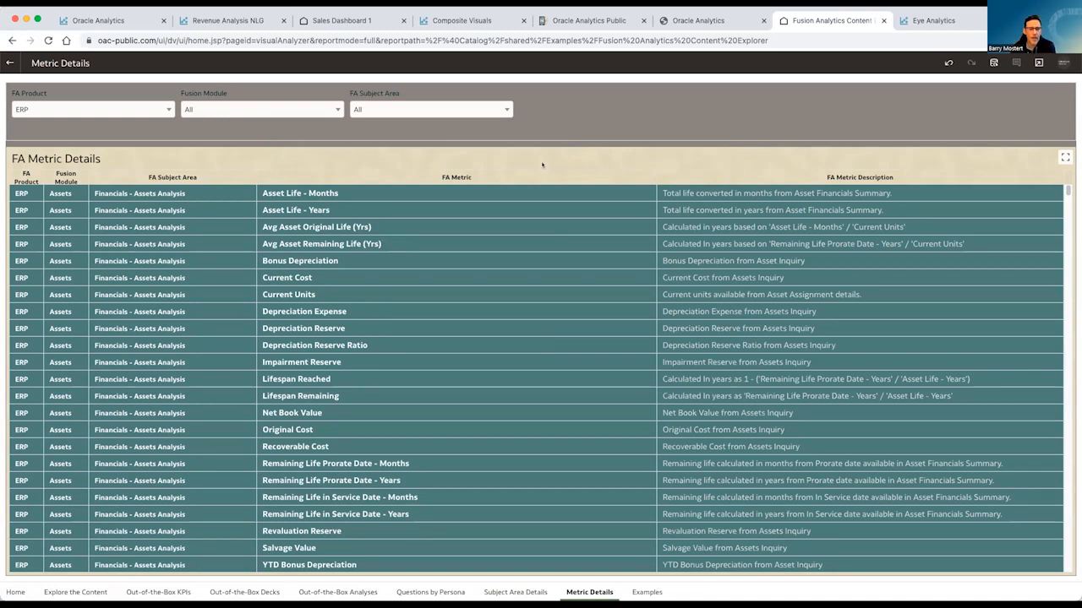
mouse_move(540, 165)
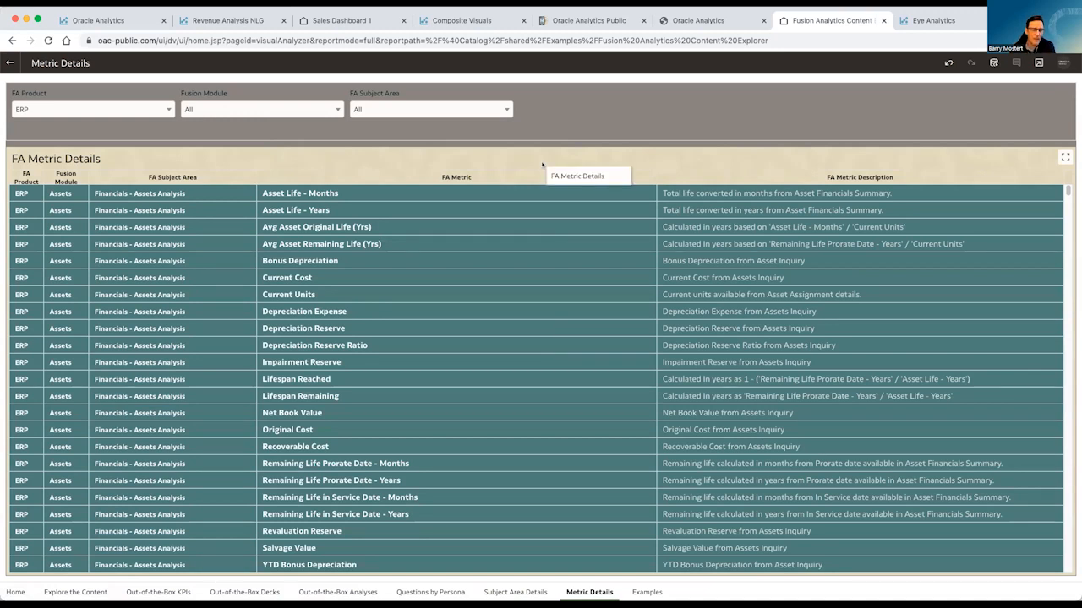
mouse_move(384, 163)
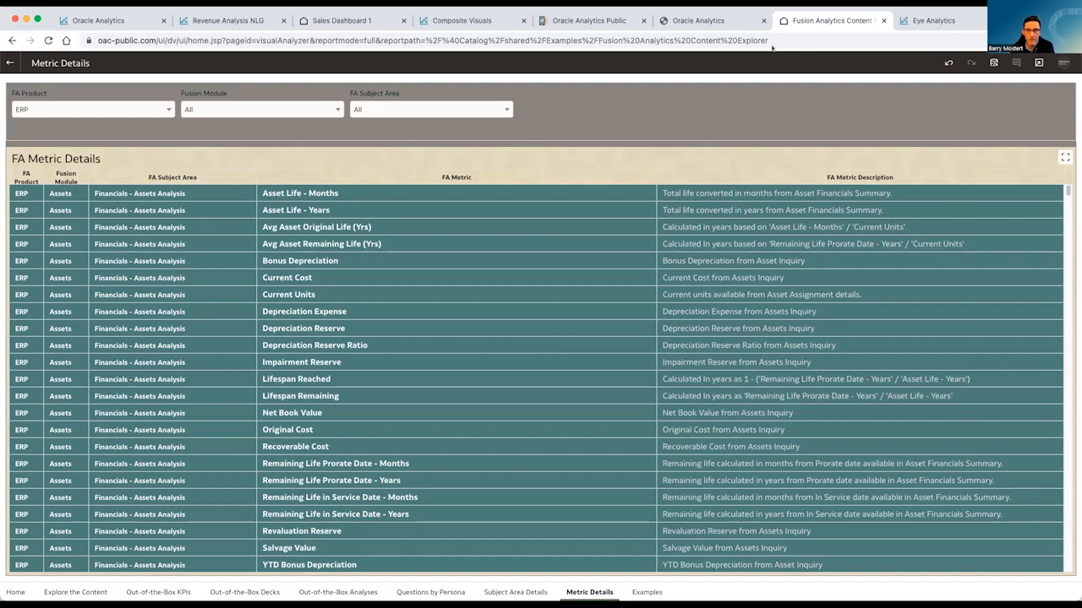
left_click(933, 20)
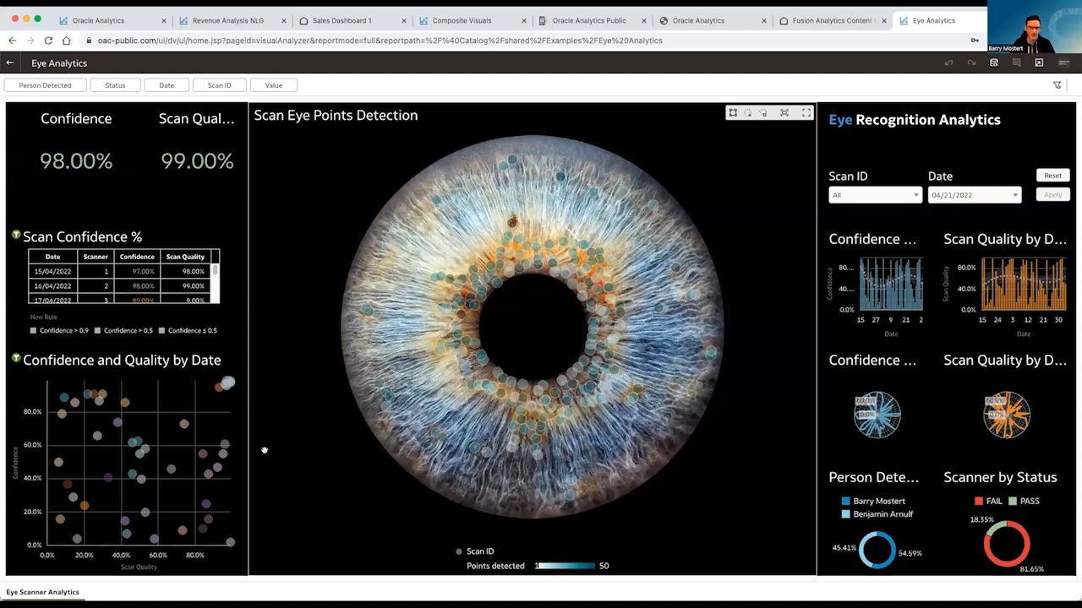
mouse_move(656, 213)
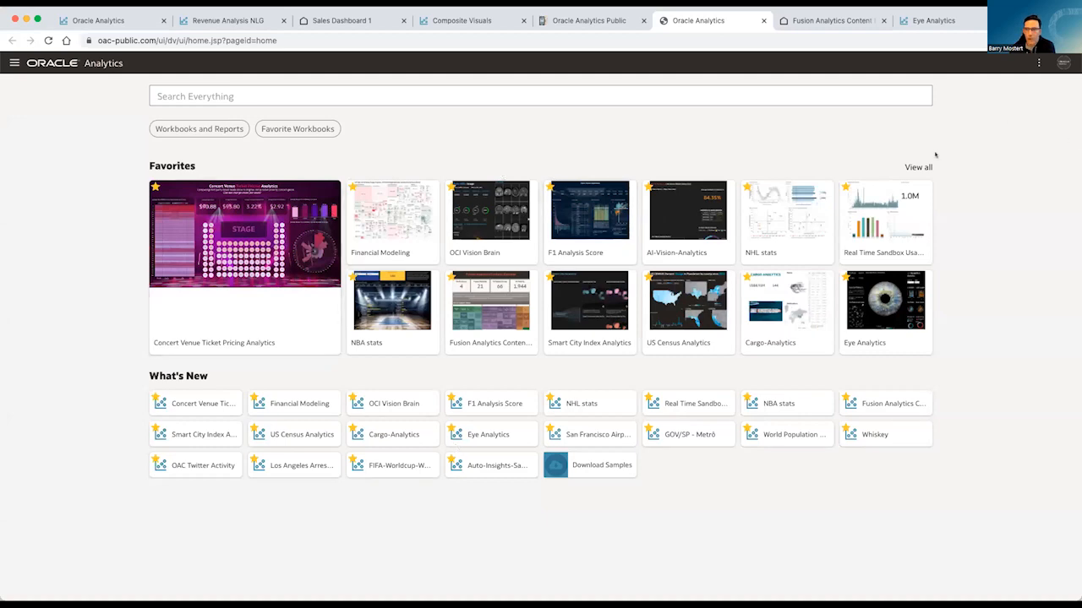
View all Favorites and browse the workbooks grouped by modified date.
left_click(541, 95)
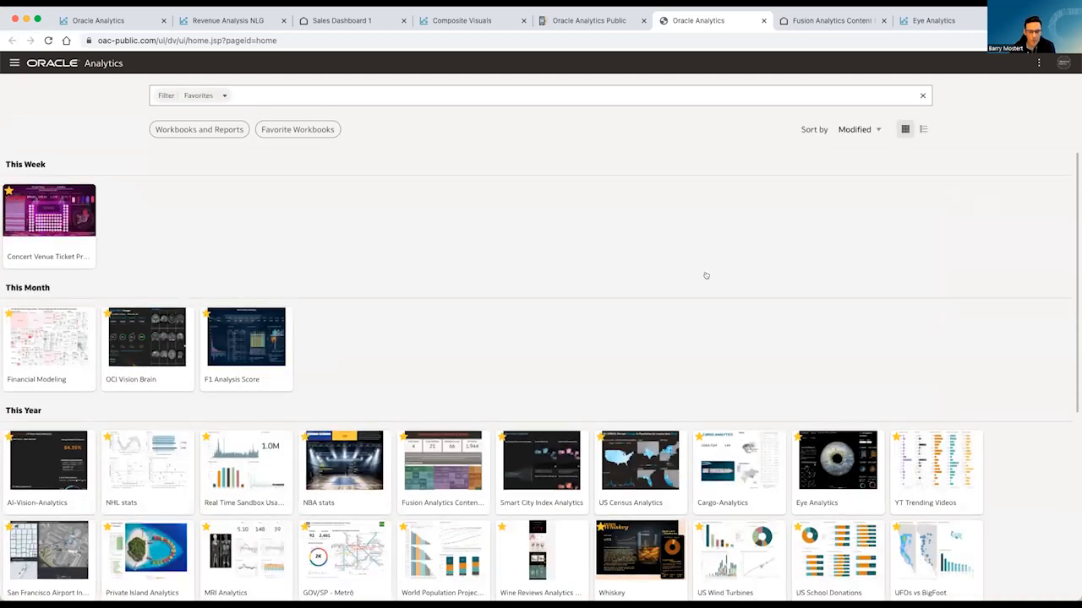
scroll("down", 3)
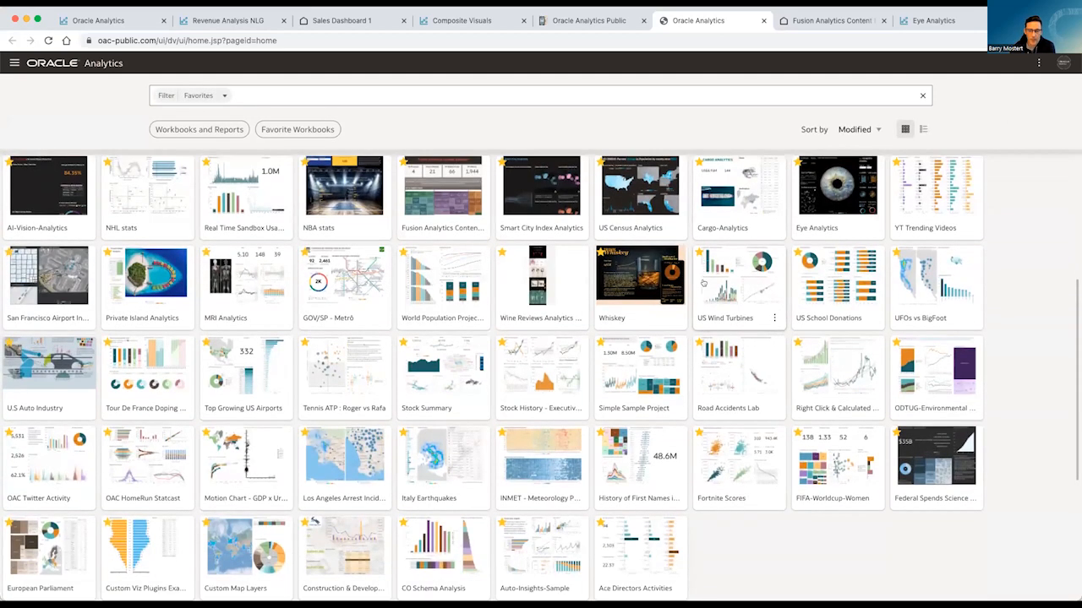
scroll("down", 3)
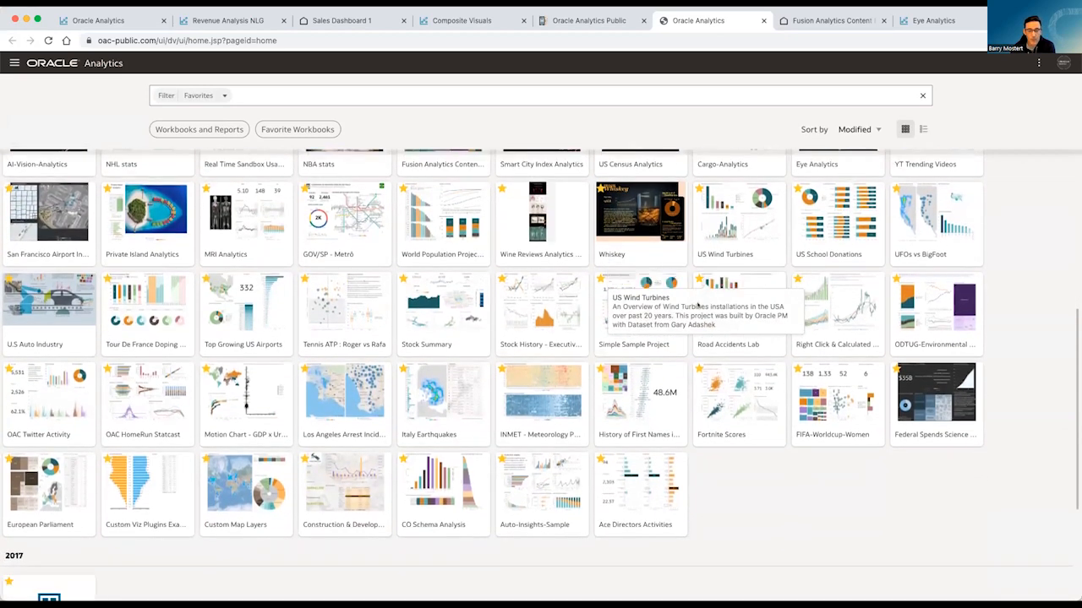
mouse_move(761, 477)
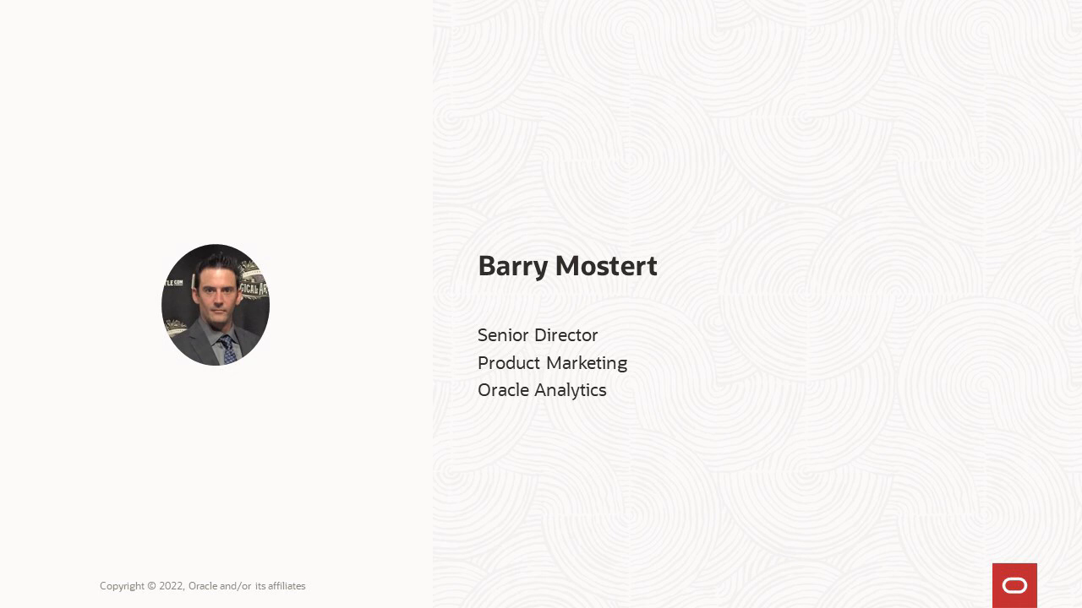
Advance the slide deck to the speaker introduction slide.
key("Right")
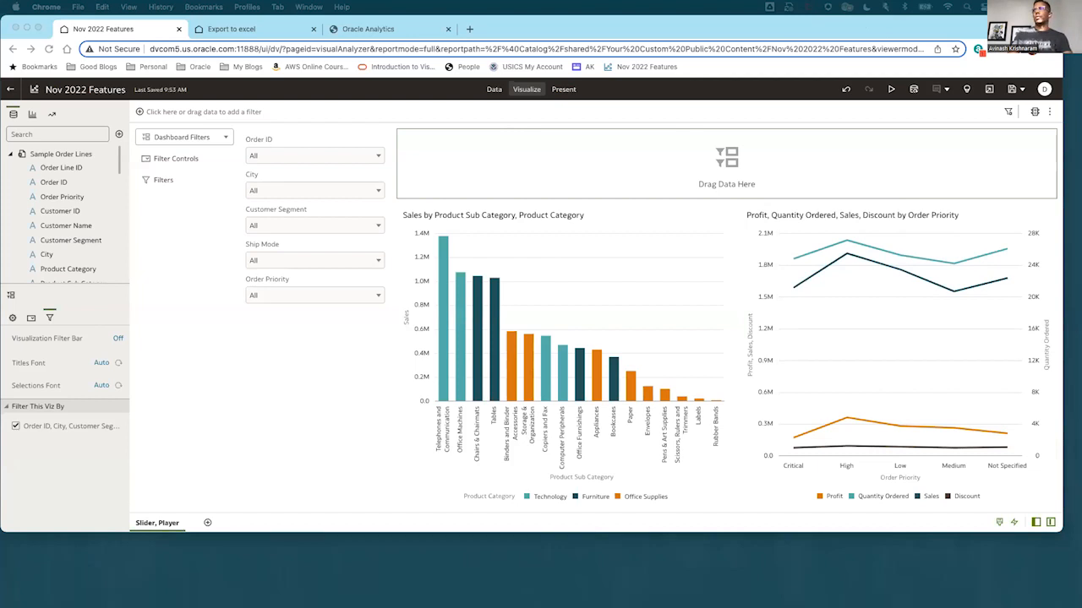
mouse_move(274, 387)
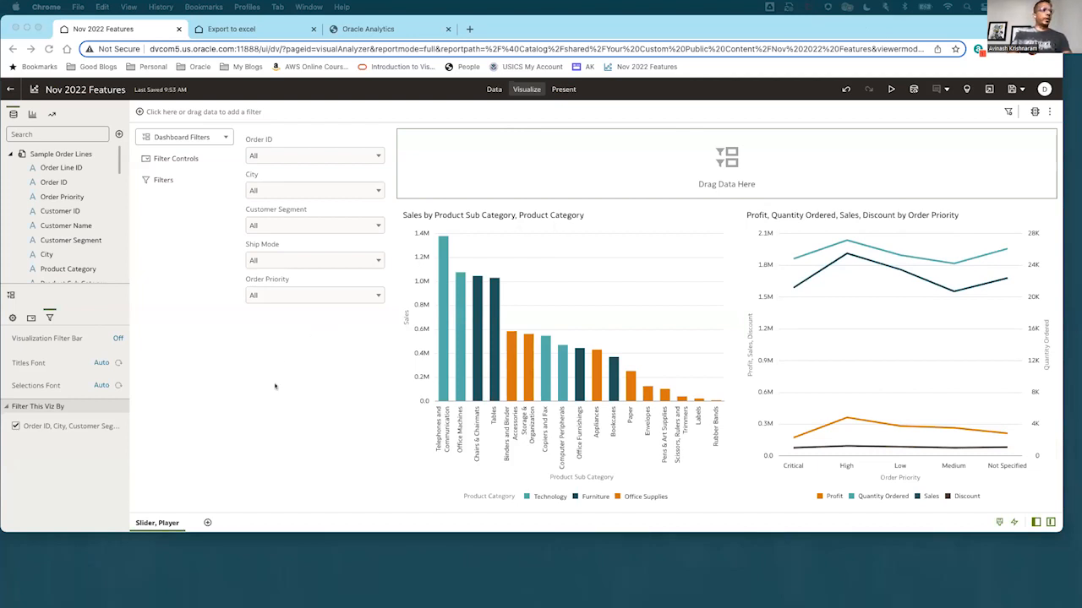
mouse_move(284, 397)
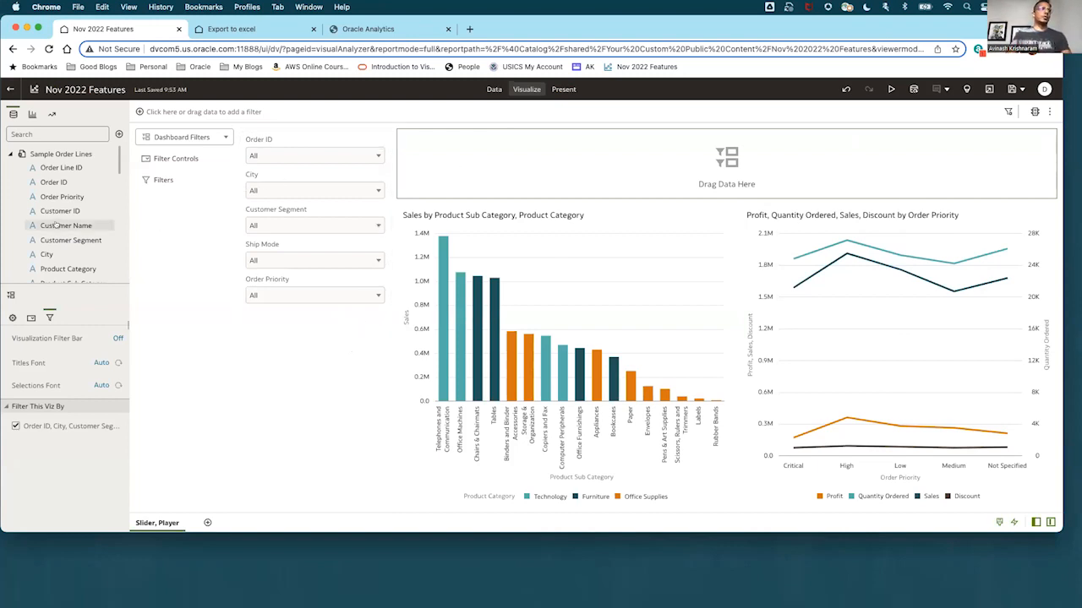
Add Order Date (Year) as a dashboard filter control set to All.
left_click(21, 165)
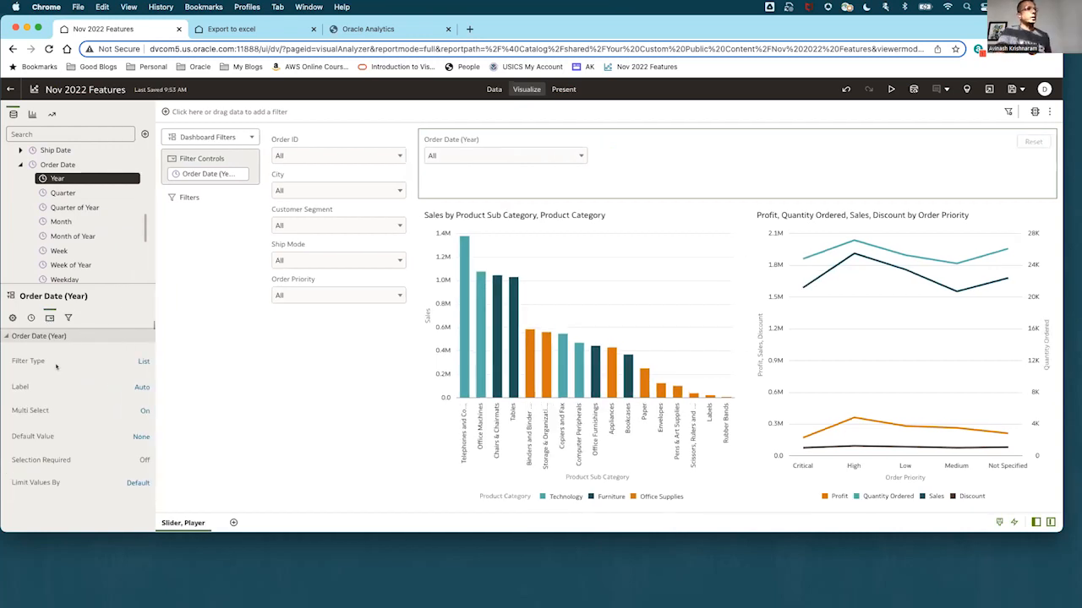
Make the Order Date (Year) filter a slider and step it through 2014, 2015 and back to 2013.
left_click(144, 362)
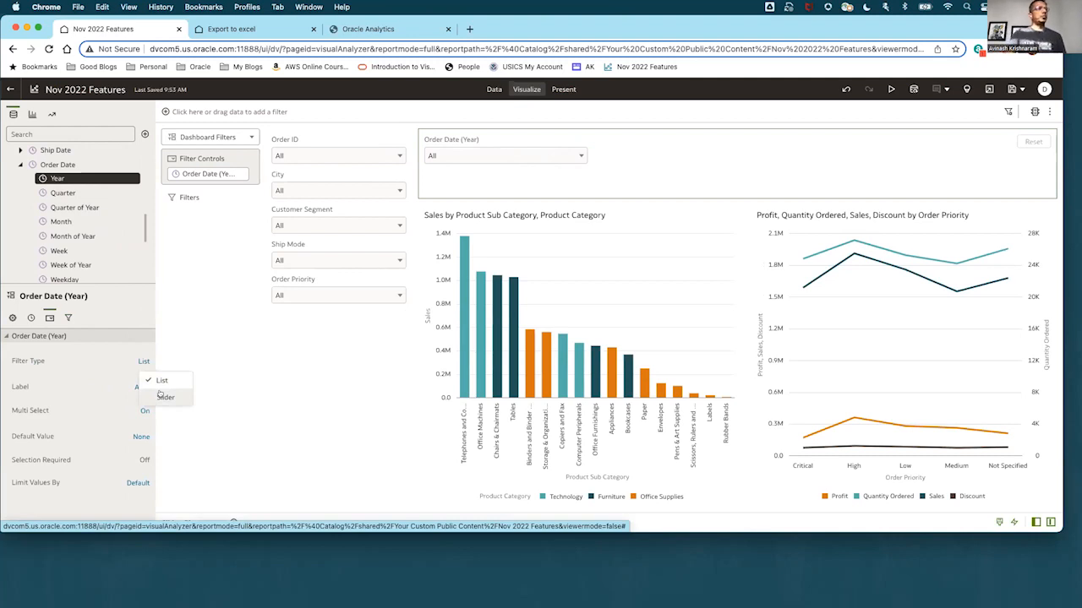
left_click(166, 397)
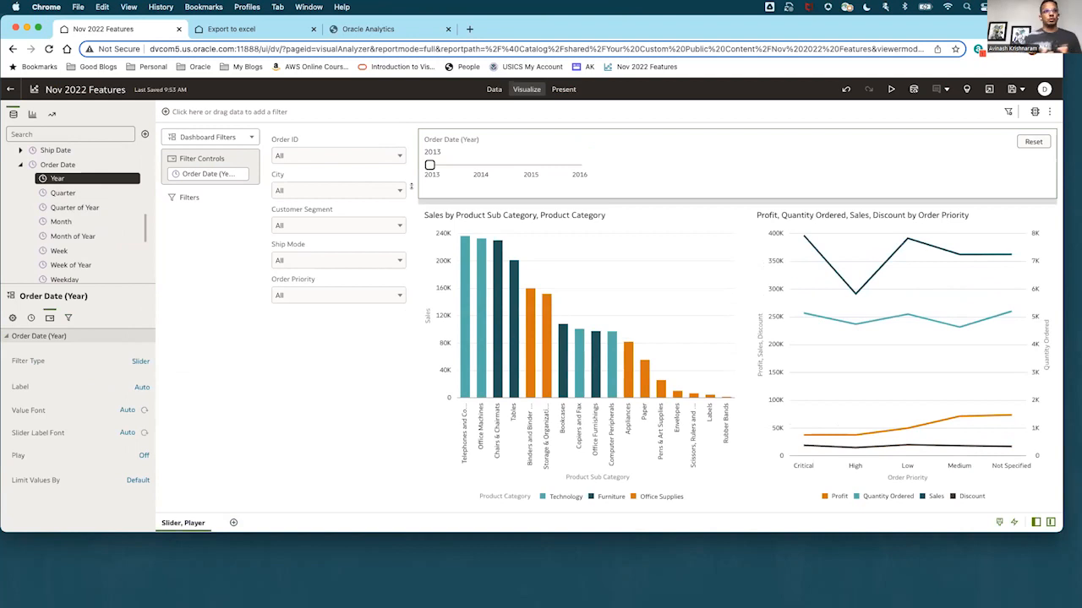
left_click_drag(430, 165, 480, 166)
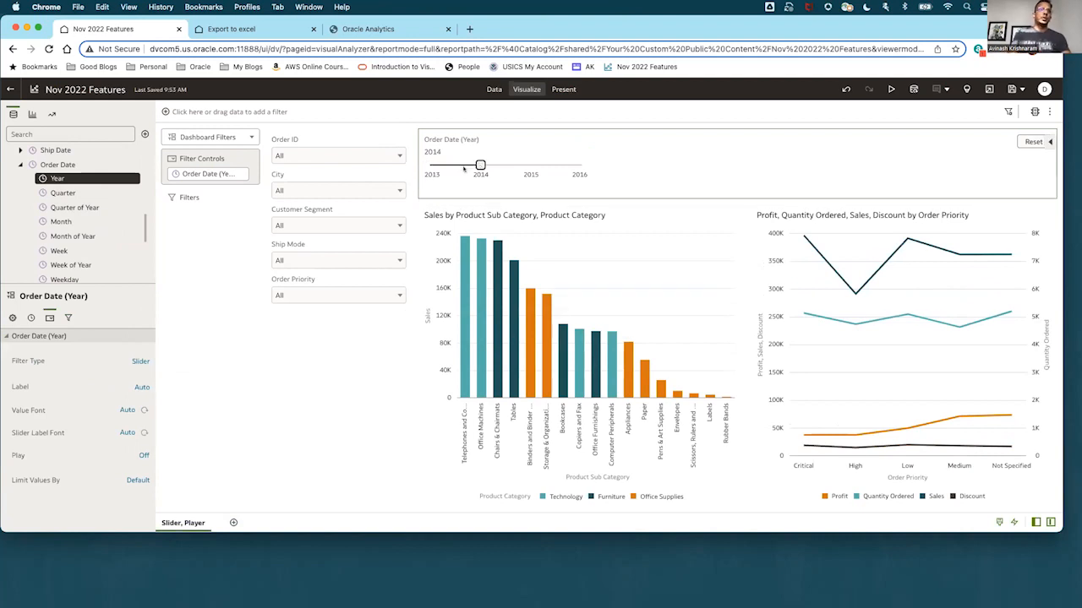
left_click_drag(480, 164, 530, 163)
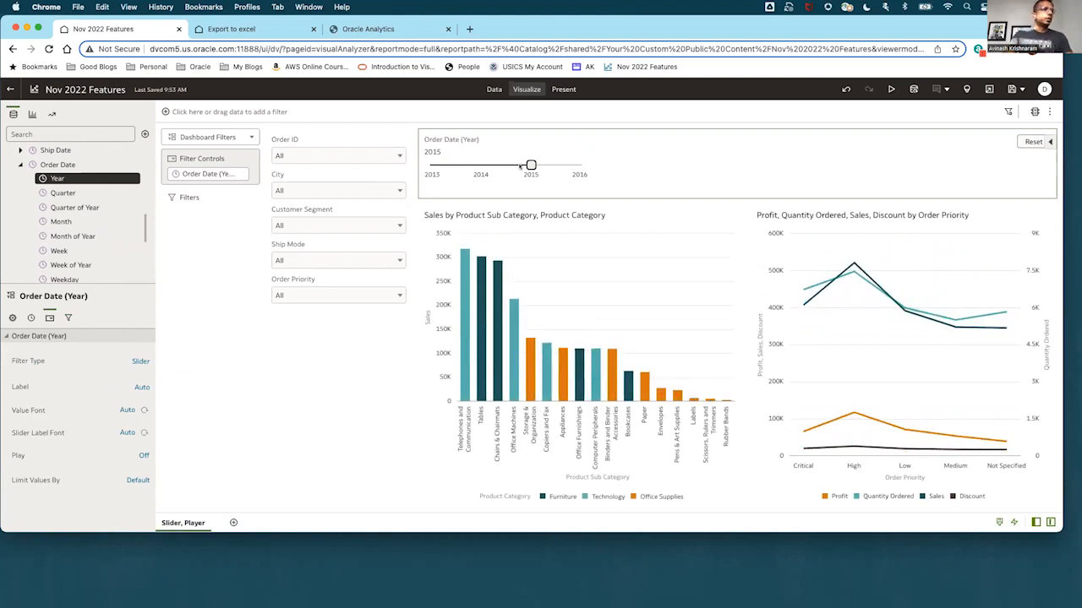
left_click_drag(531, 166, 480, 165)
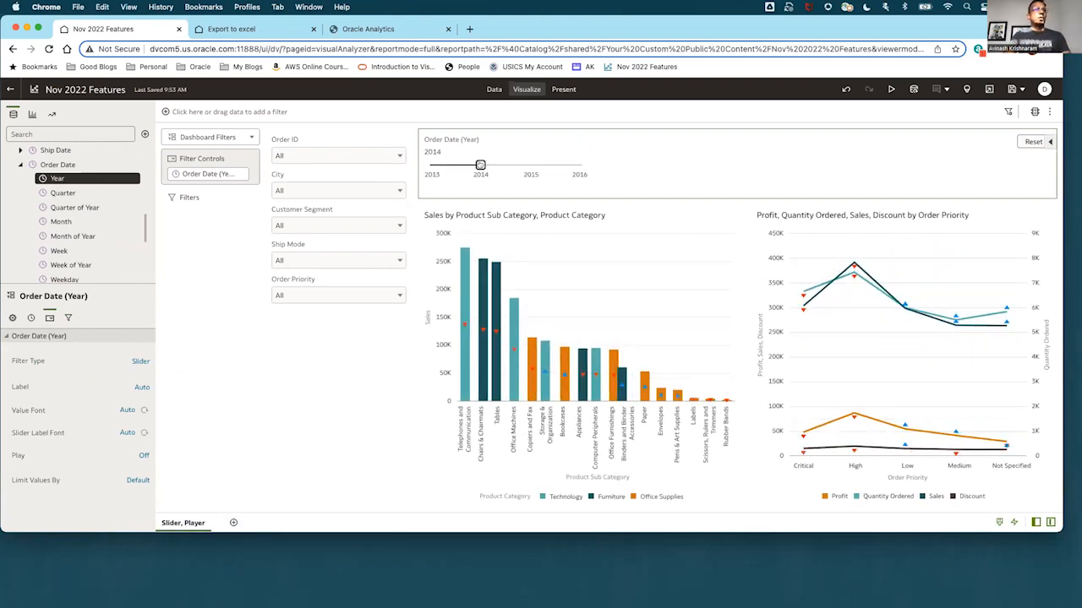
left_click_drag(480, 164, 431, 163)
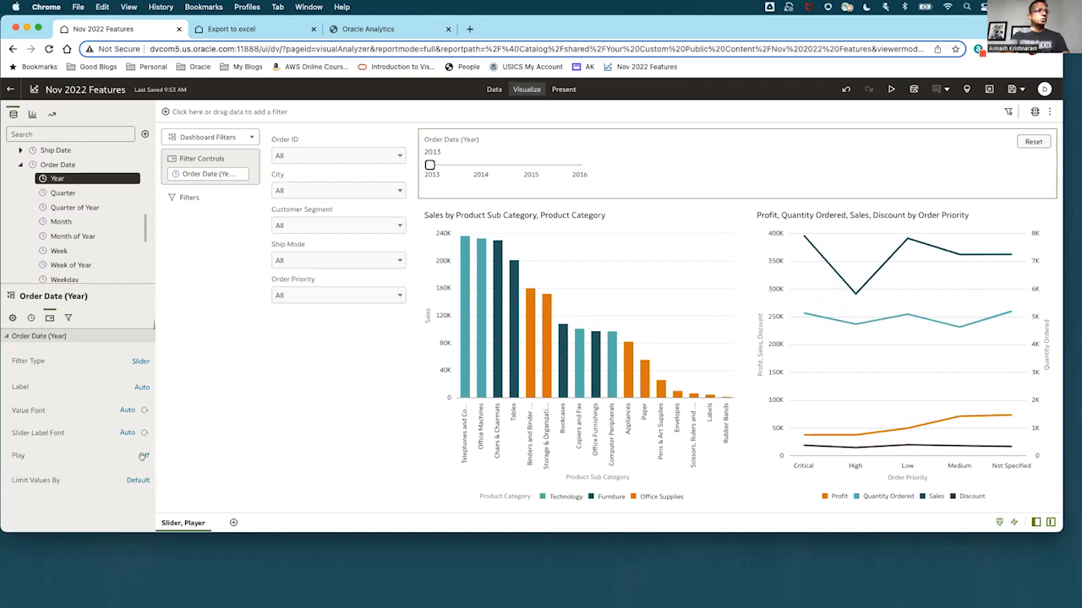
left_click(429, 166)
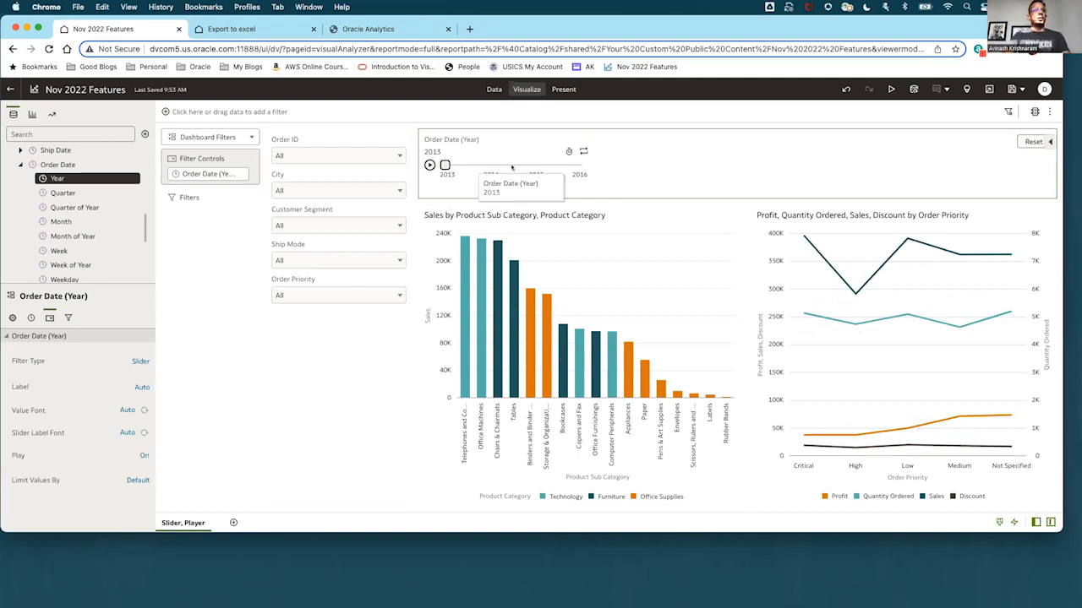
left_click(568, 152)
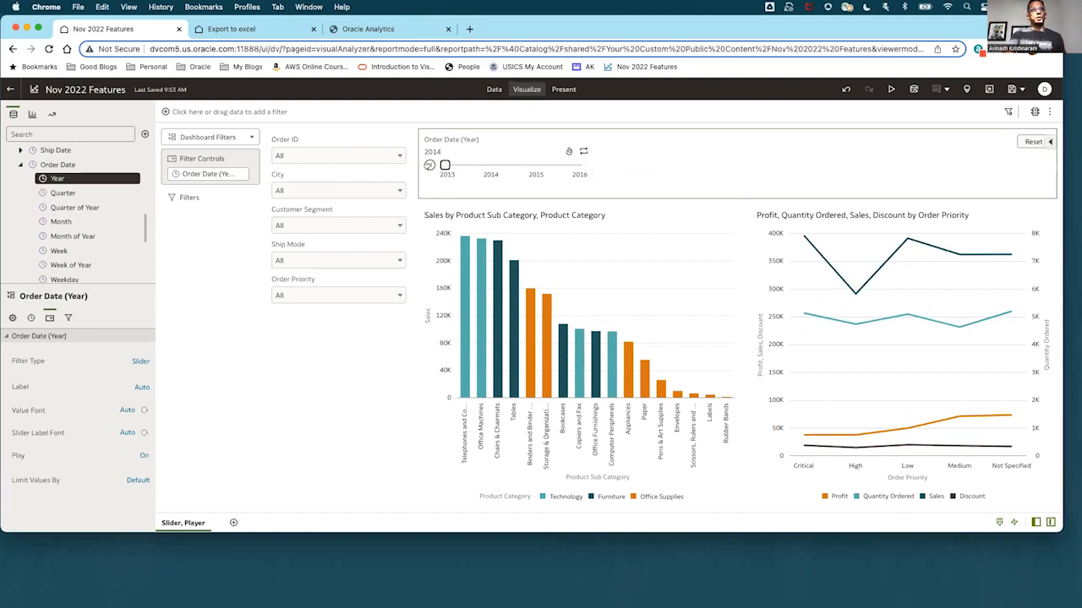
left_click_drag(446, 166, 490, 166)
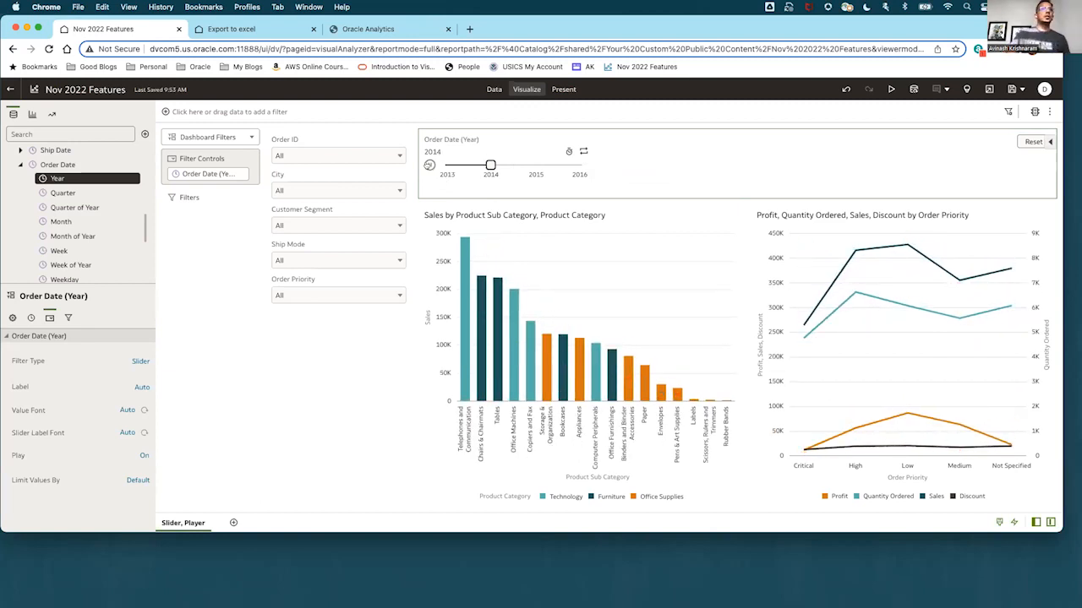
left_click_drag(490, 164, 536, 164)
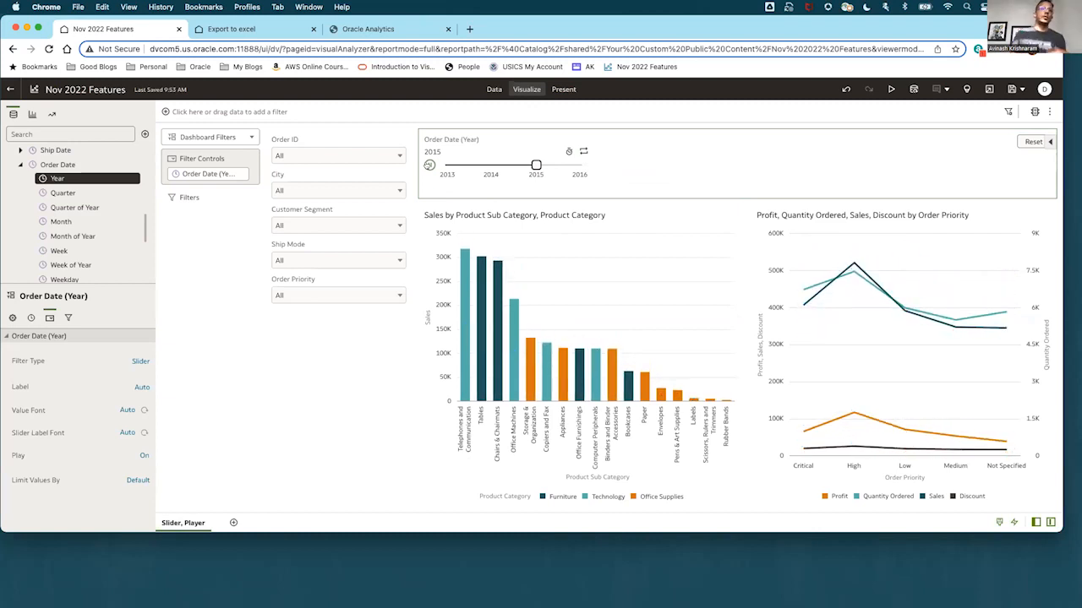
left_click_drag(535, 164, 581, 164)
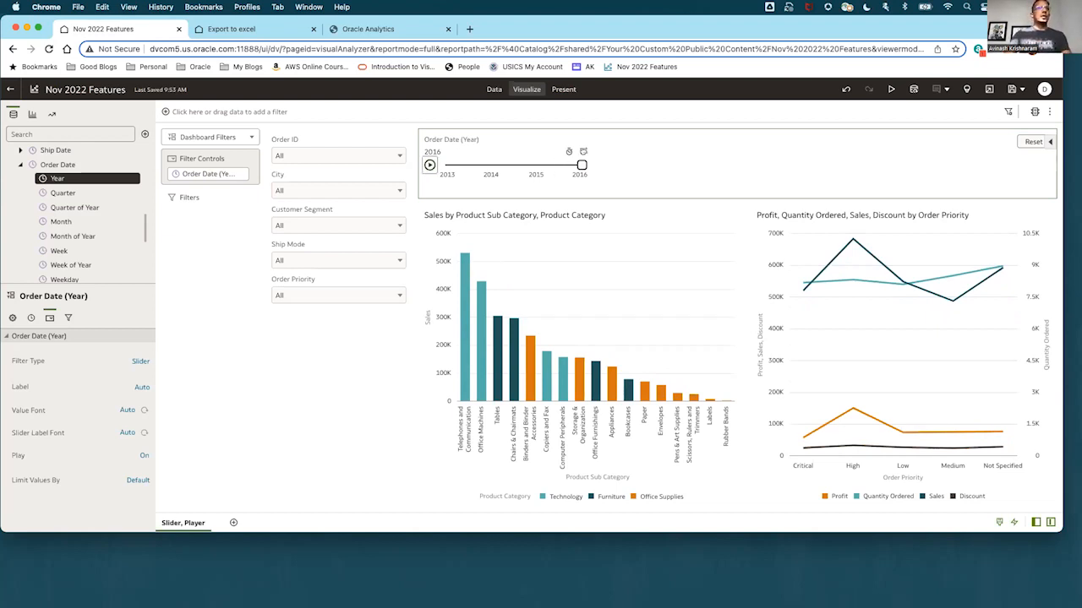
mouse_move(825, 160)
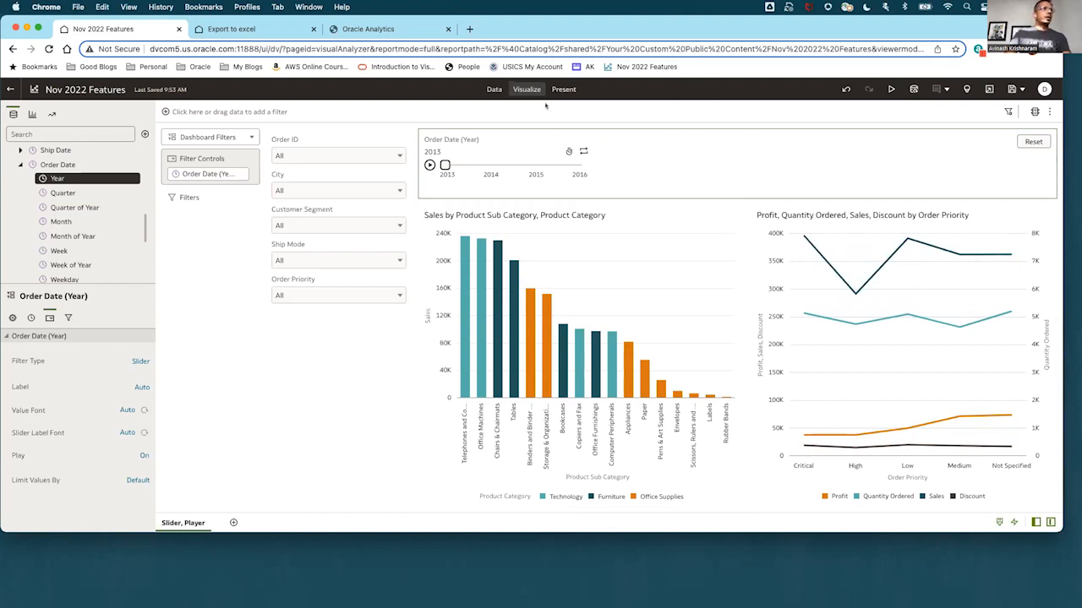
left_click(562, 88)
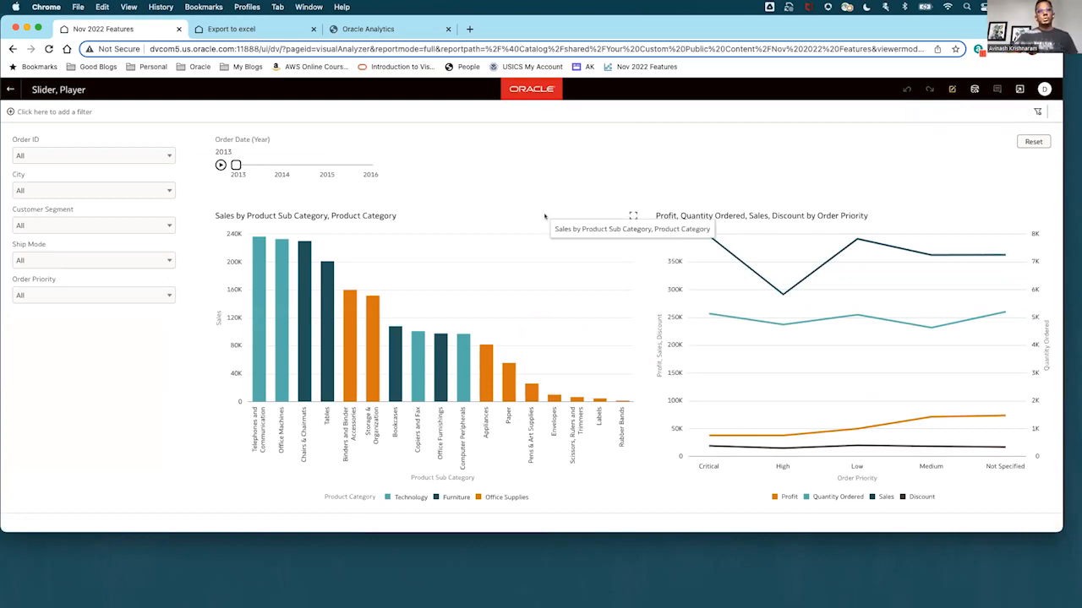
mouse_move(728, 132)
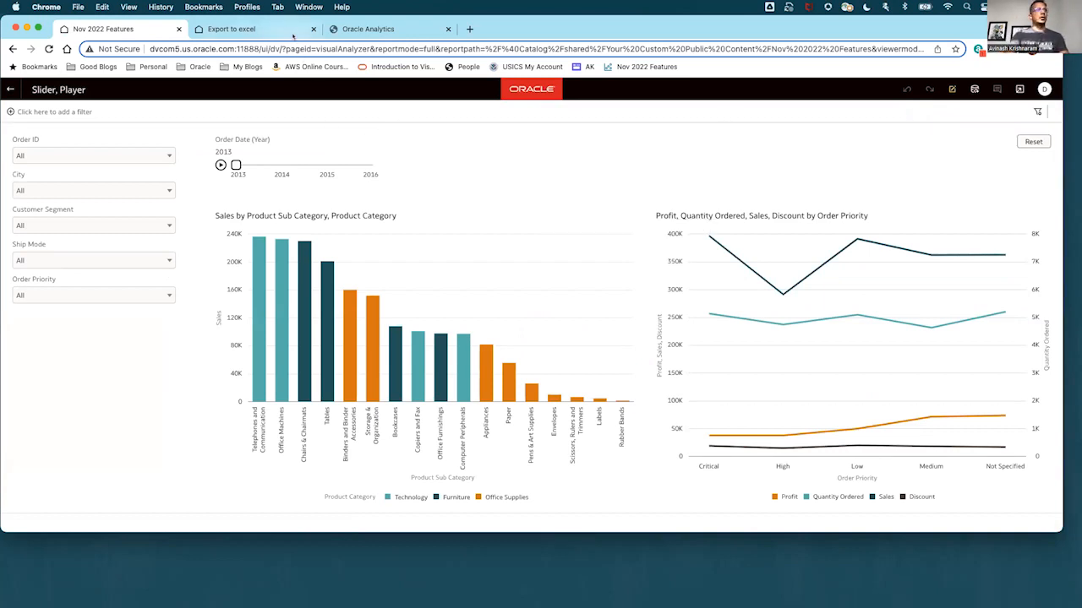
Bring up the Export to excel workbook with its orders-by-segment pivot and detail table.
left_click(229, 27)
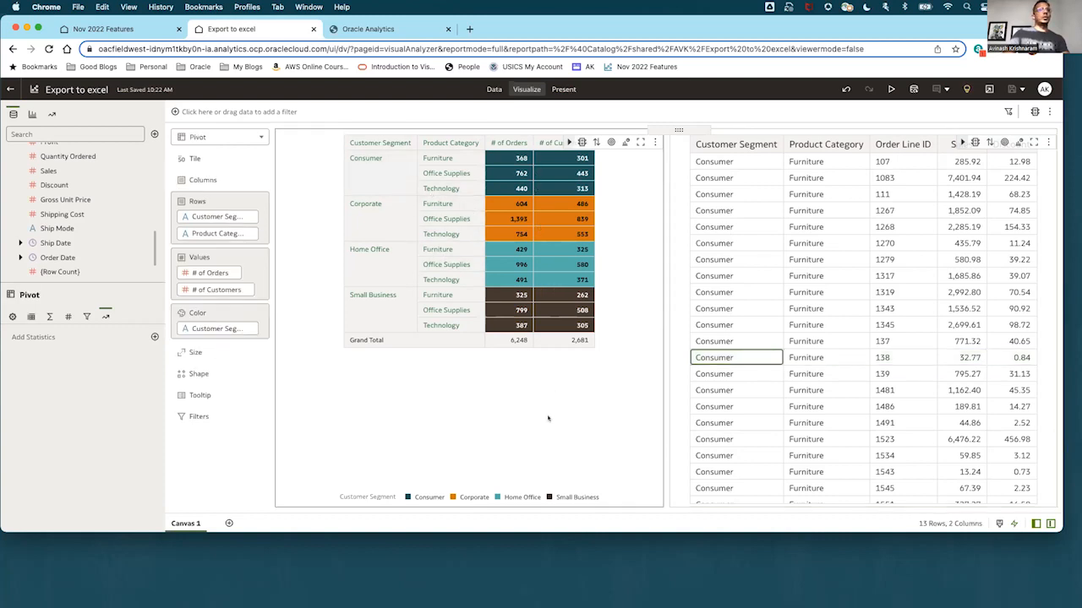
mouse_move(635, 149)
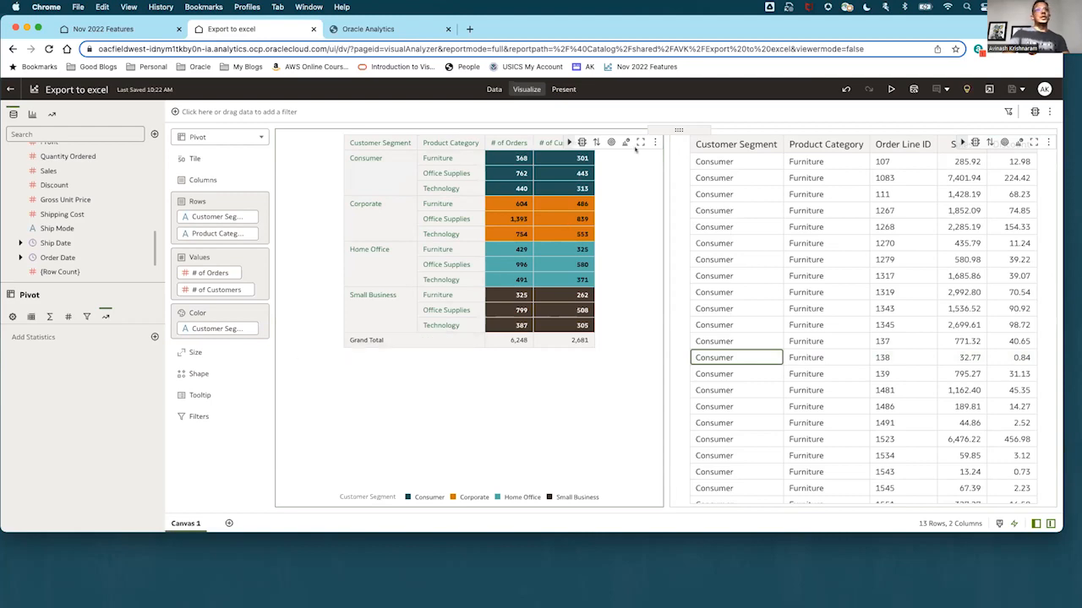
Export the pivot visualization as an Excel (xlsx) file named Export to excel Pivot and save it.
left_click(656, 142)
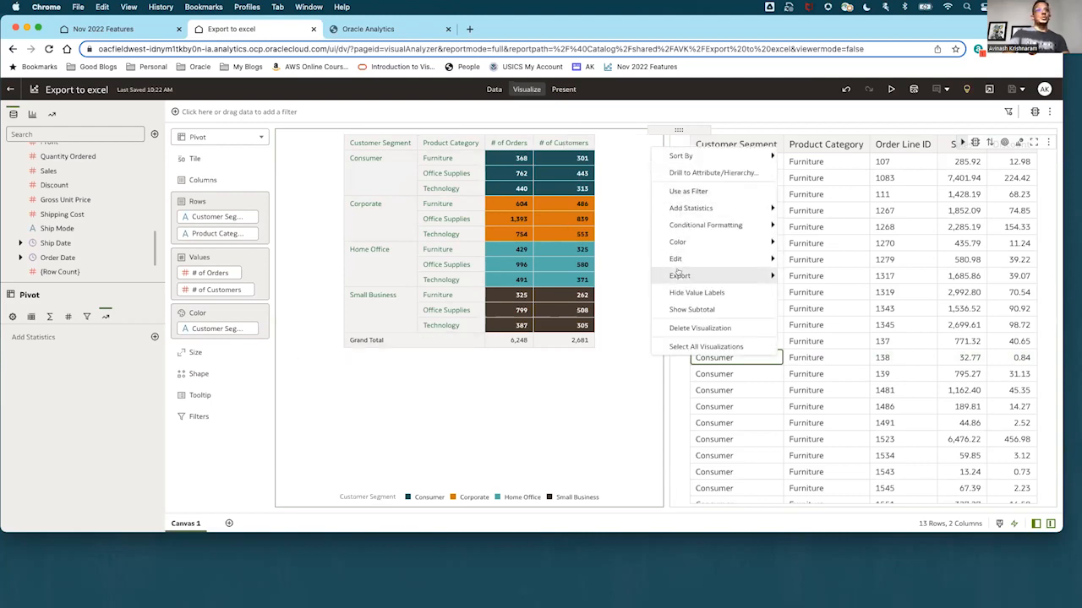
left_click(680, 276)
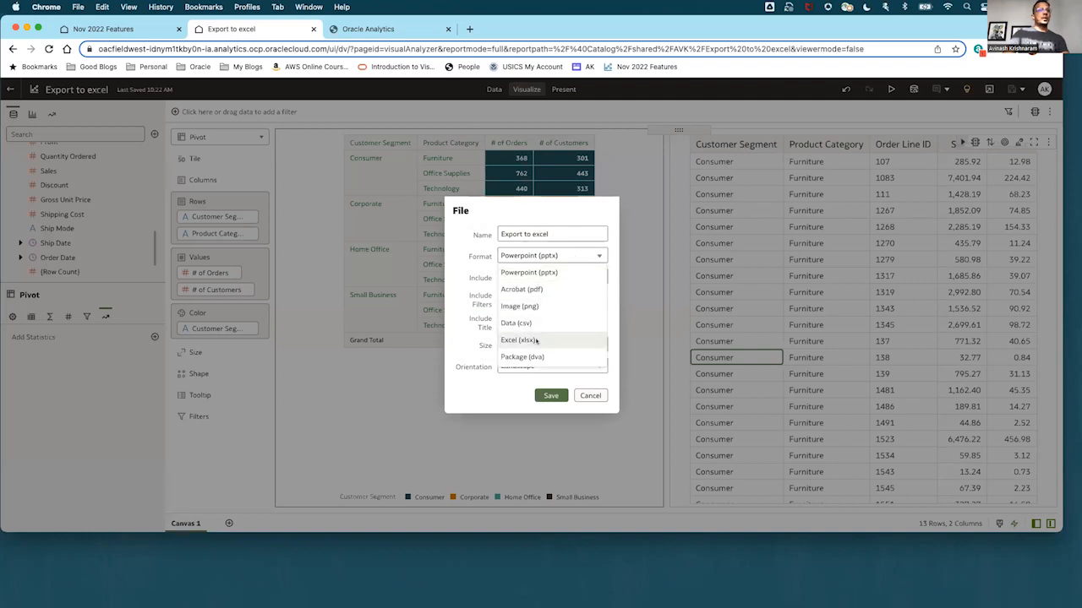
left_click(517, 339)
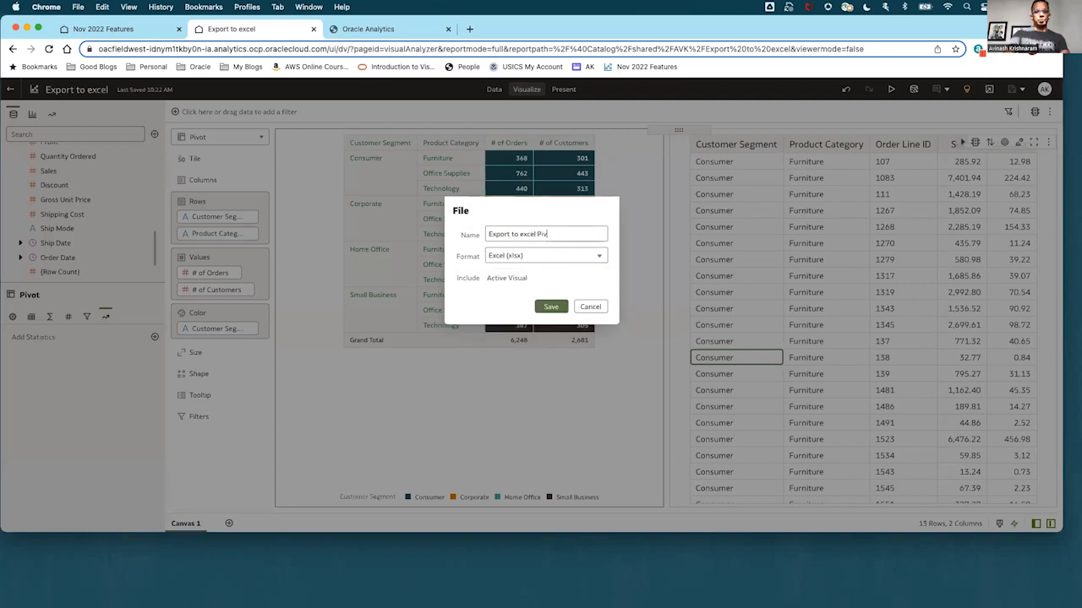
left_click(551, 306)
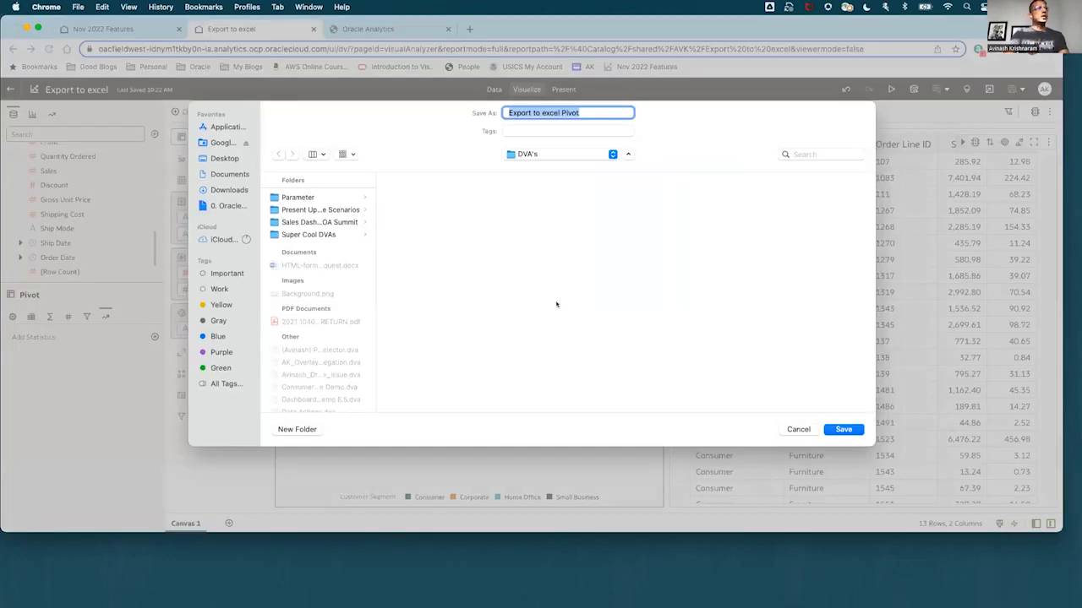
left_click(225, 159)
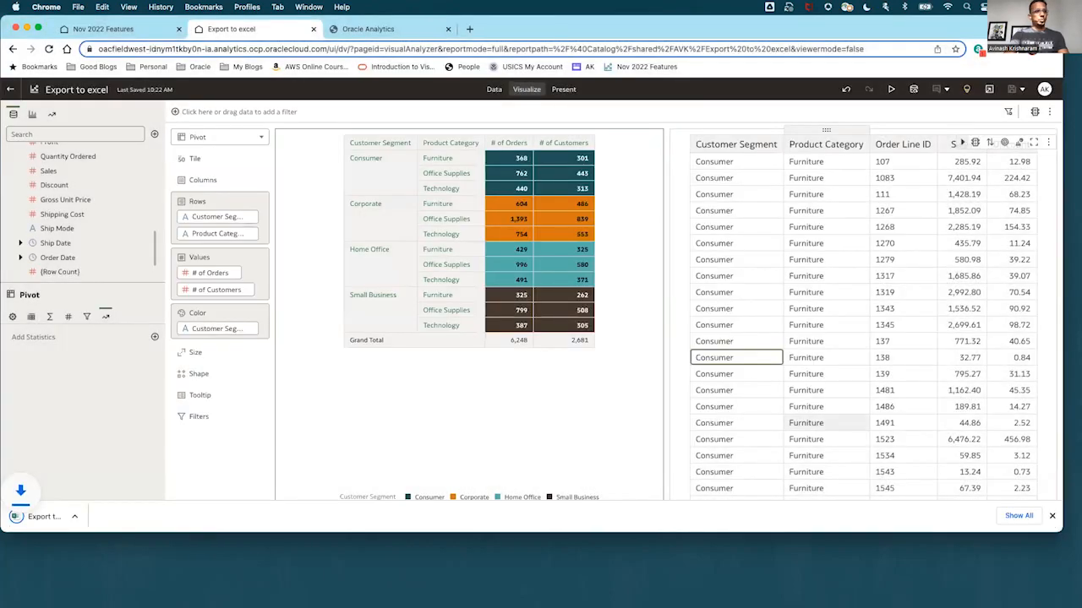
View the downloaded Excel file, select the detail table, then return to the Oracle Analytics home page.
left_click(74, 517)
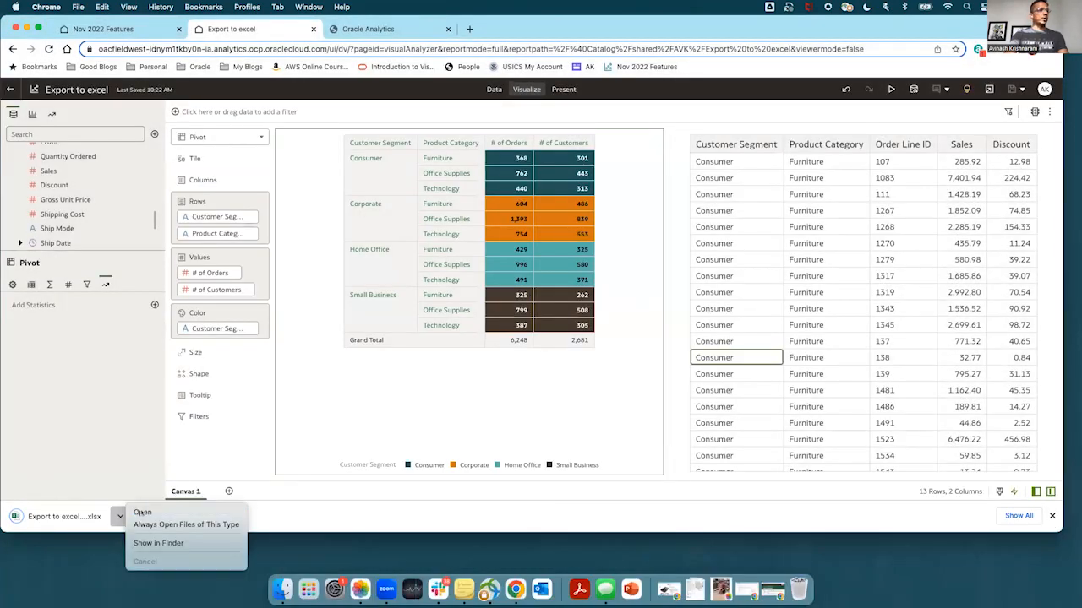
left_click(142, 512)
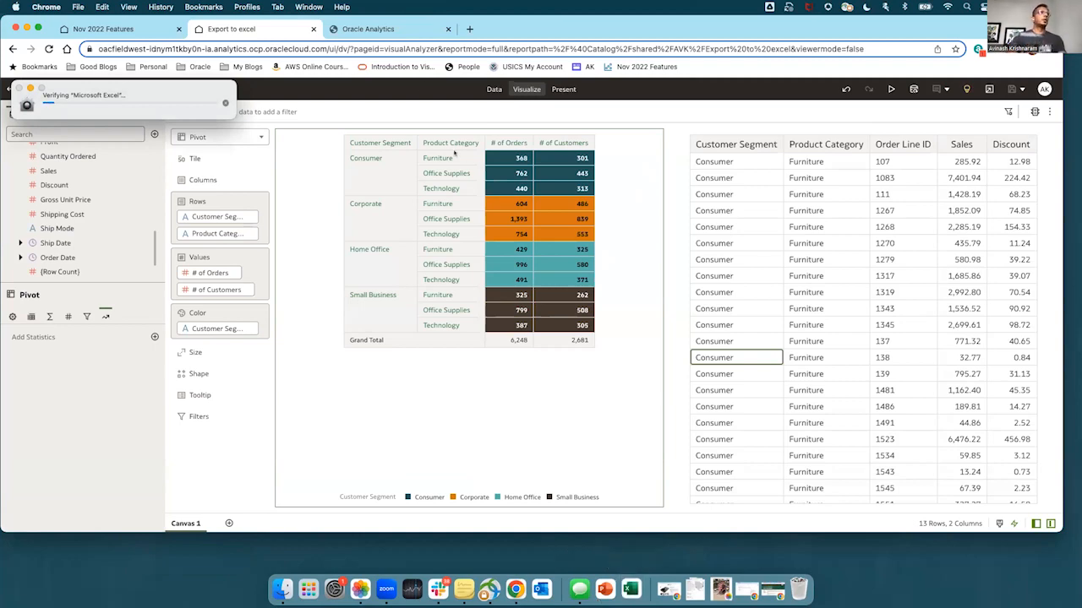
left_click(389, 29)
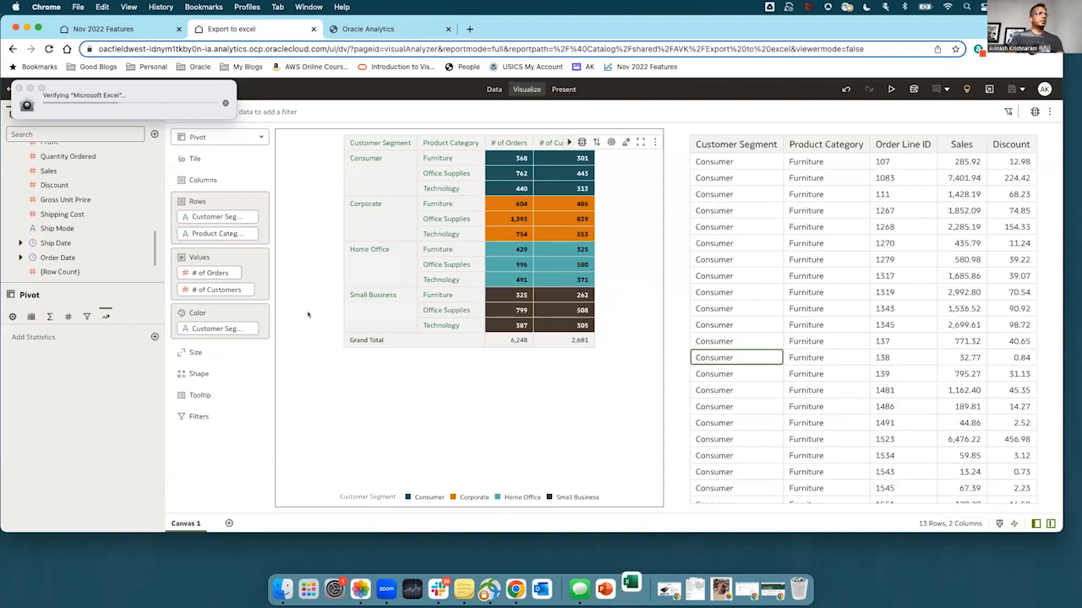
left_click(220, 135)
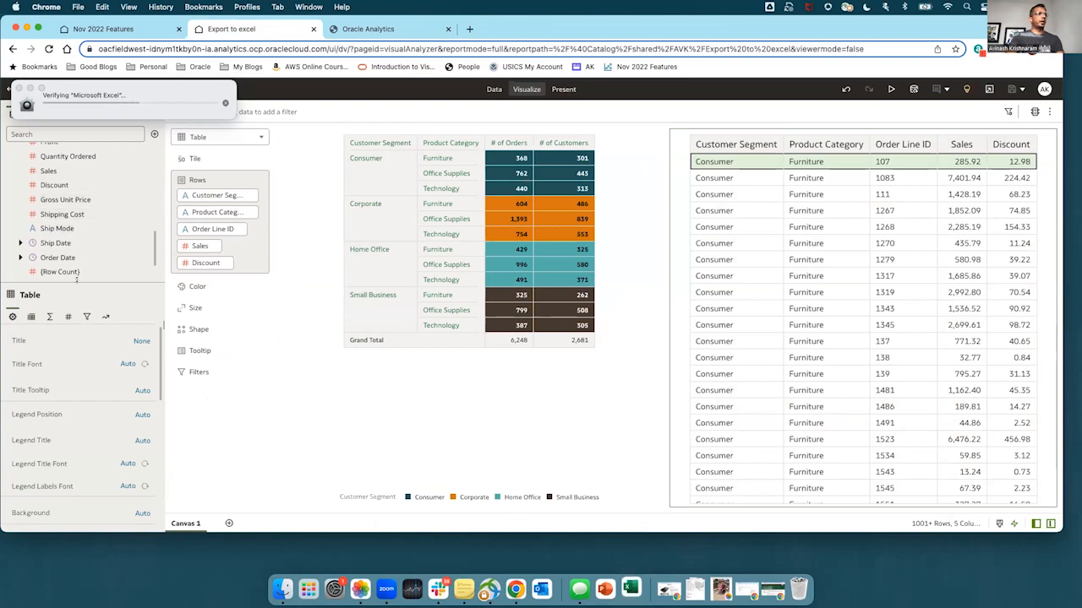
scroll("down", 3)
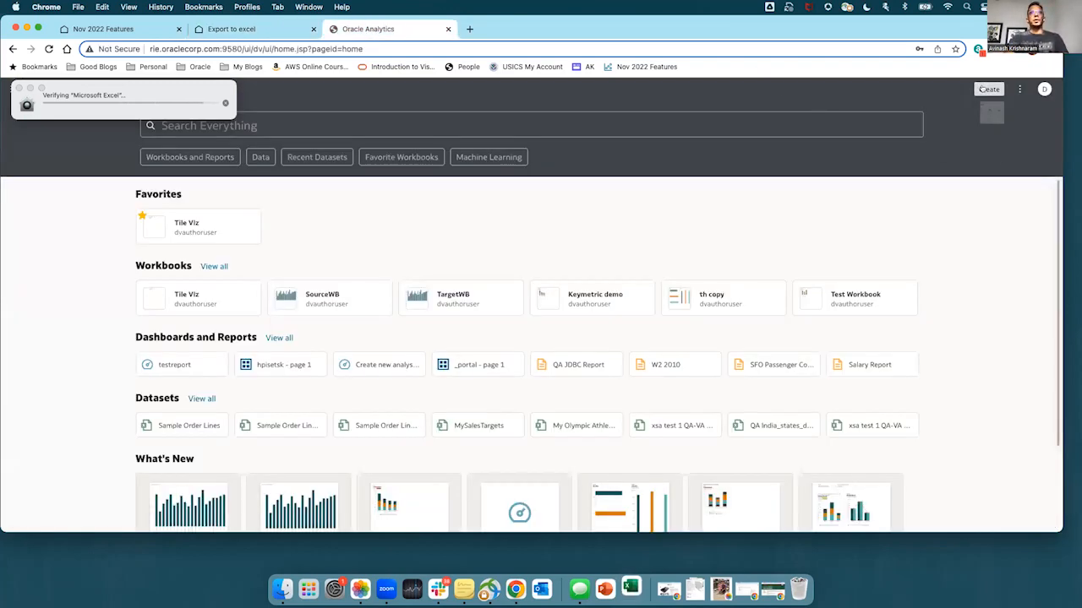
Create a new workbook with a tile showing 1 - Revenue 120,000,000.00 and show its formatting properties.
left_click(989, 88)
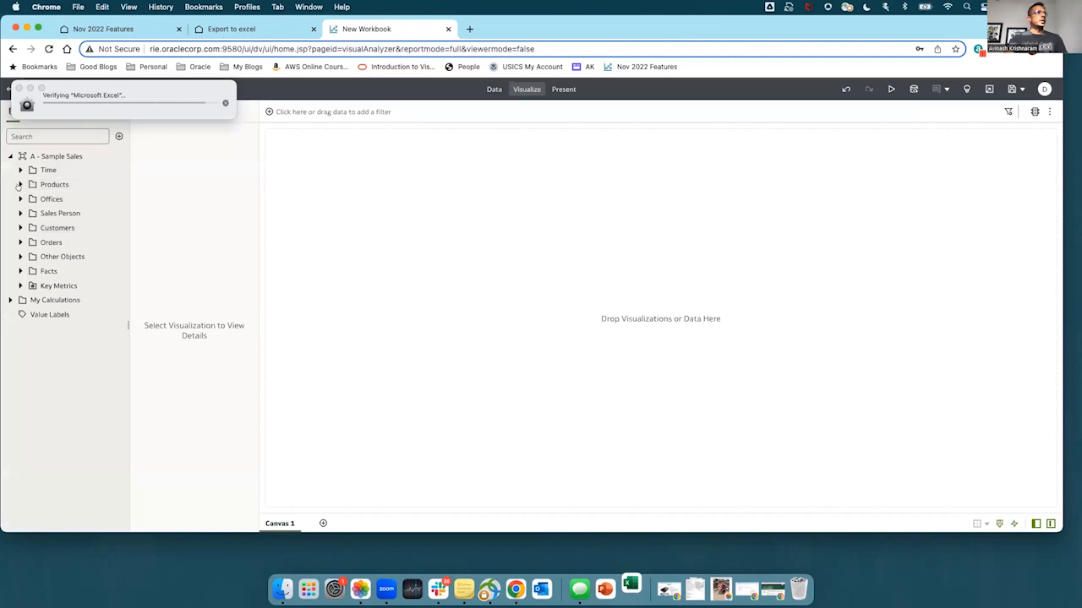
left_click(21, 184)
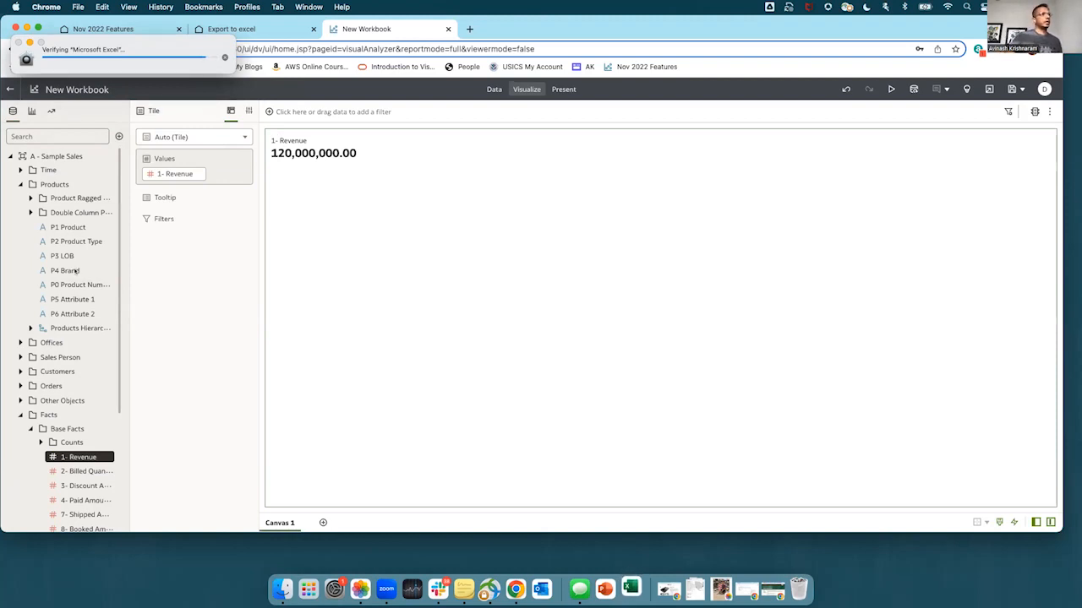
mouse_move(169, 223)
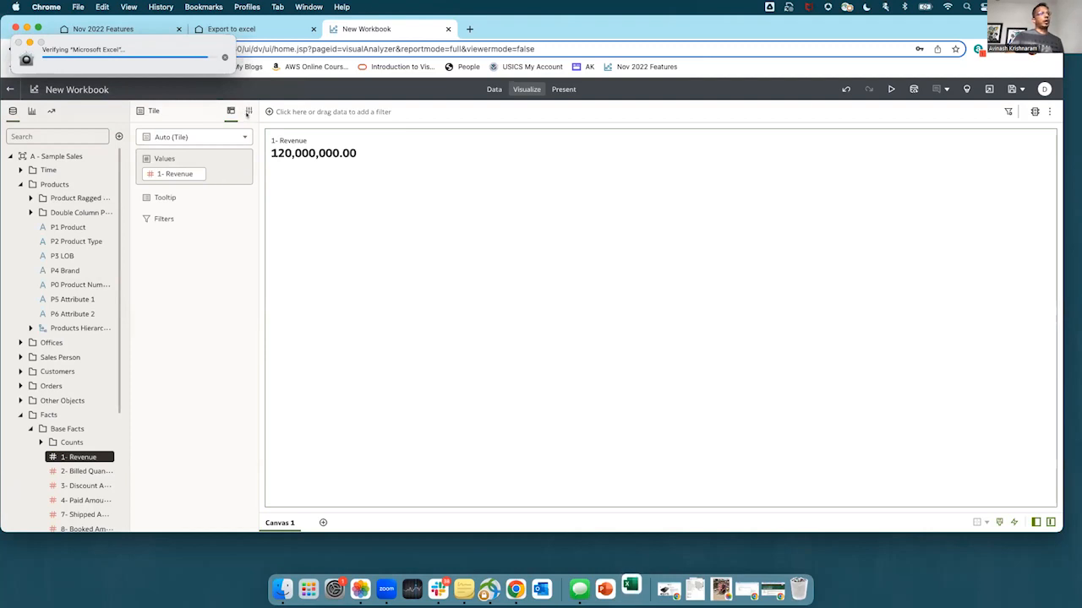
left_click(142, 133)
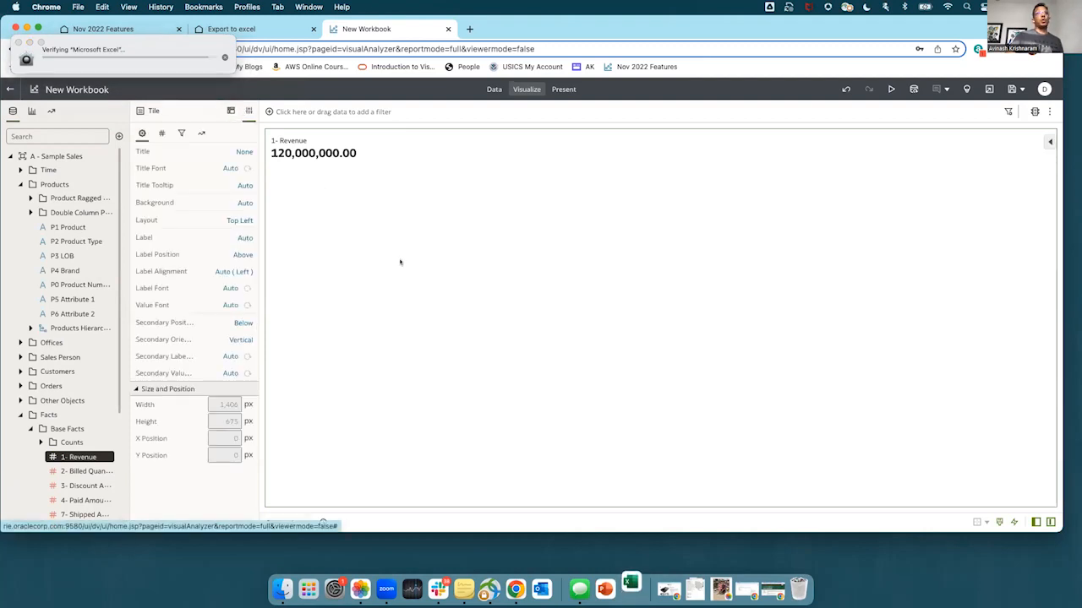
mouse_move(483, 261)
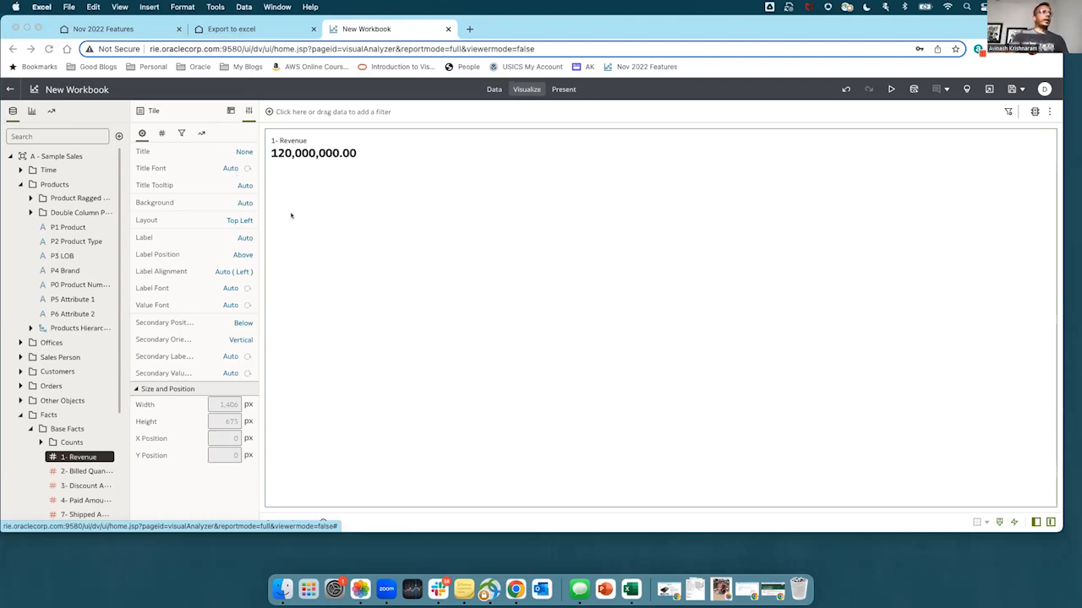
mouse_move(630, 588)
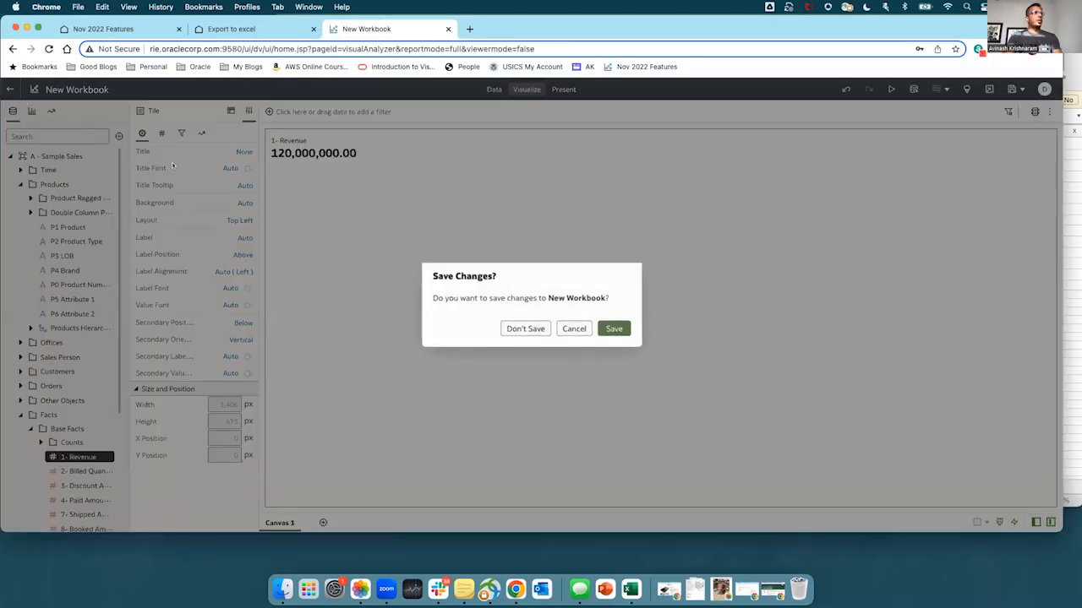
Discard the unsaved New Workbook and return to the home page listing Tile Viz.
left_click(524, 328)
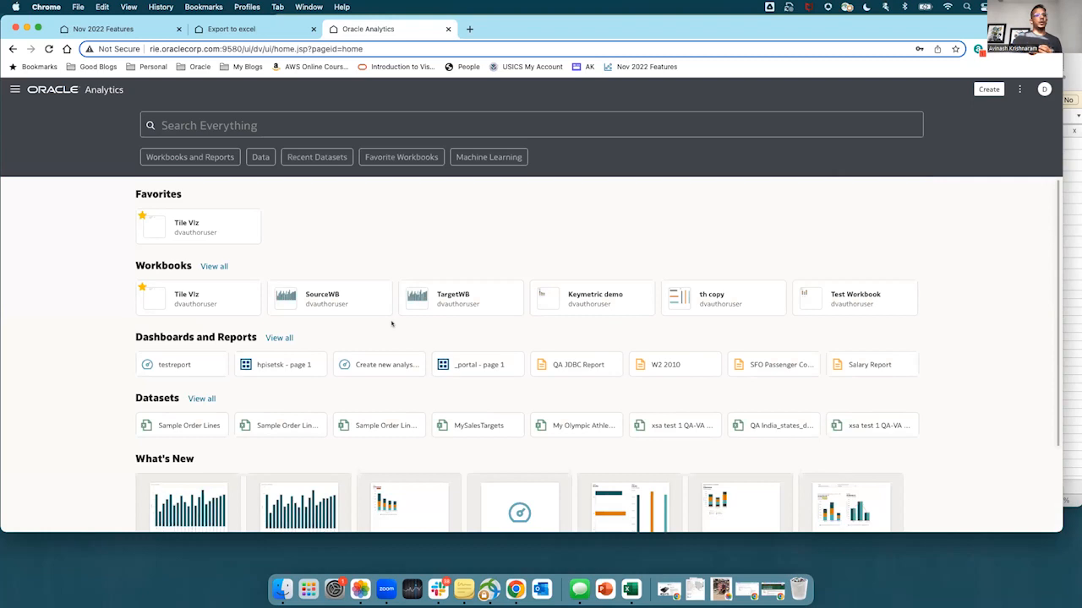
mouse_move(348, 316)
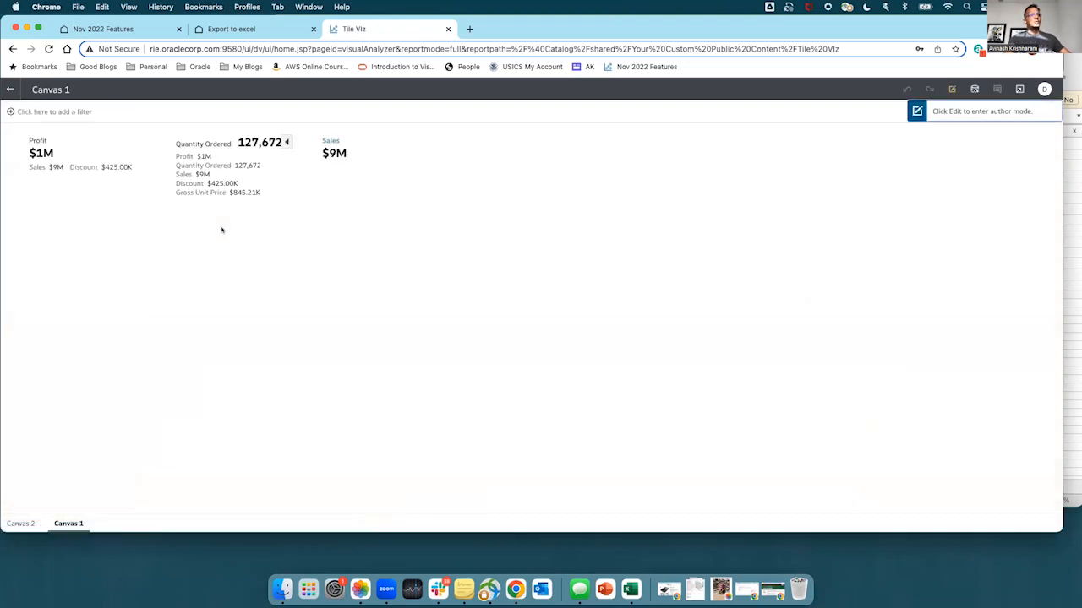
mouse_move(199, 213)
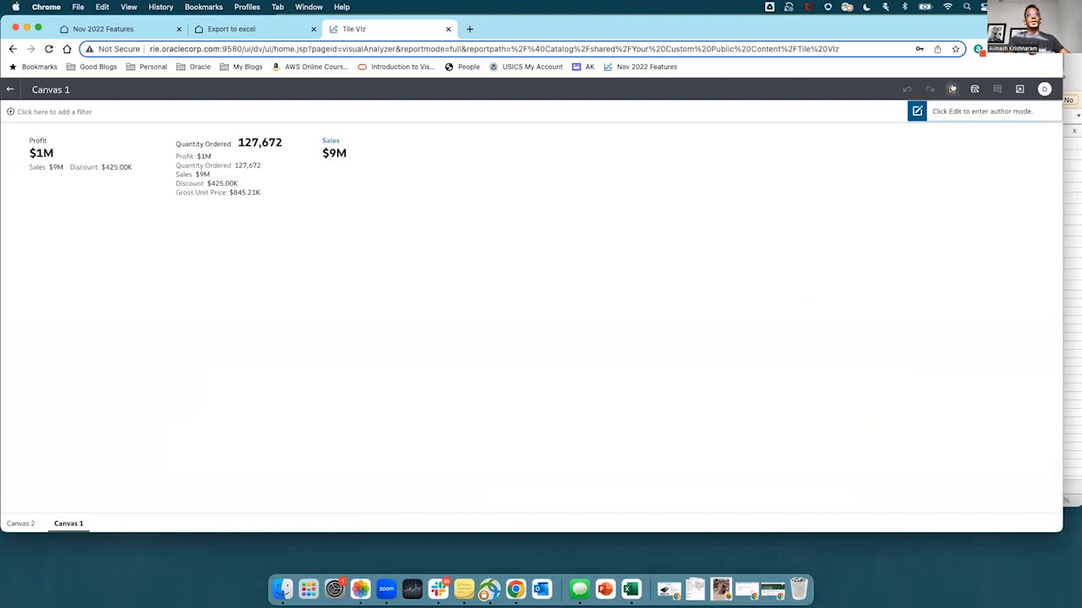
Enter edit mode on Tile Viz and select the Profit tile to show its properties and visualization types.
left_click(915, 111)
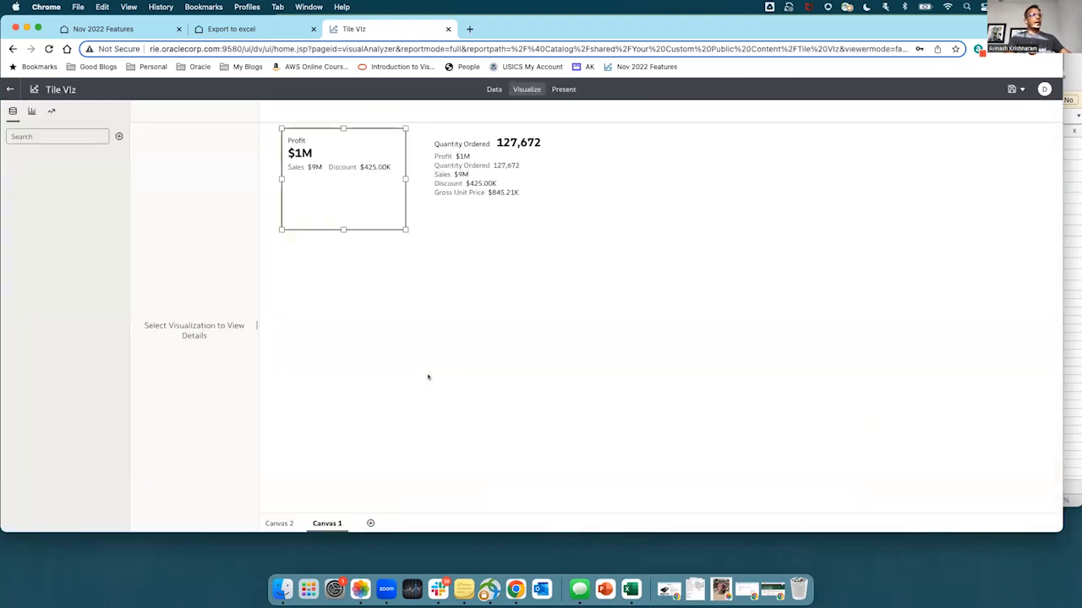
left_click(341, 178)
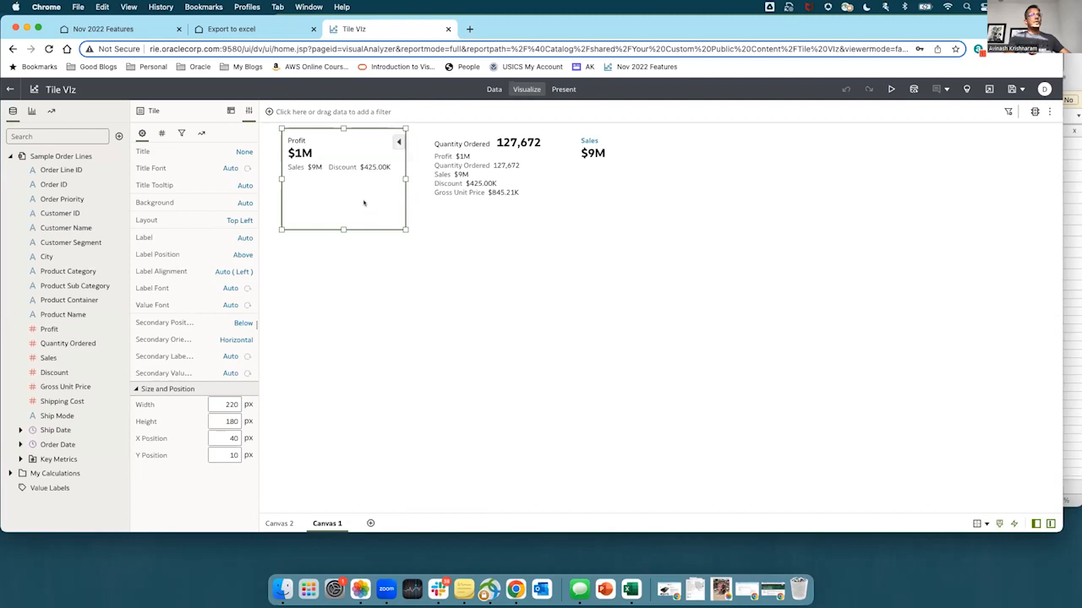
mouse_move(365, 203)
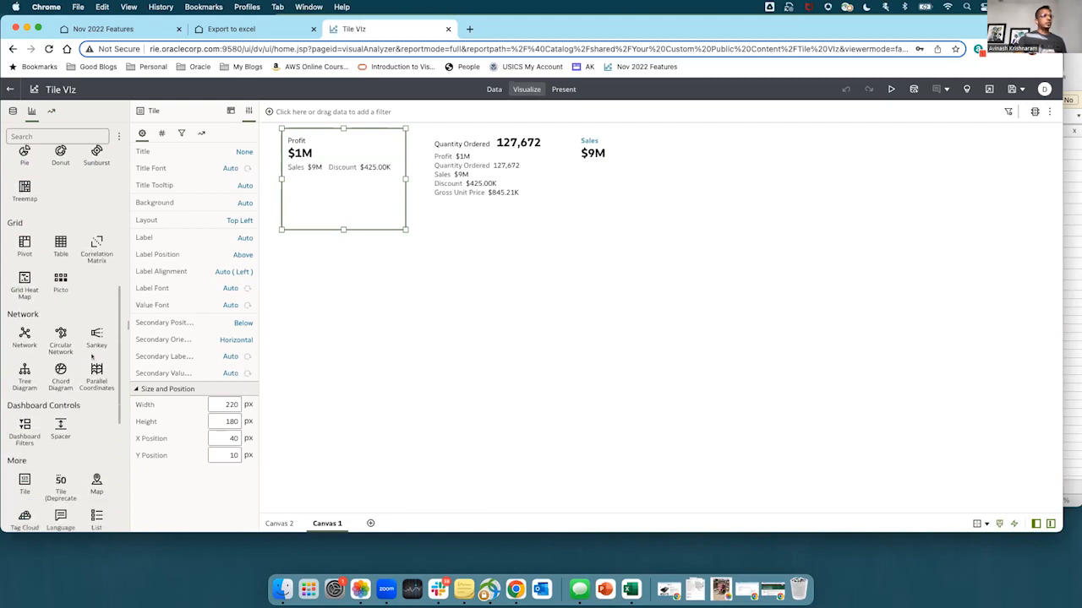
scroll("down", 3)
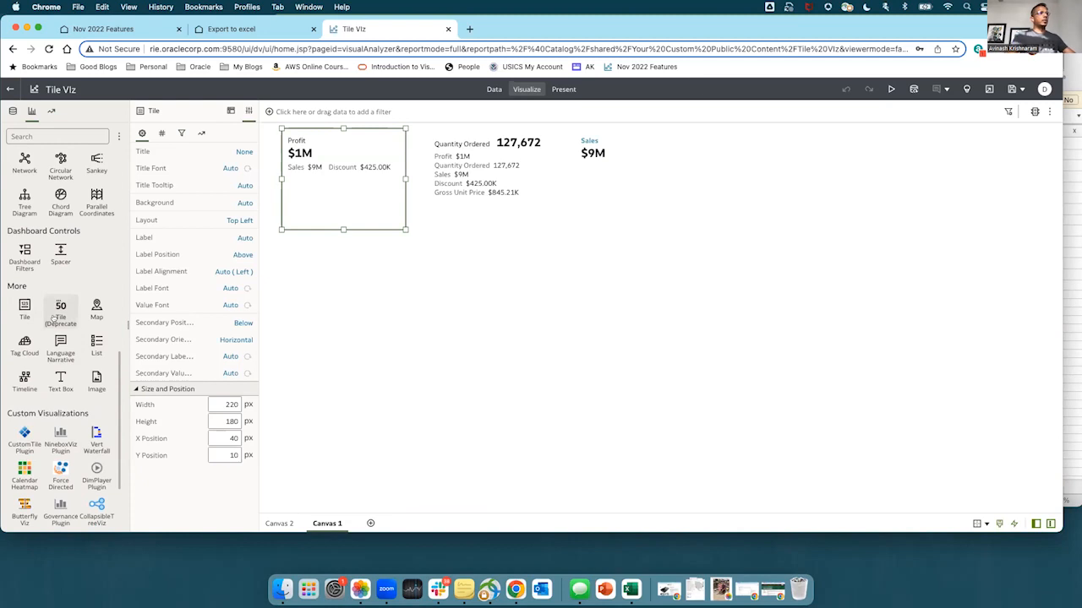
mouse_move(61, 308)
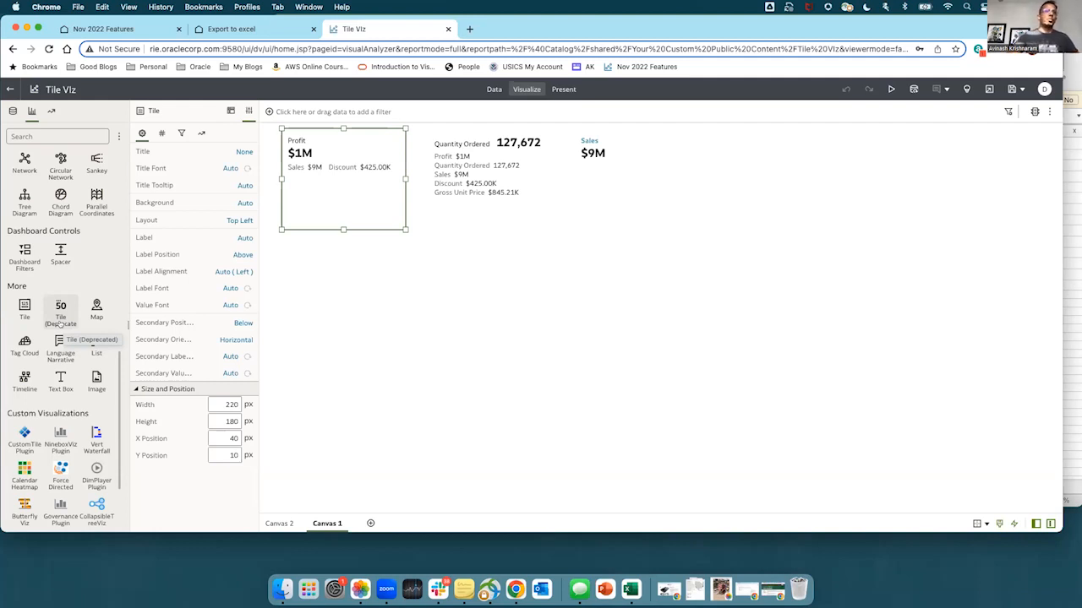
mouse_move(976, 122)
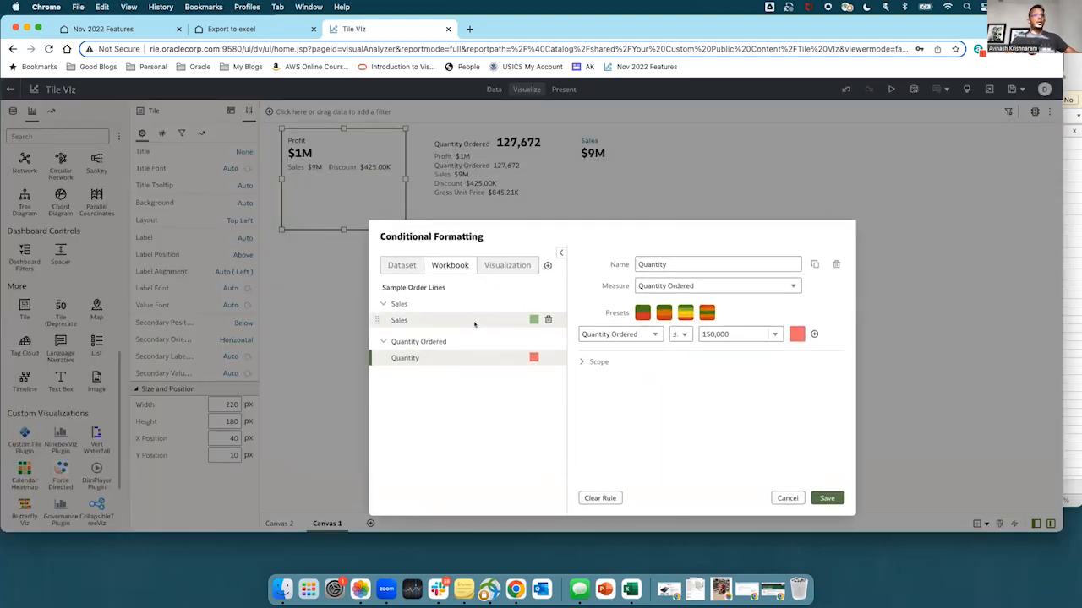
left_click(406, 359)
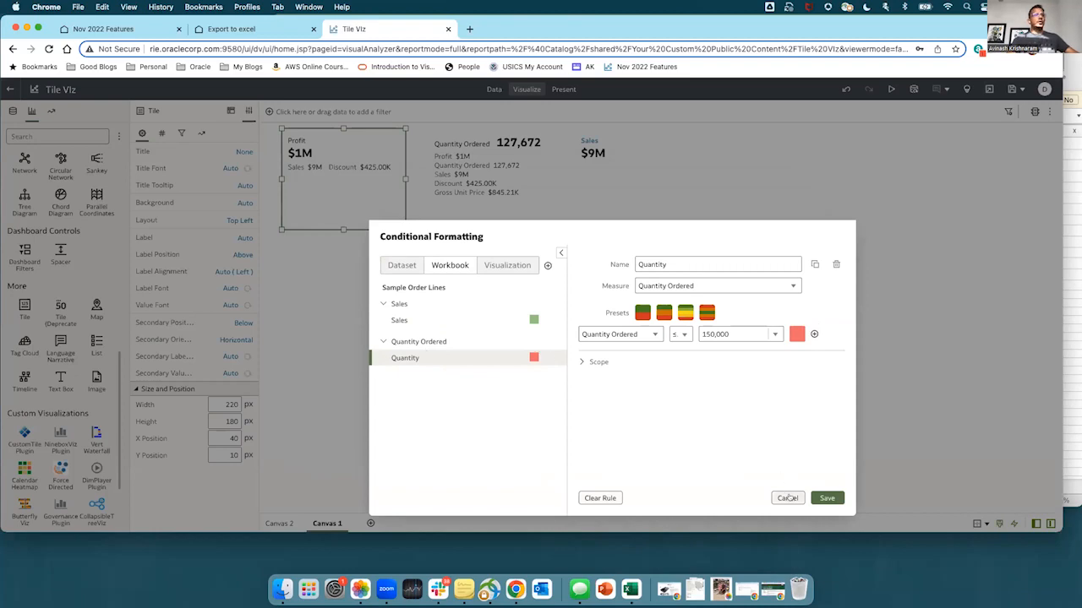
left_click(788, 497)
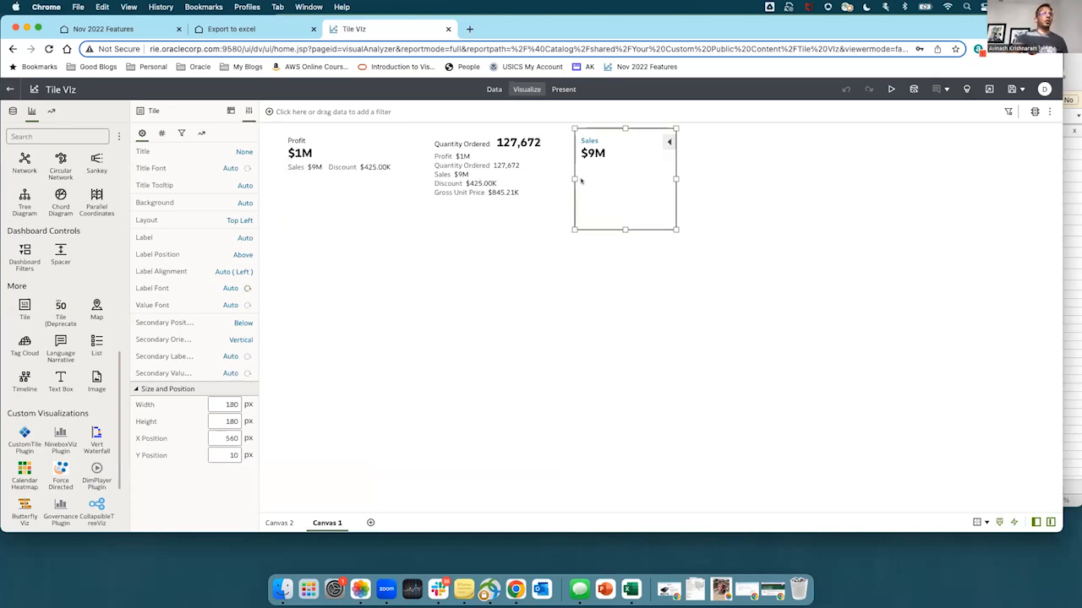
Apply the Sales conditional formatting rule to the Sales and Quantity Ordered tiles.
right_click(626, 161)
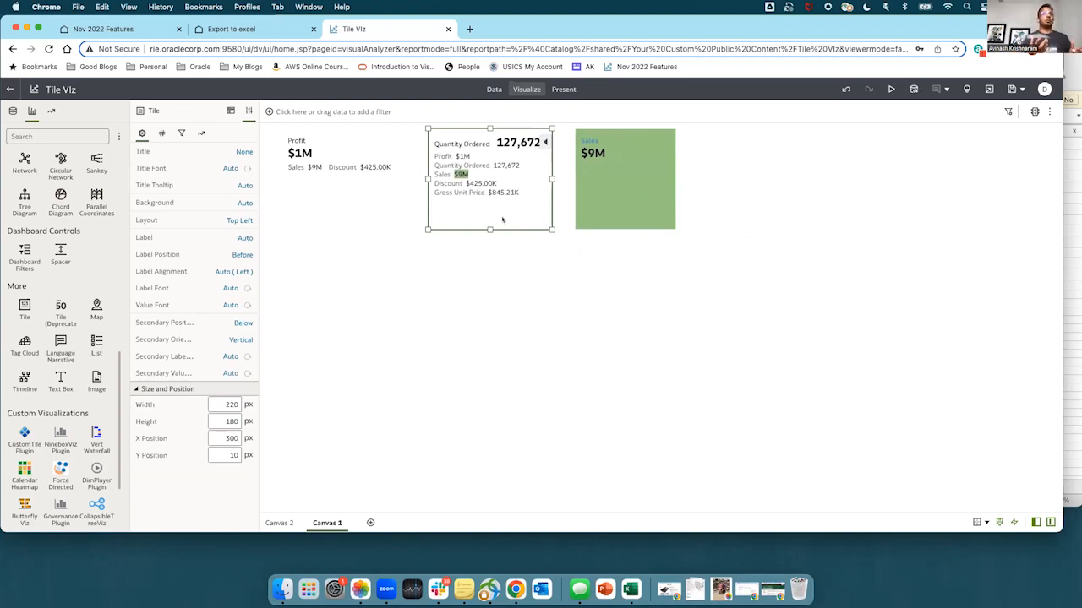
right_click(504, 218)
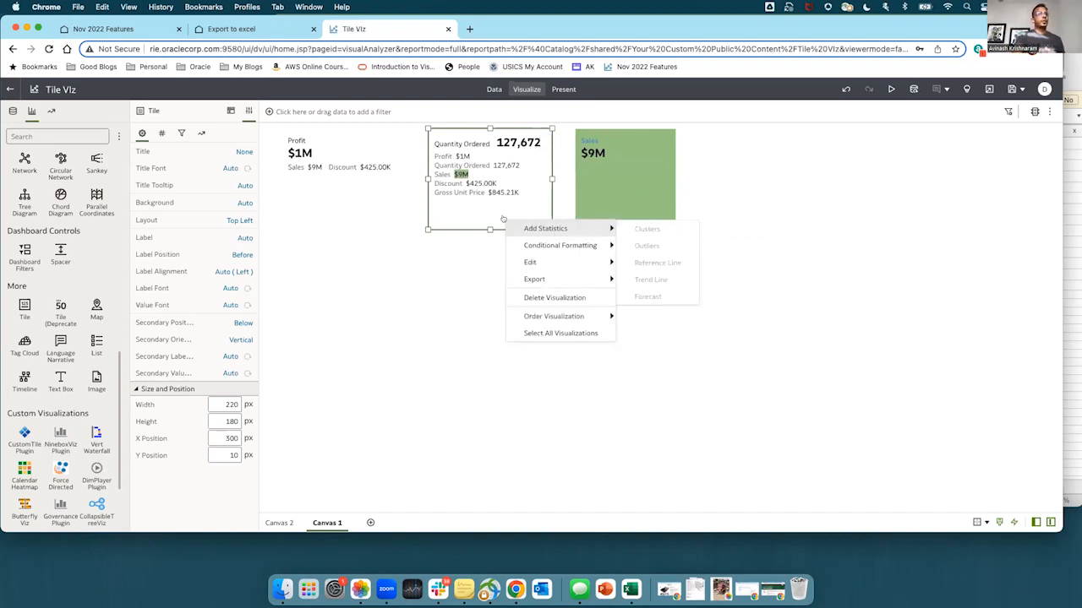
left_click(560, 246)
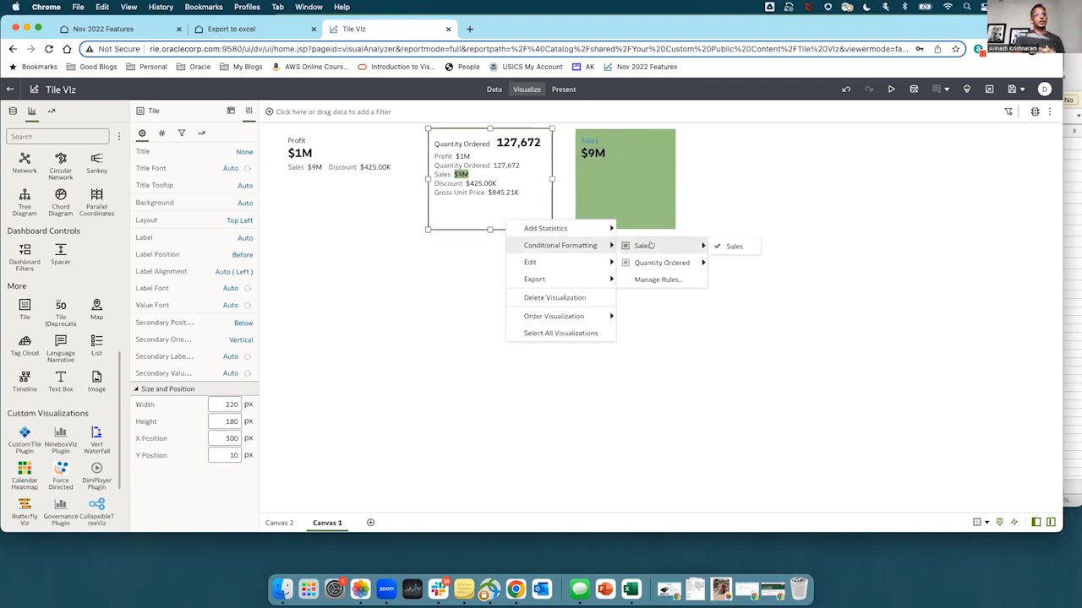
left_click(734, 247)
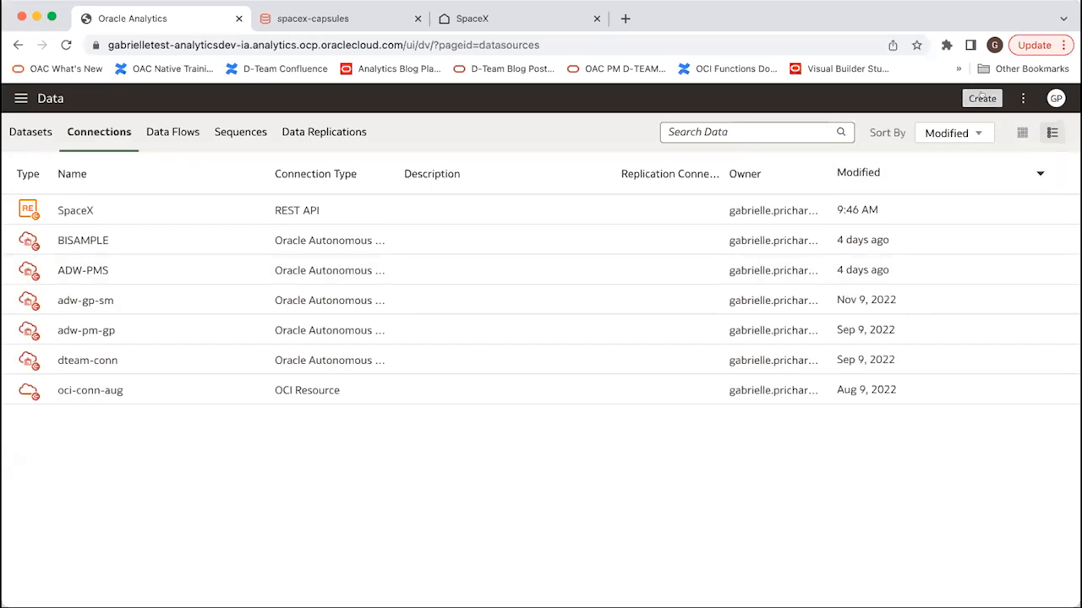
Start a new REST API connection, review its form, and cancel without adding anything.
left_click(980, 98)
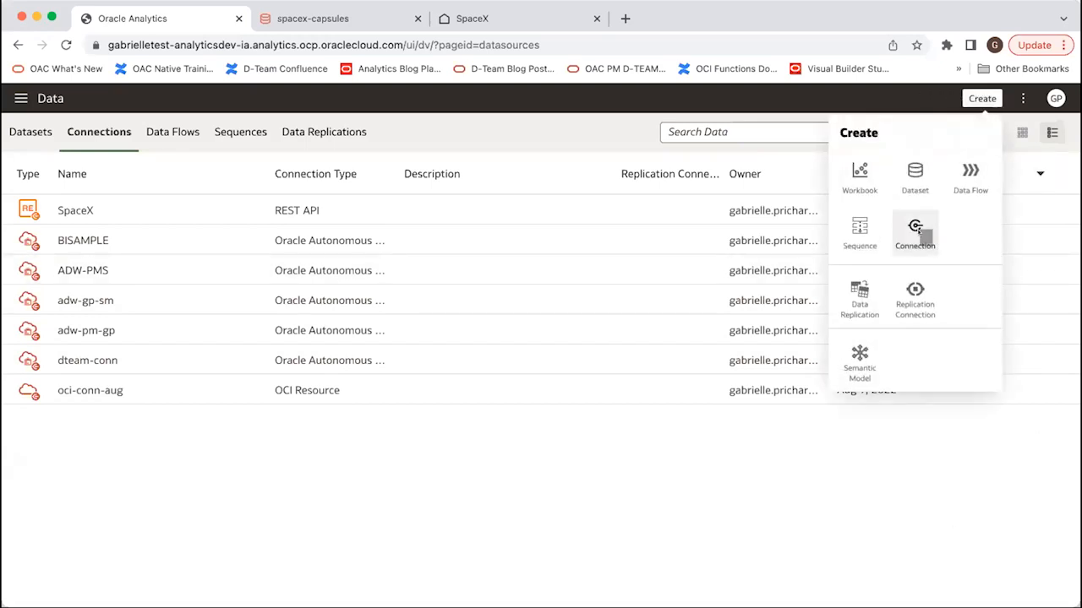
left_click(914, 233)
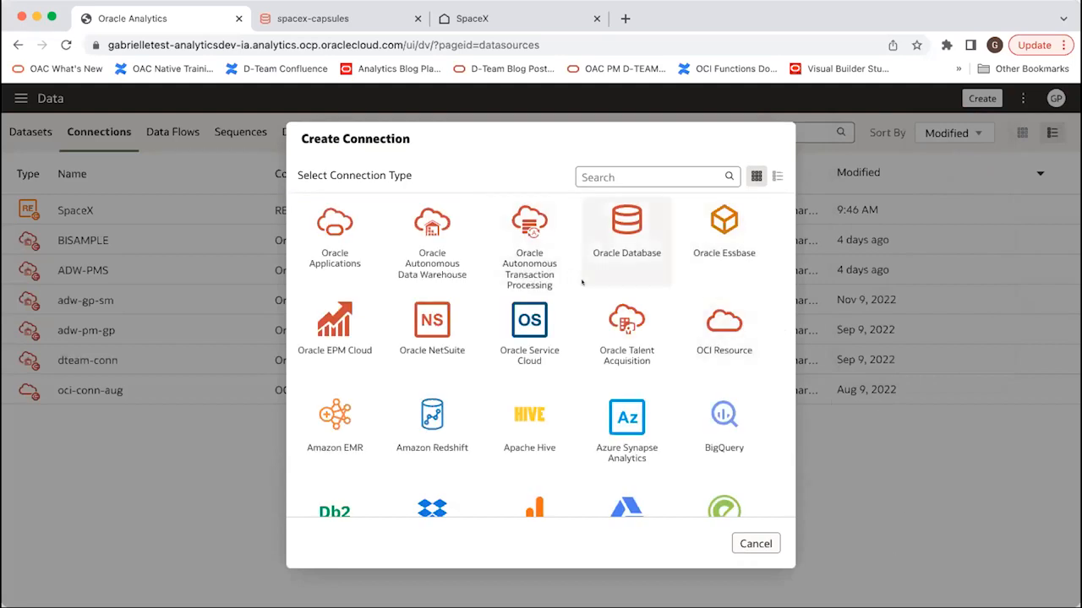
scroll("down", 3)
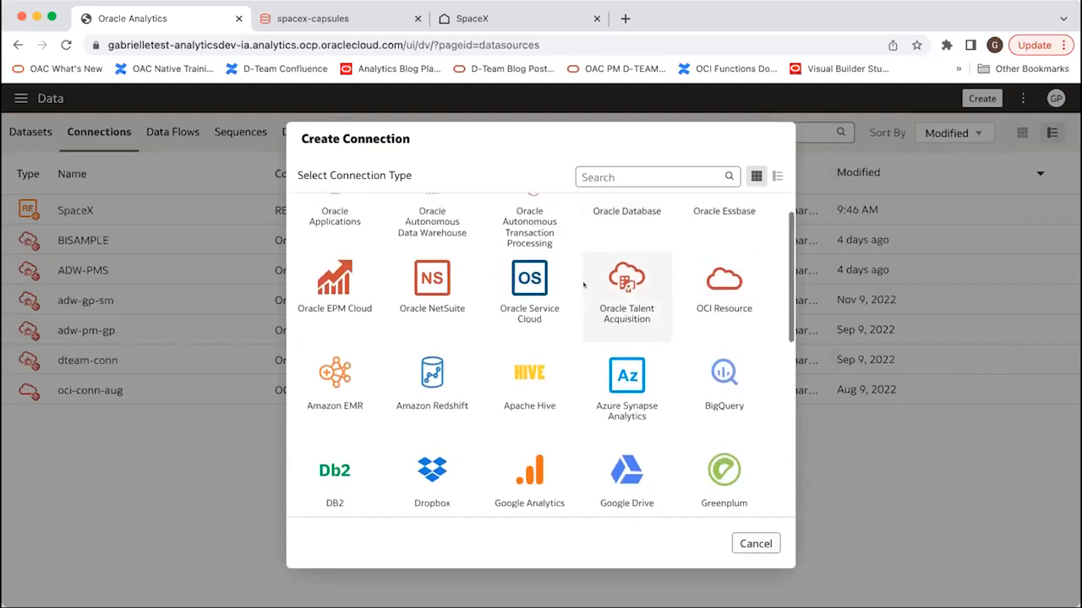
scroll("down", 3)
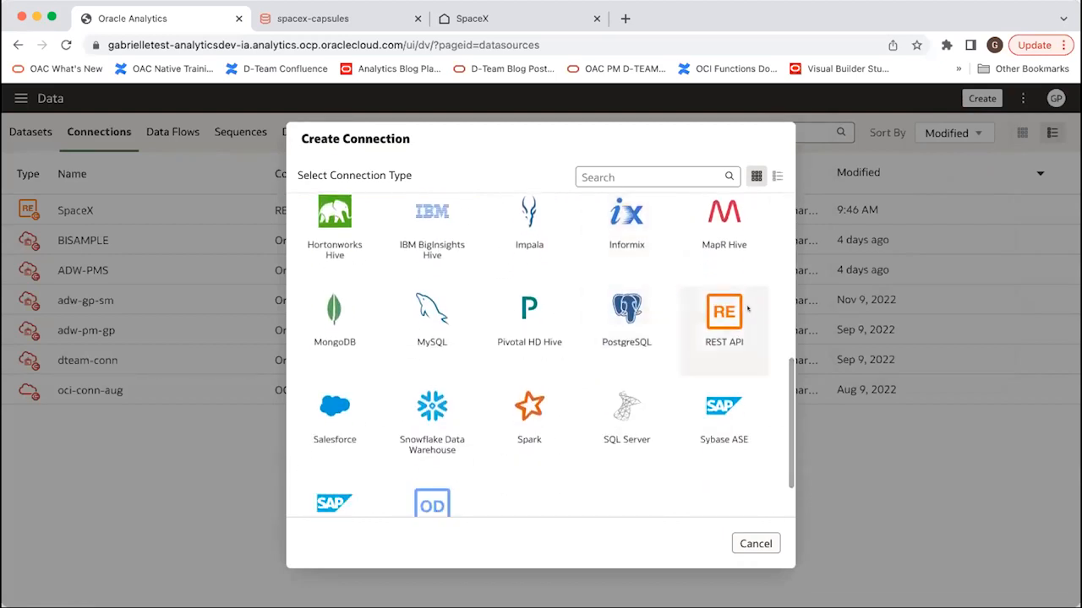
left_click(723, 310)
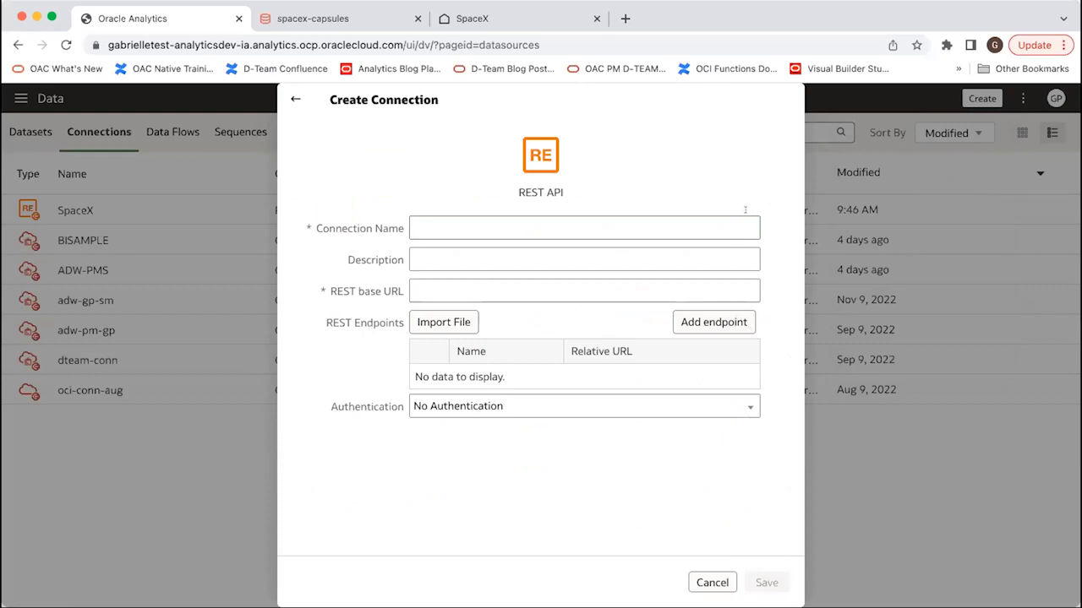
left_click(584, 228)
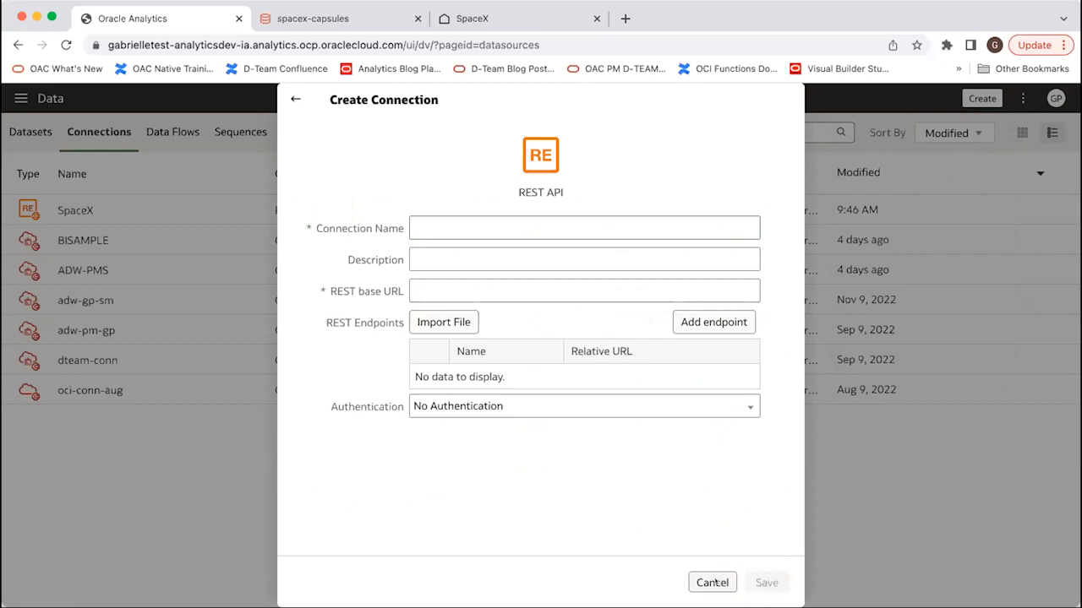
left_click(711, 581)
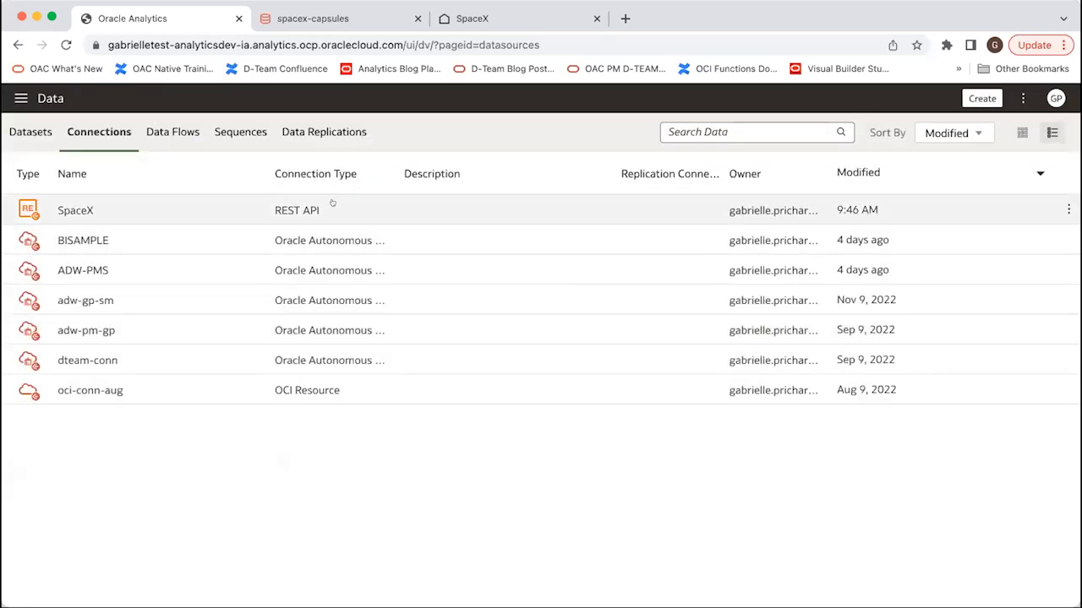
Review the SpaceX connection's capsuleEndpoint and companyInfo endpoints, save it, and close.
double_click(75, 209)
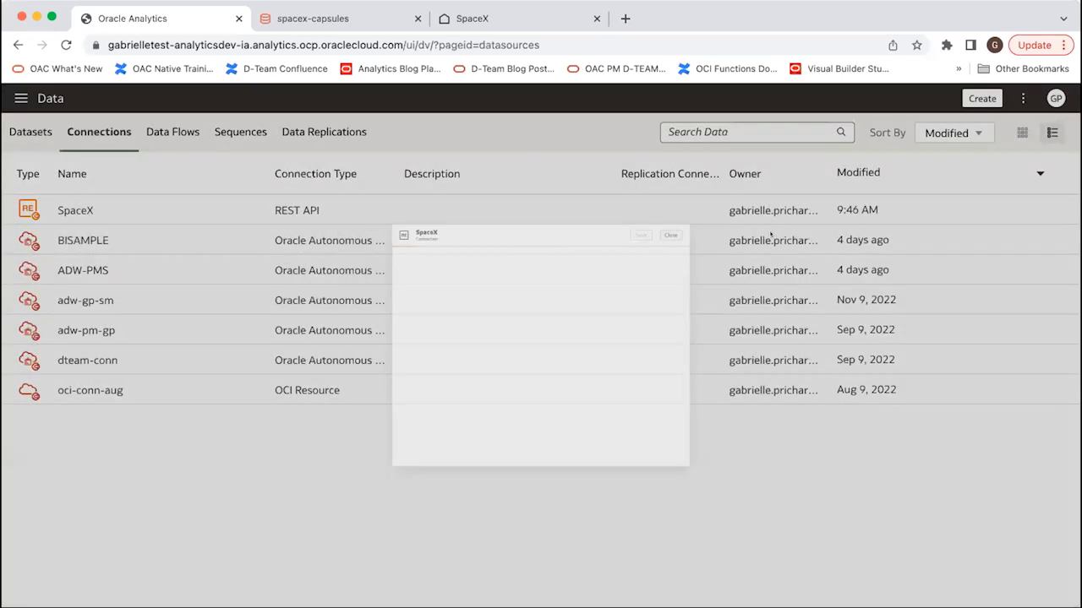
left_click(74, 209)
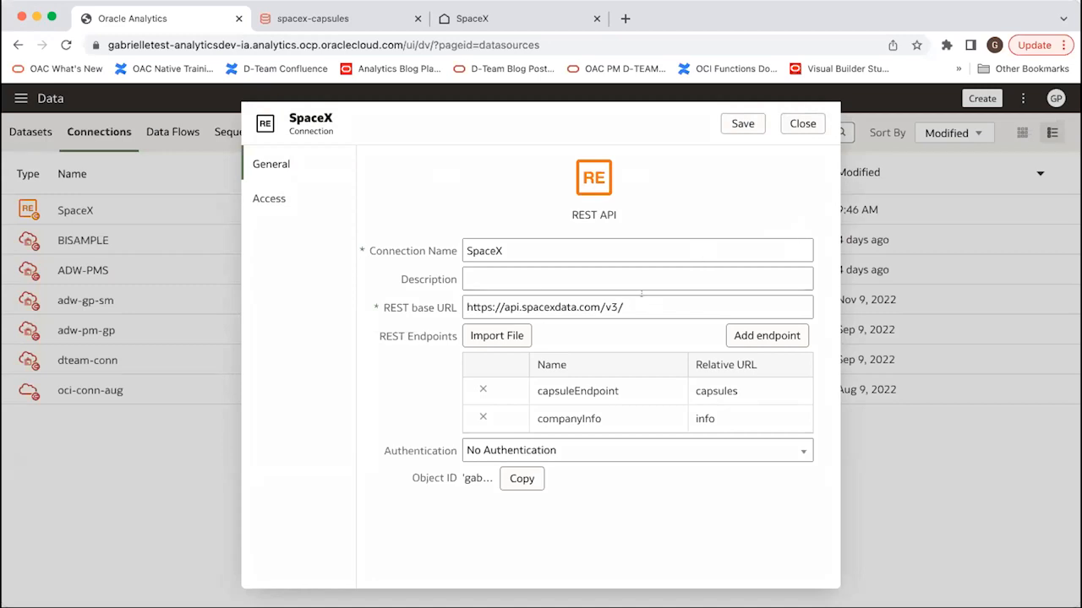
mouse_move(757, 425)
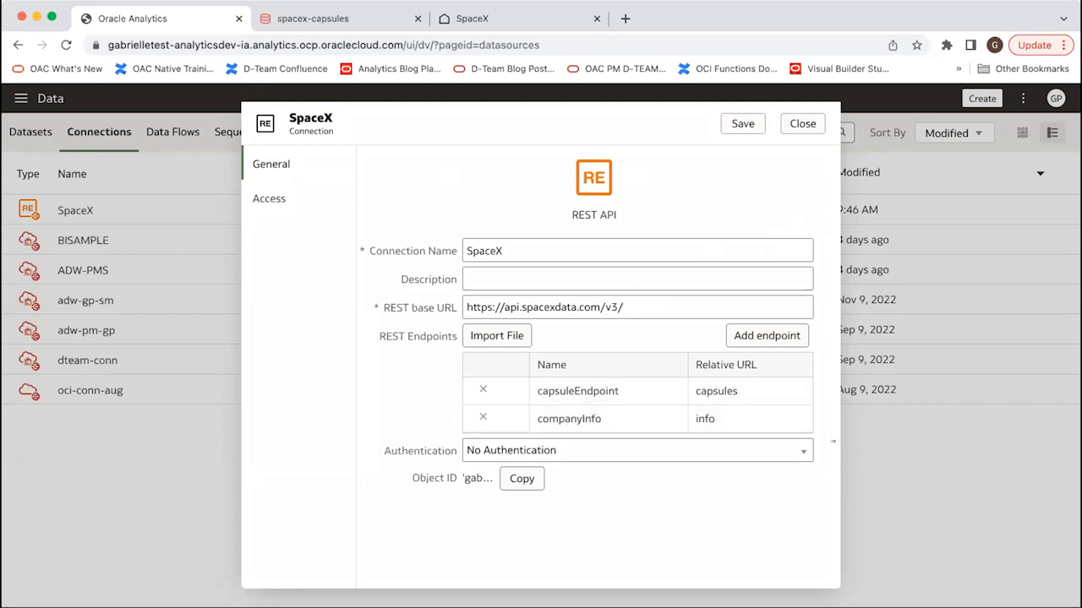
mouse_move(818, 441)
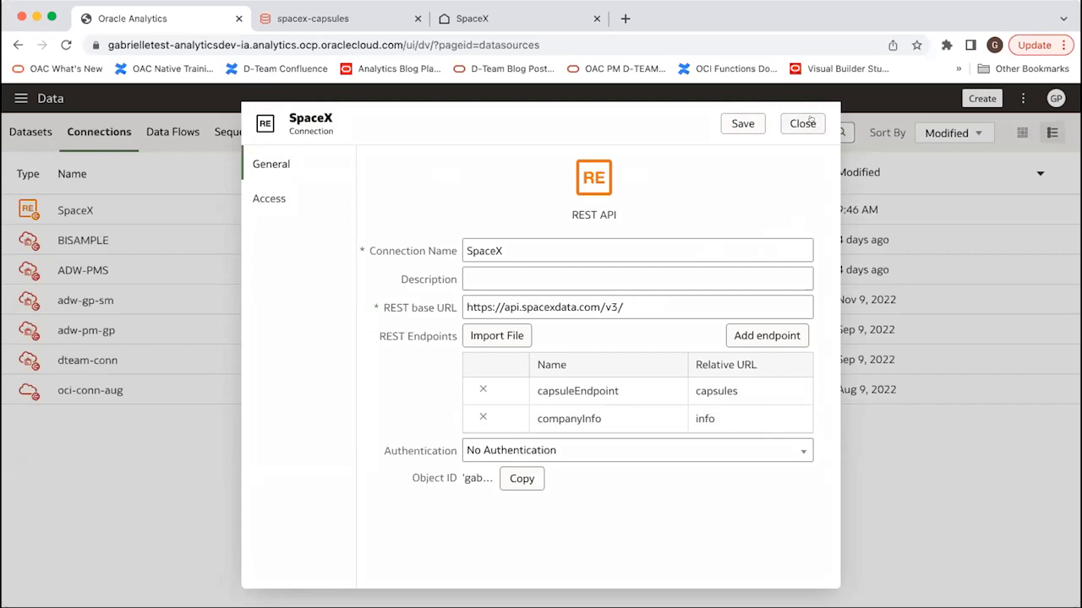
left_click(742, 124)
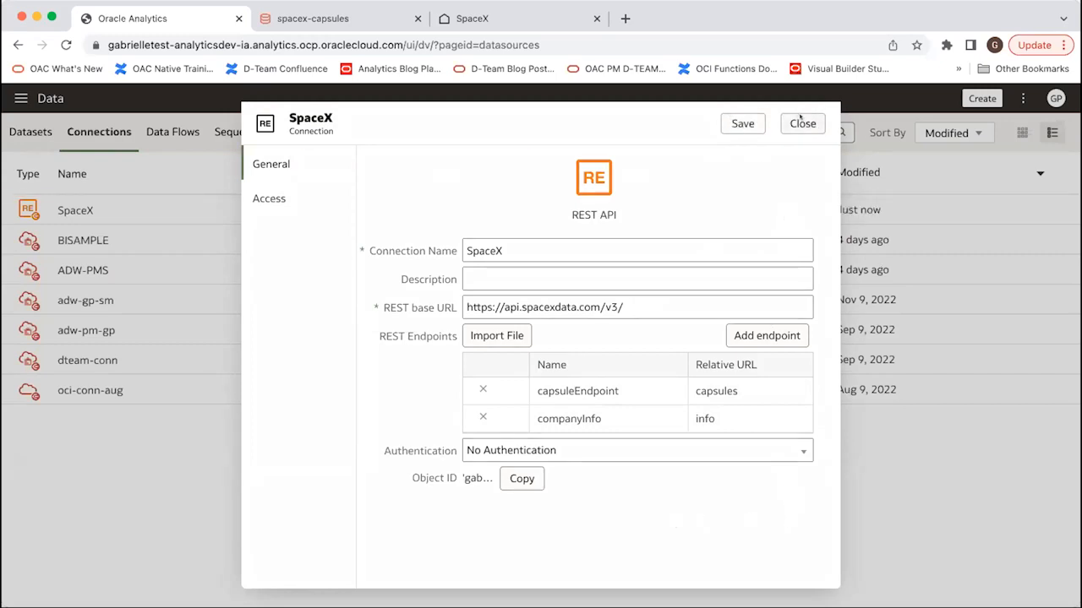
left_click(801, 123)
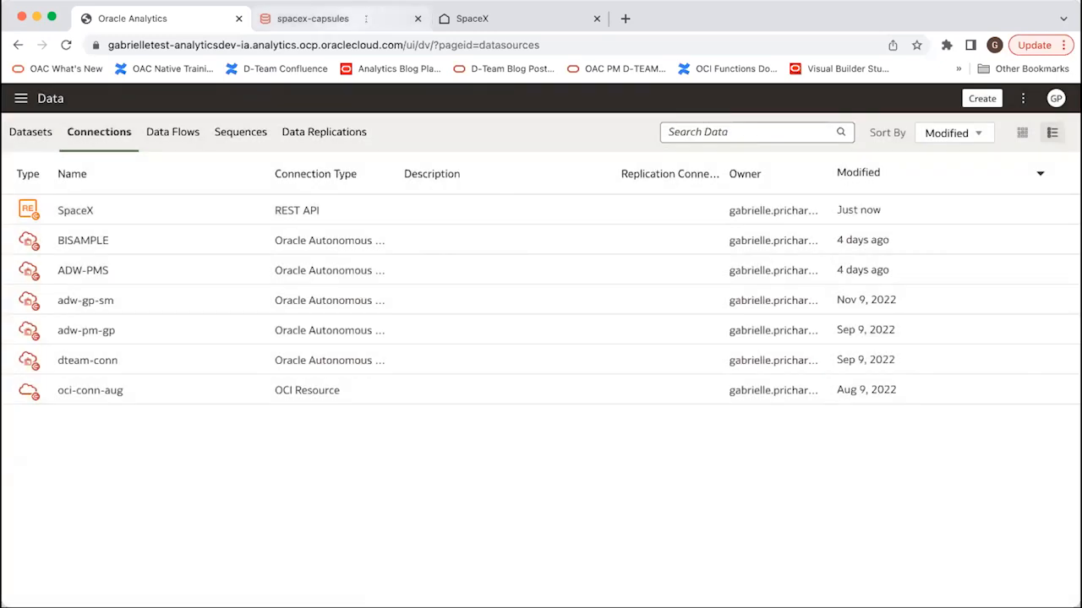
Switch to the spacex-capsules dataset and expand the AUTOREST schema listing CAPSULEENDPOINT, COMPANYINFO, MISSIONS and _CONFIGURATION.
double_click(74, 210)
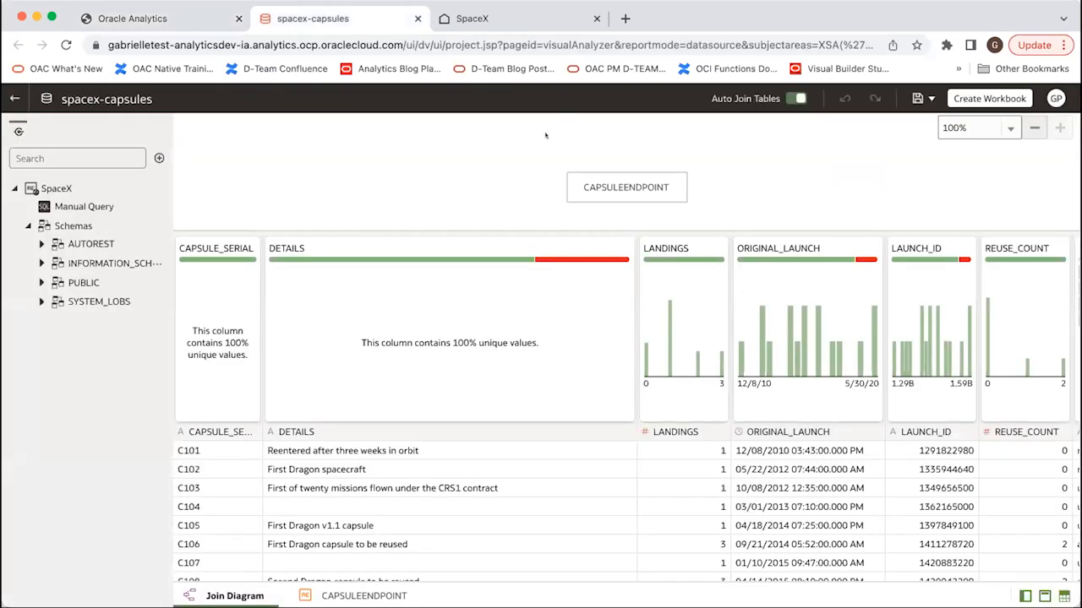
left_click(57, 188)
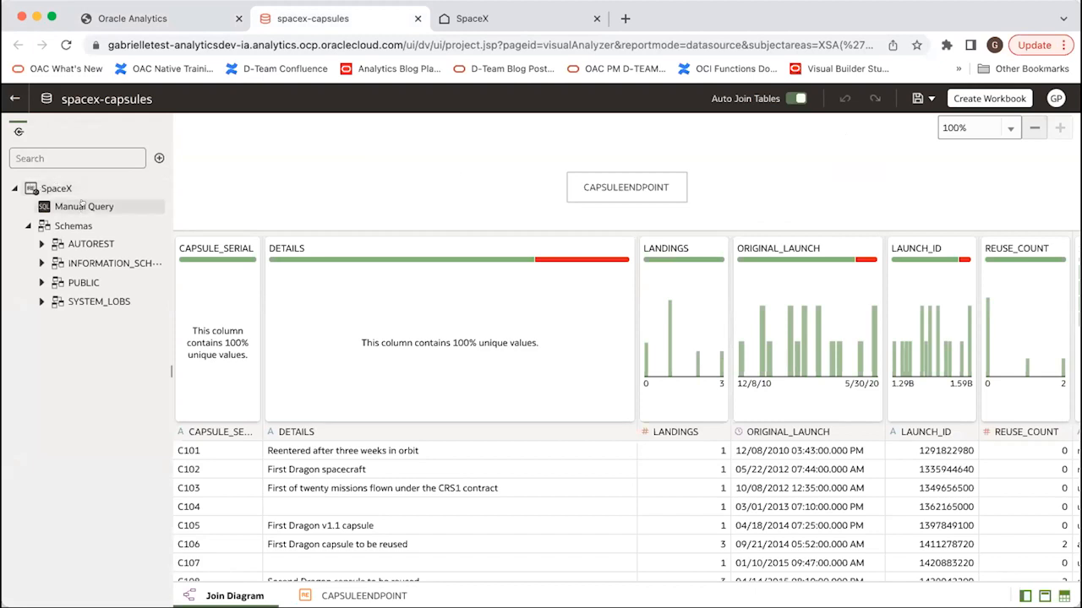
mouse_move(115, 245)
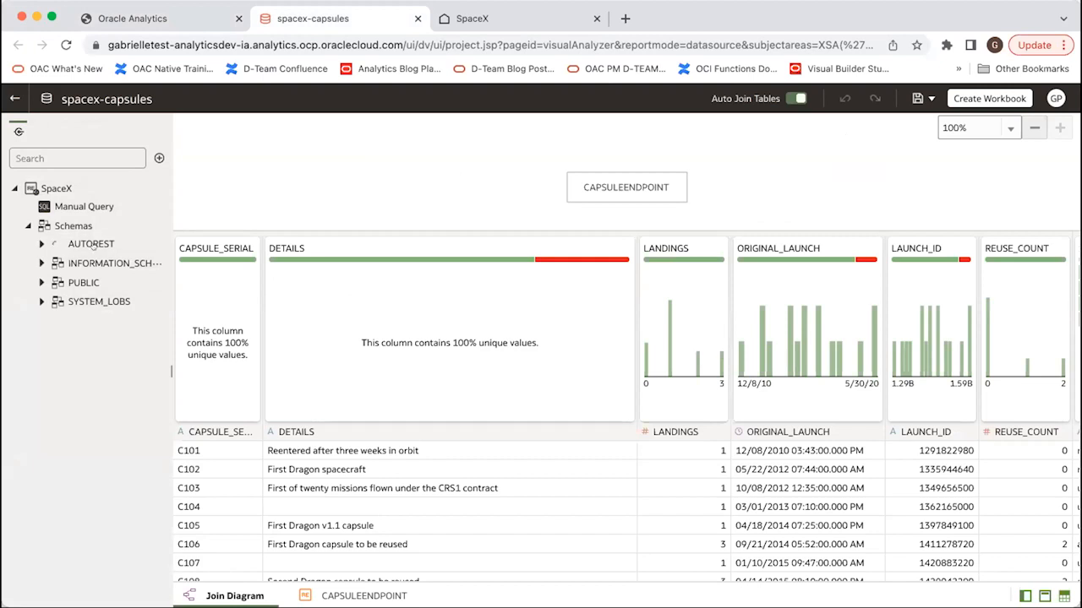
left_click(40, 243)
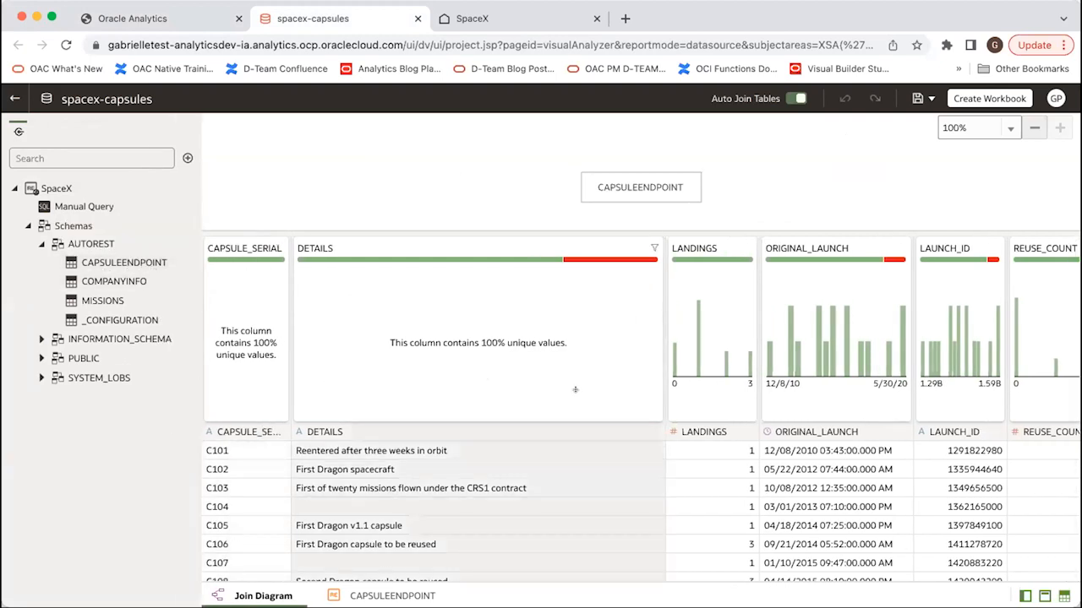
scroll("right", 3)
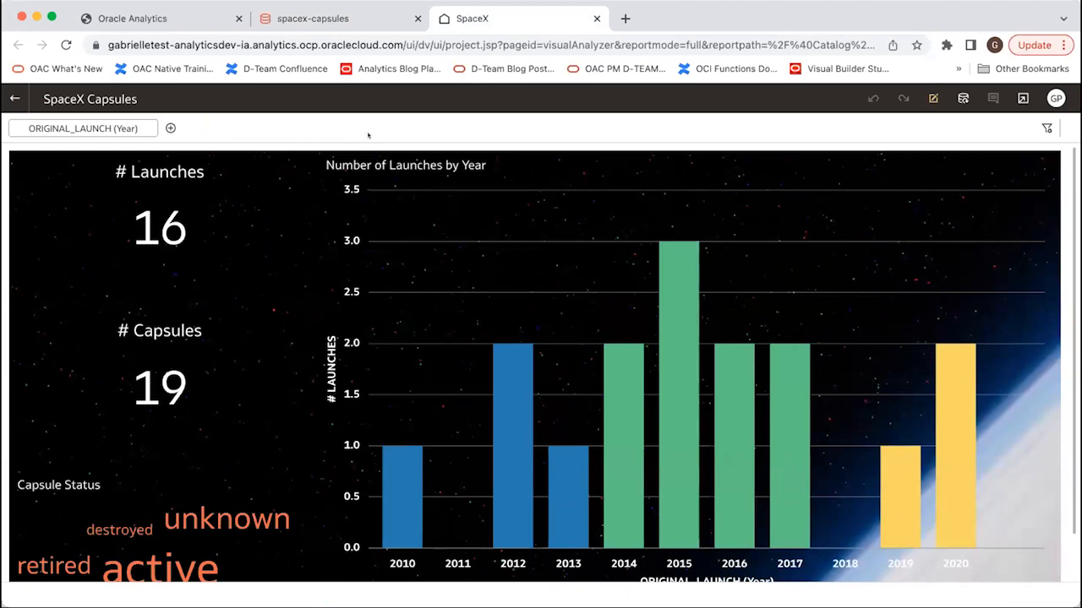
mouse_move(398, 126)
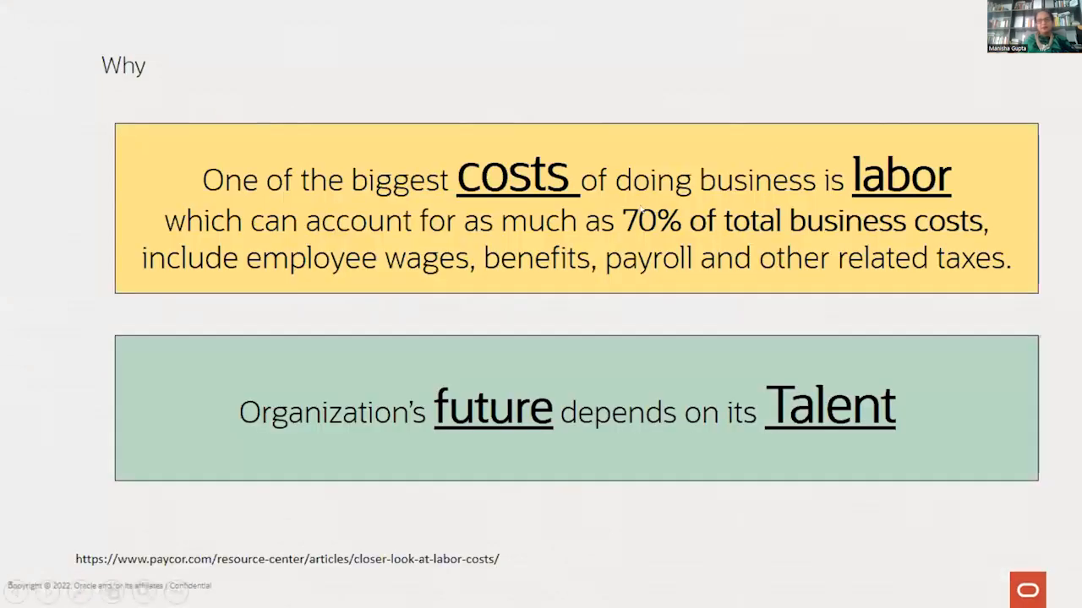
mouse_move(771, 153)
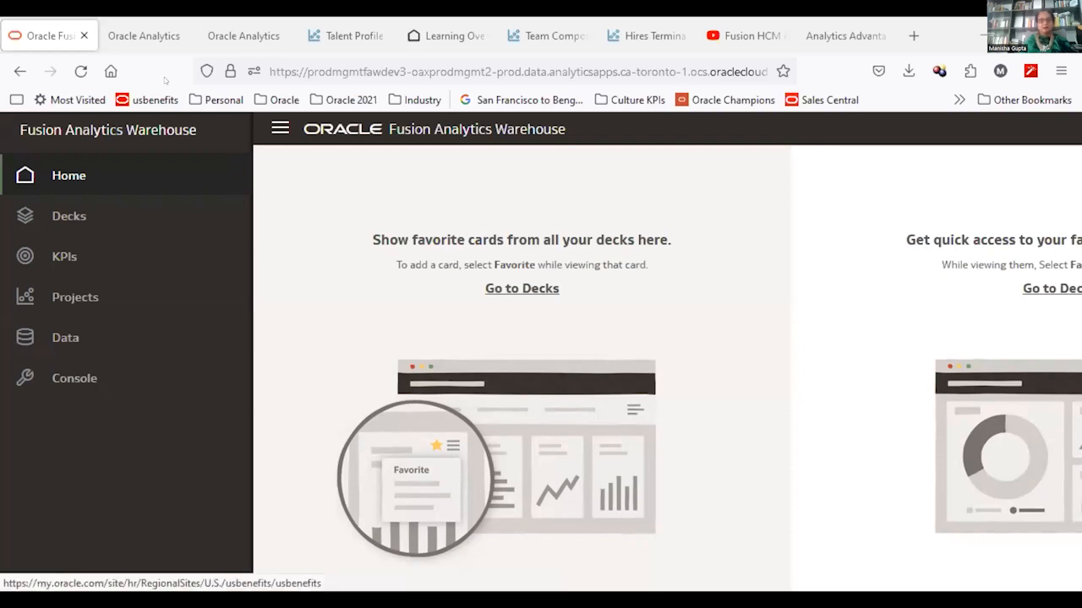
mouse_move(169, 174)
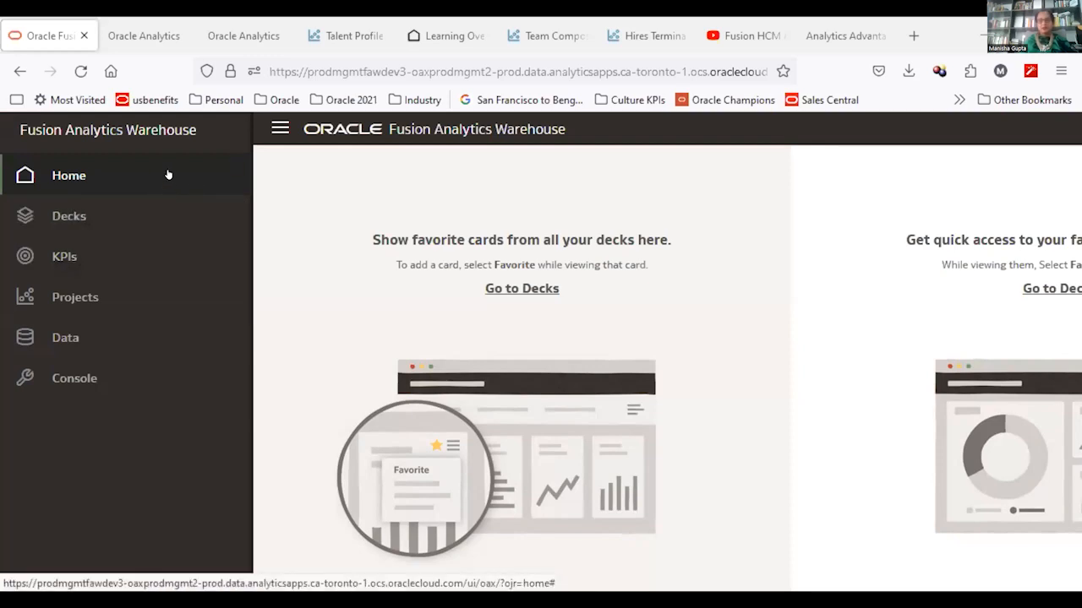
mouse_move(156, 174)
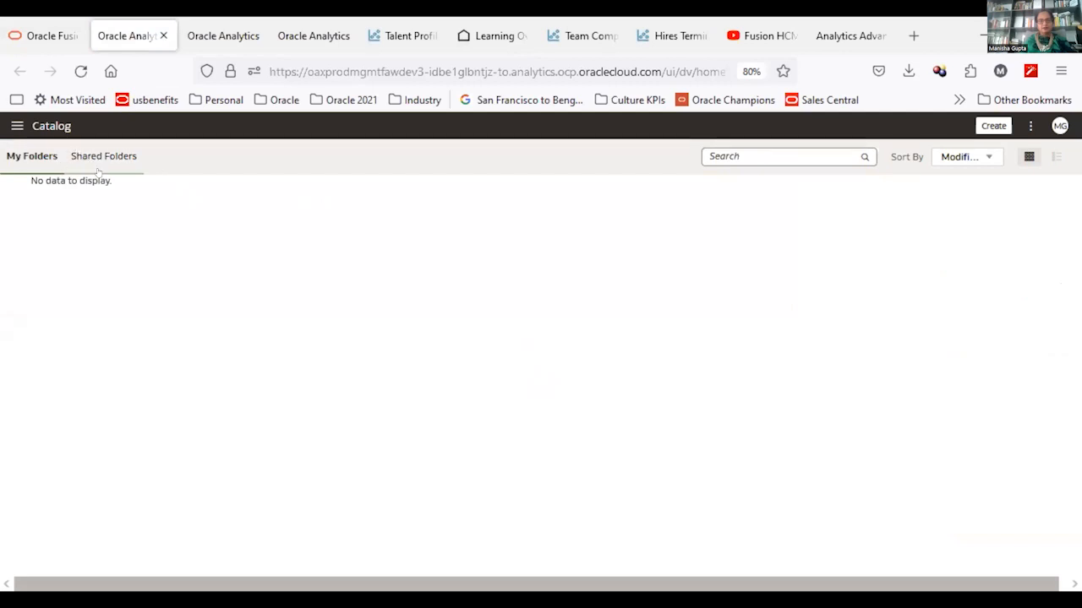
Navigate Shared Folders to Oracle > Fusion HCM > People Leaders Dashboards, listing four workbooks.
left_click(102, 156)
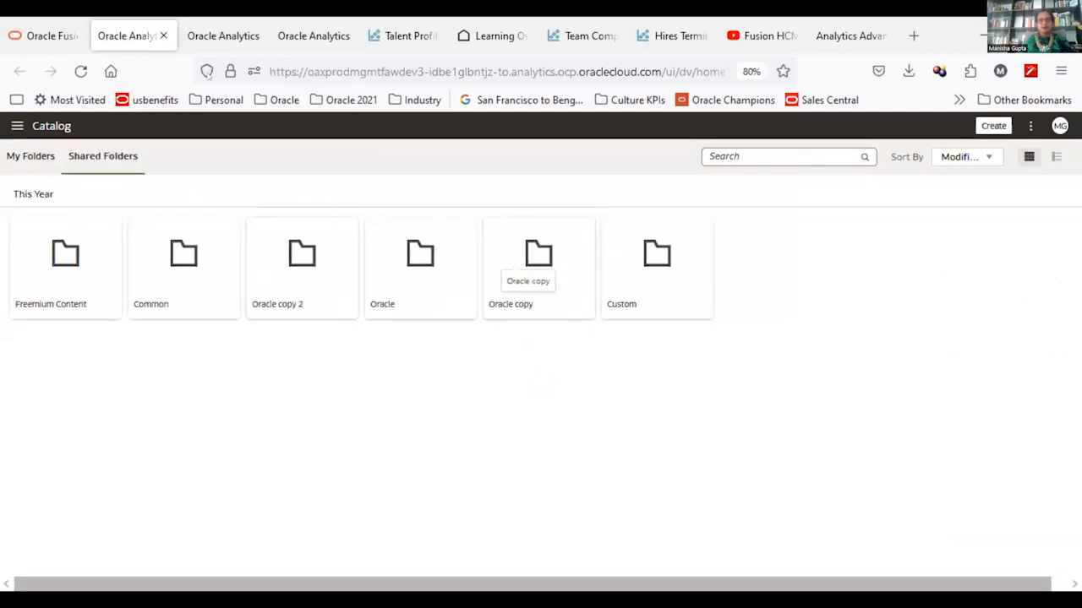
left_click(30, 155)
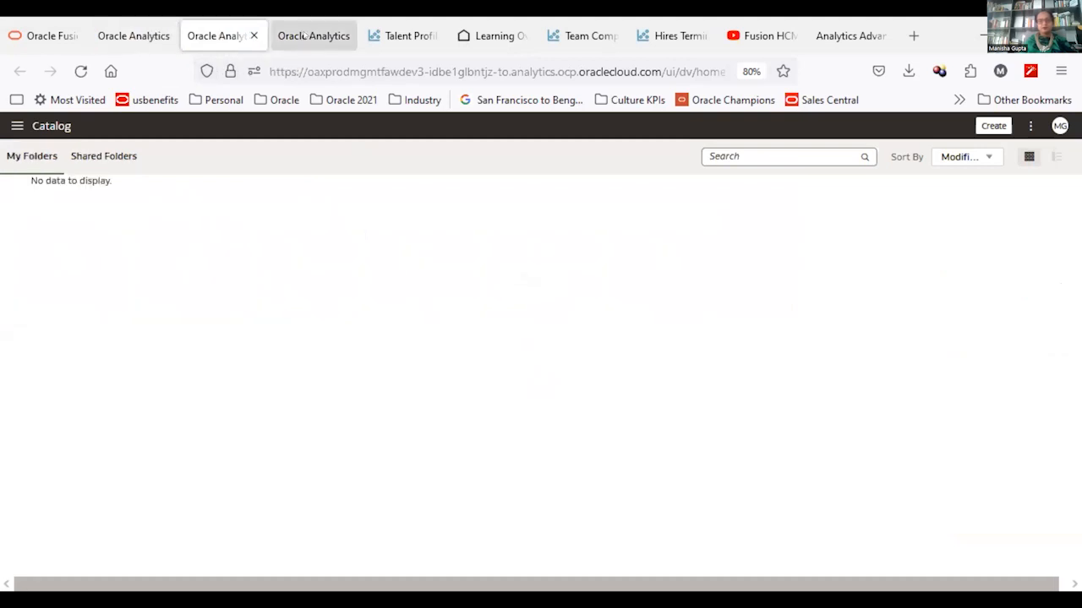
left_click(102, 156)
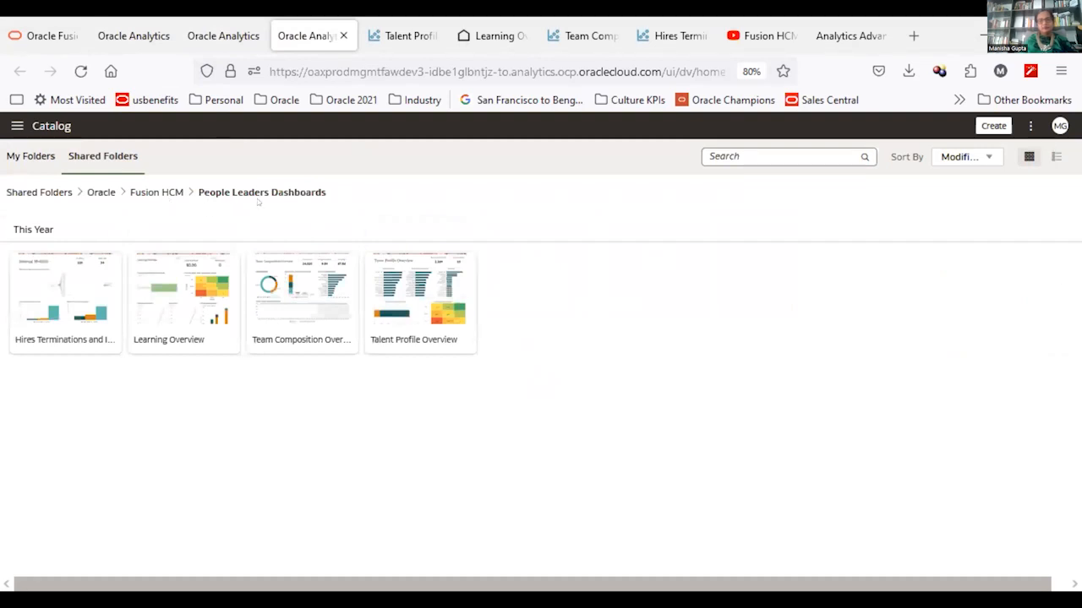
mouse_move(330, 213)
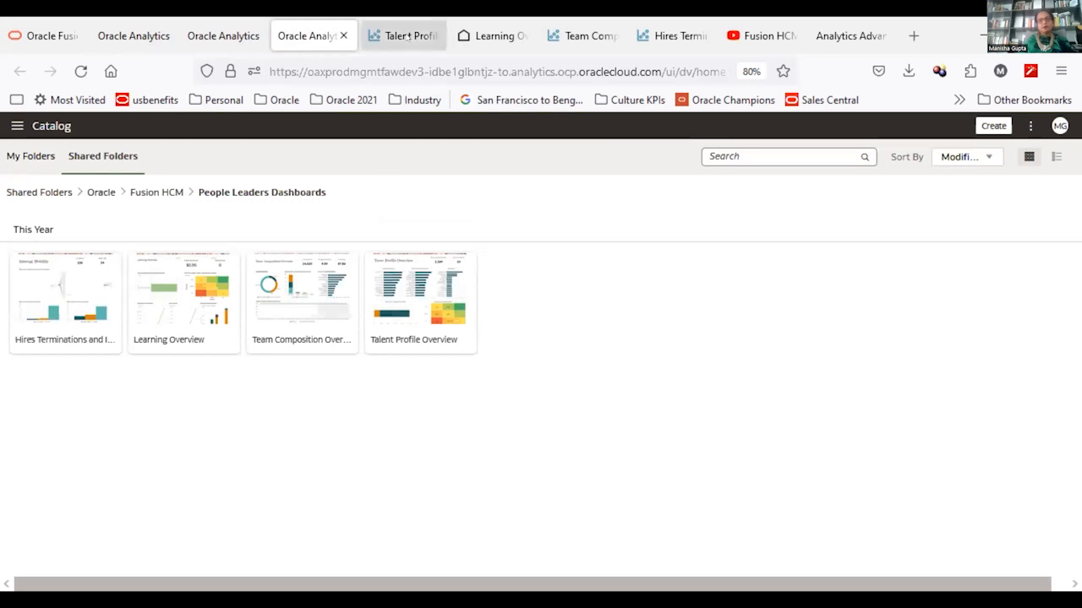
mouse_move(402, 35)
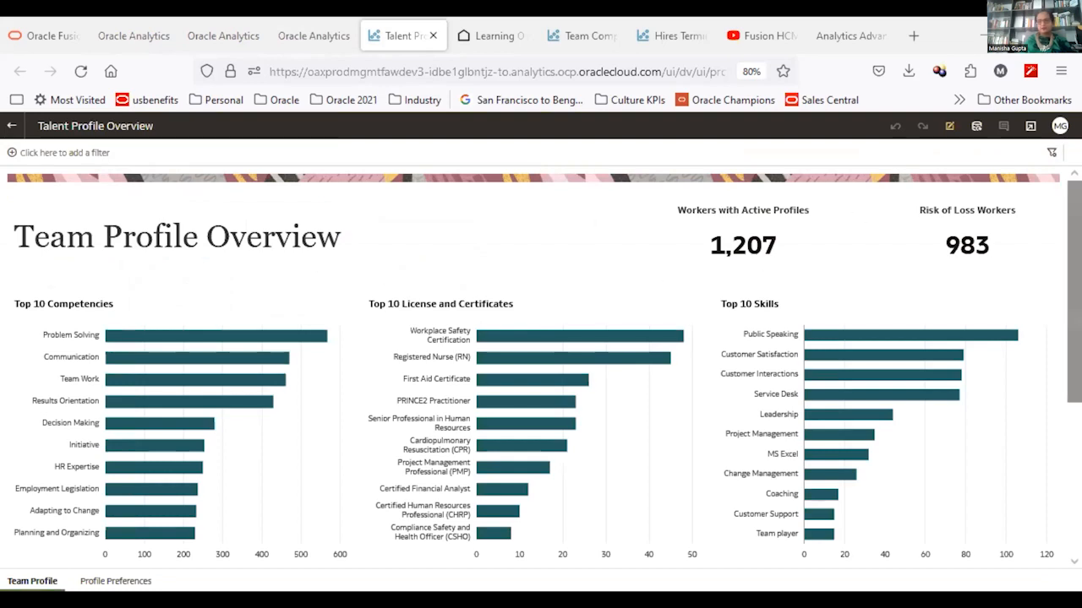
View Talent Profile Overview tiles: 1,207 workers with active profiles and 983 risk of loss workers.
scroll("down", 3)
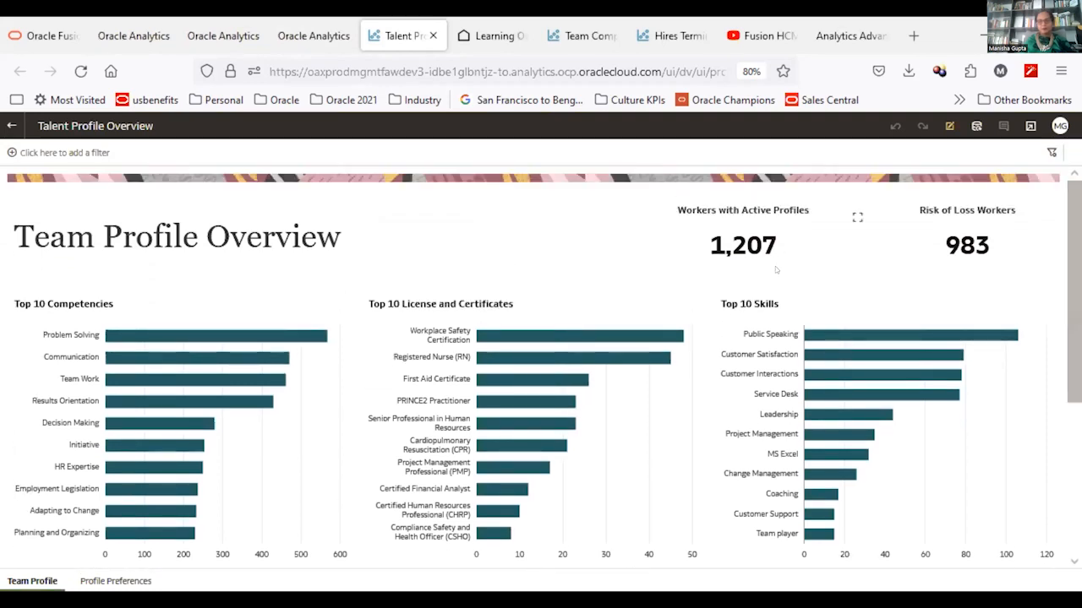
mouse_move(743, 245)
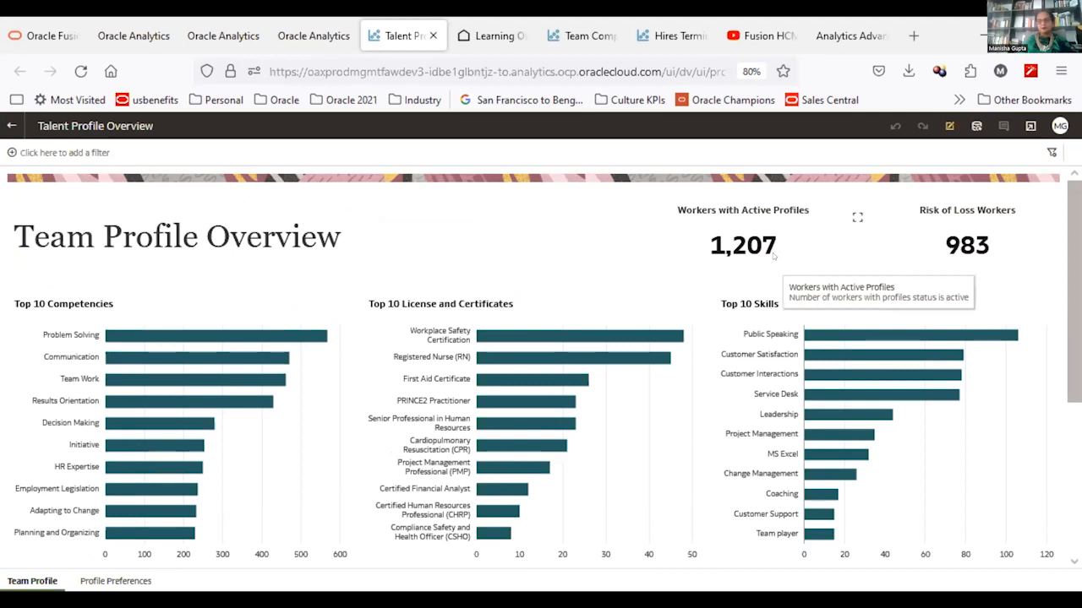
mouse_move(1031, 266)
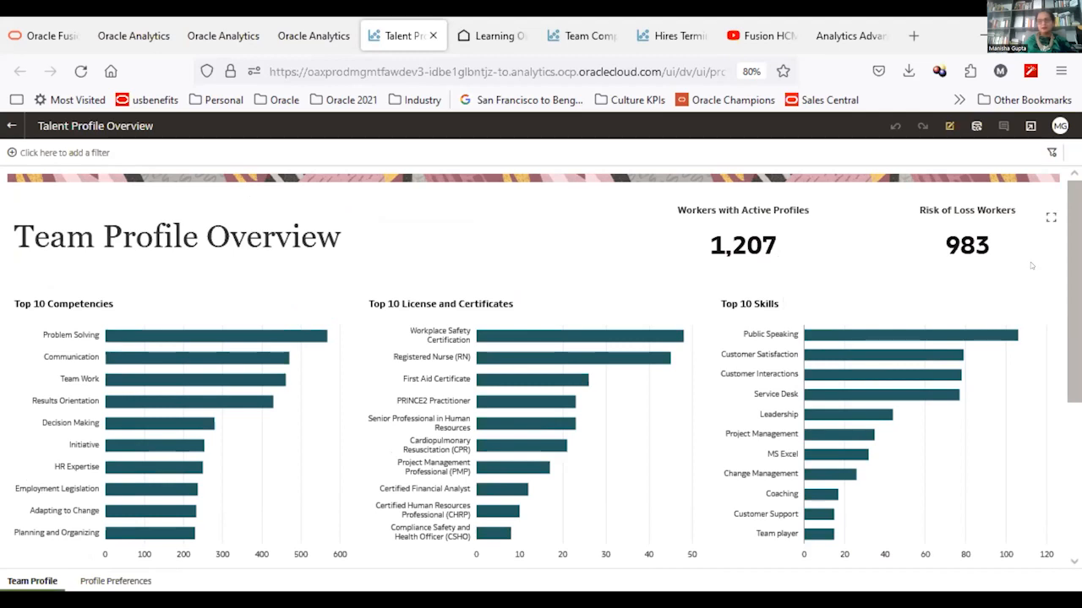
mouse_move(967, 245)
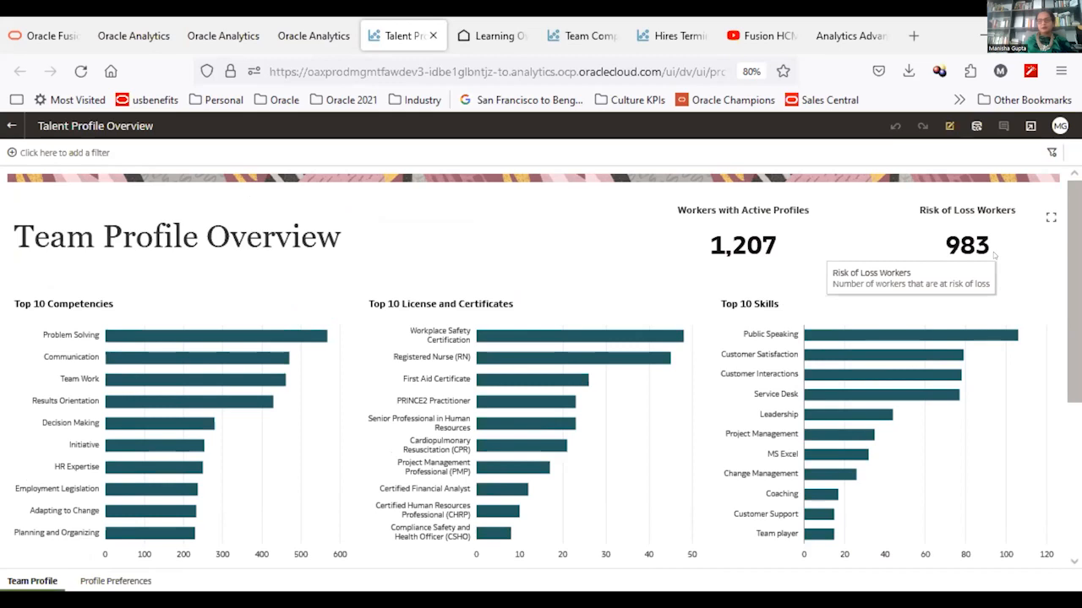
mouse_move(1021, 255)
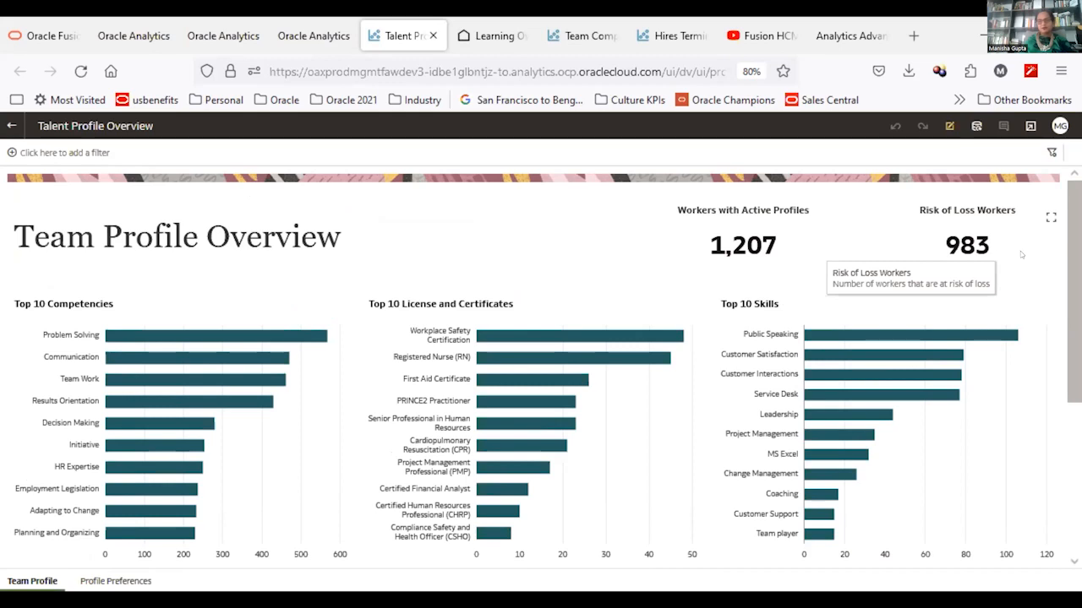
mouse_move(1061, 254)
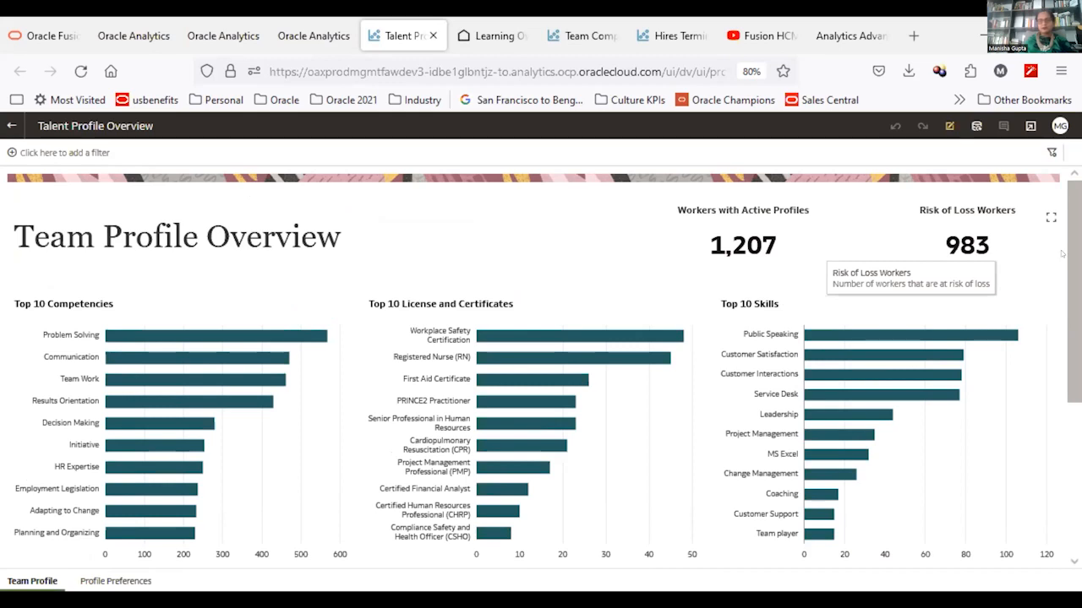
mouse_move(865, 267)
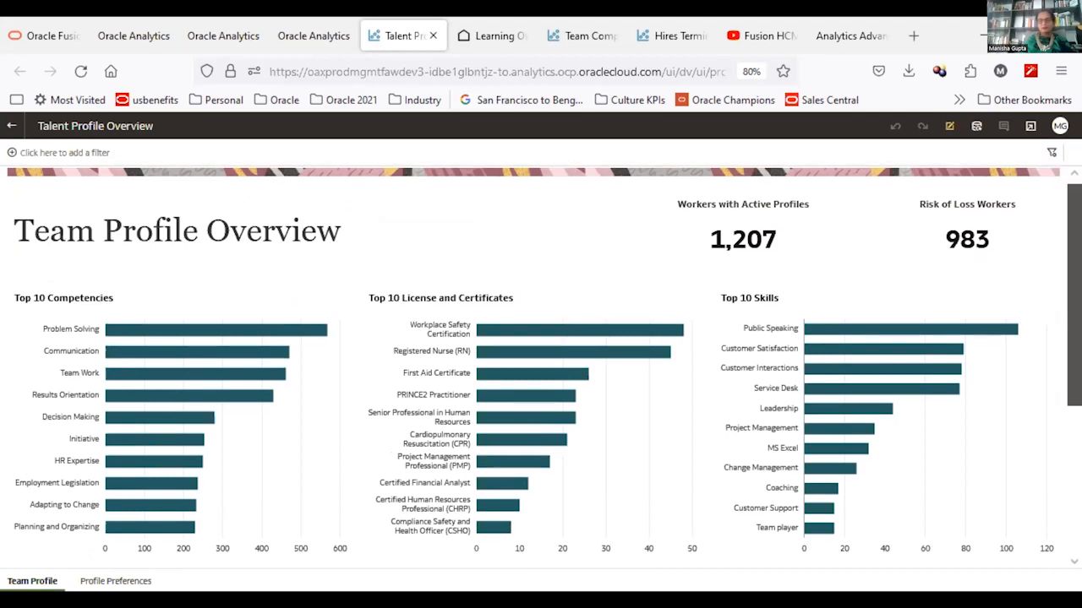
Scroll the Team Profile canvas to Risk of Loss by tenure band and the 9 Box chart.
scroll("down", 3)
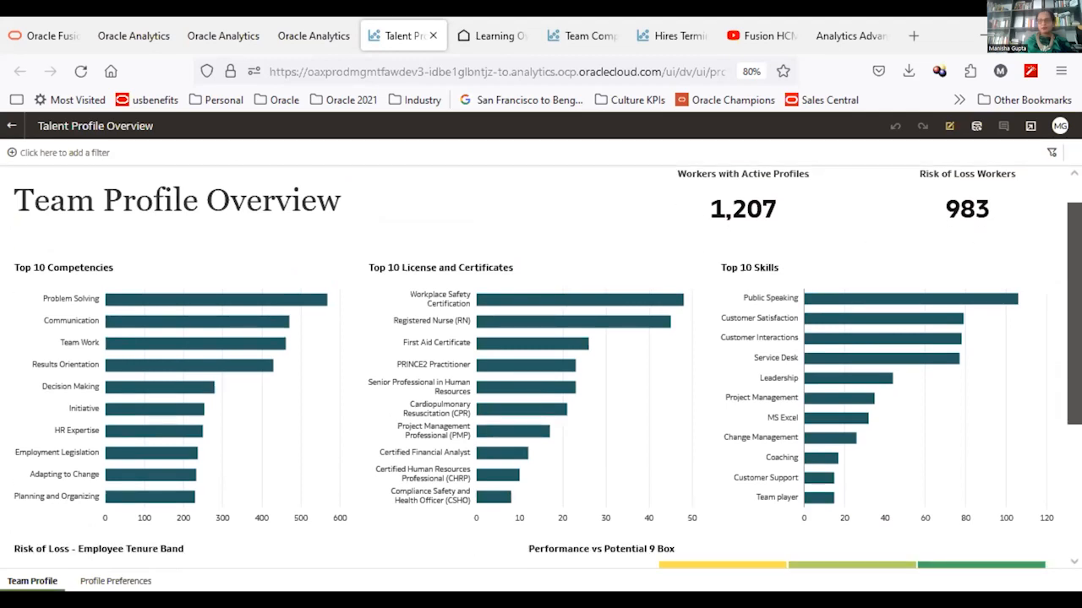
scroll("down", 3)
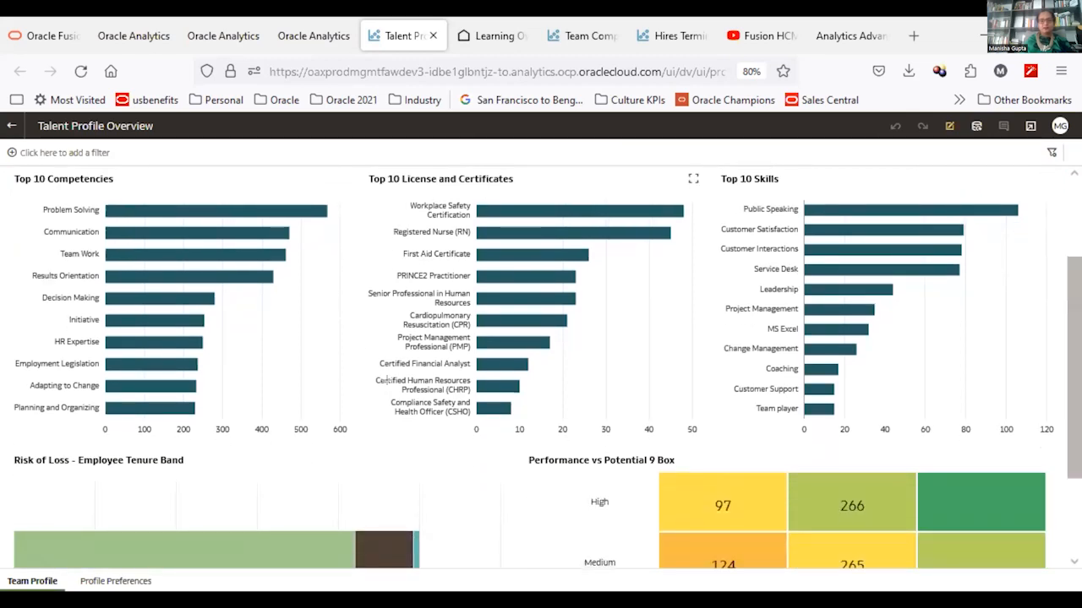
mouse_move(196, 231)
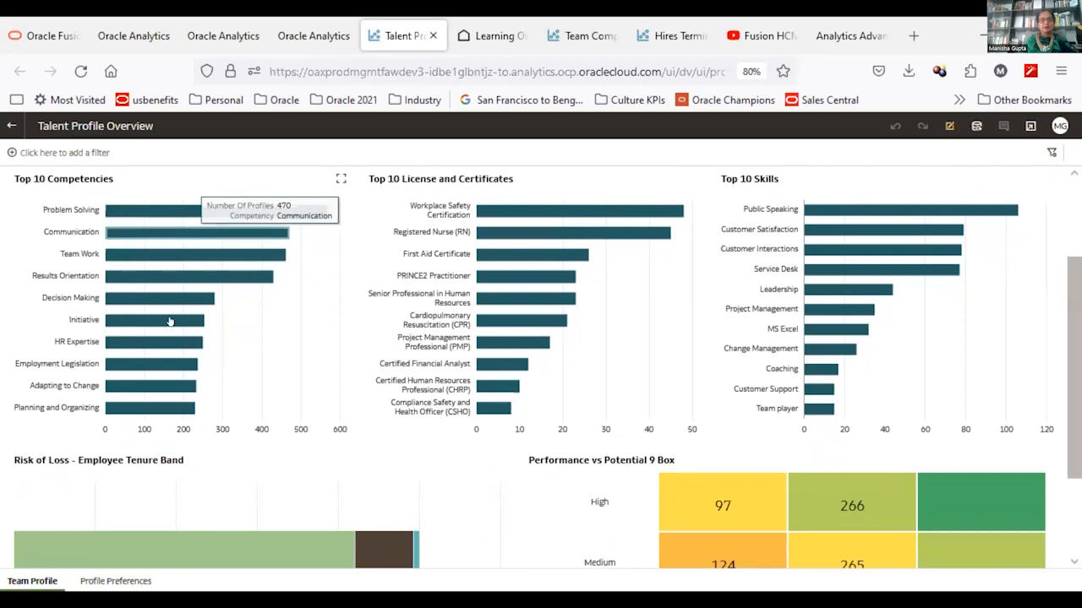
mouse_move(260, 456)
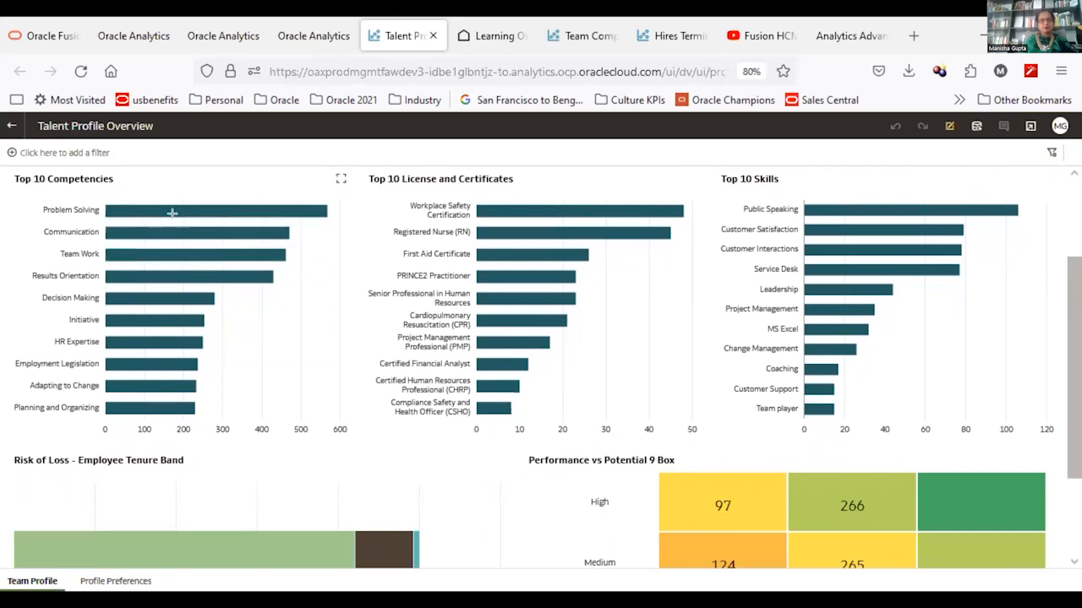
mouse_move(176, 211)
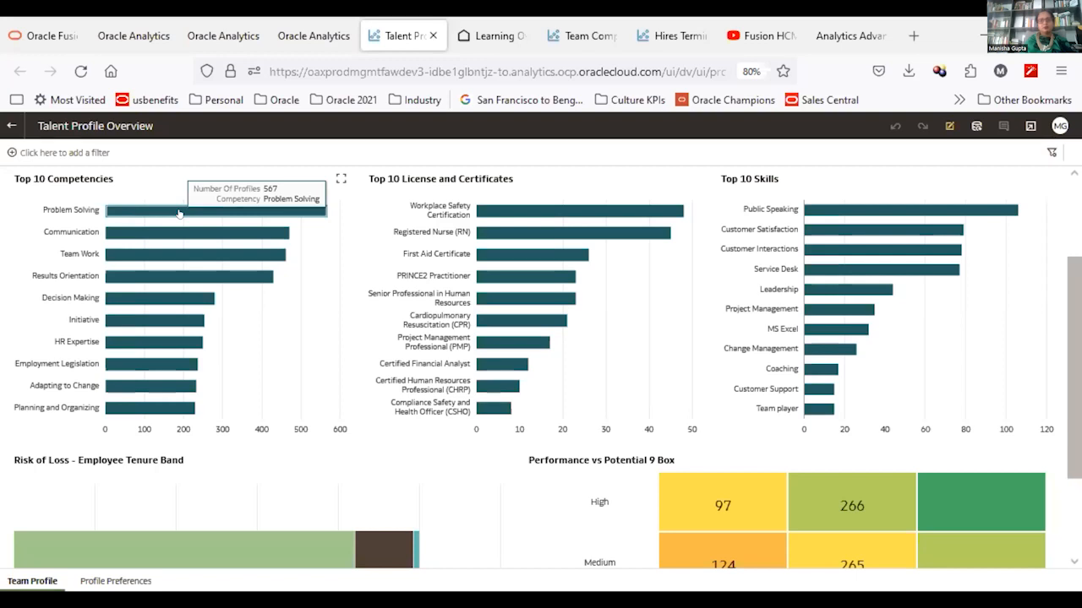
mouse_move(96, 426)
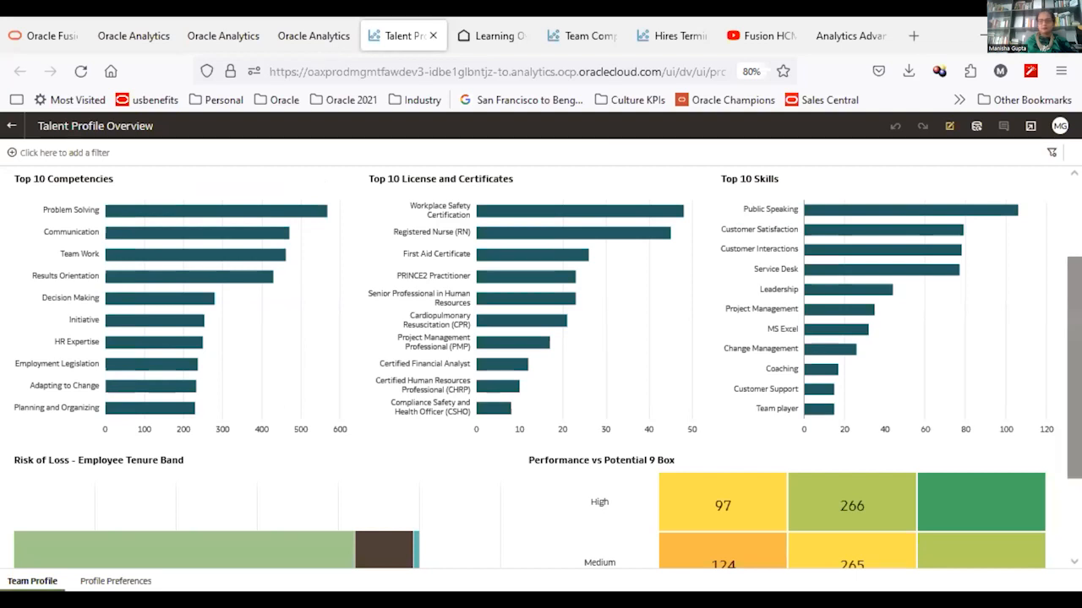
scroll("down", 3)
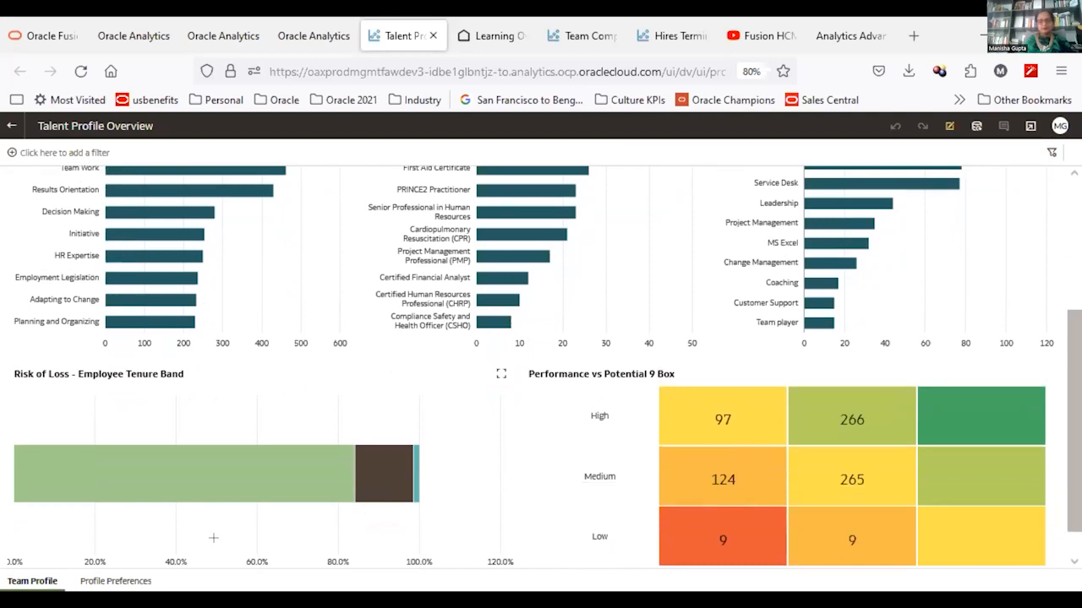
mouse_move(295, 510)
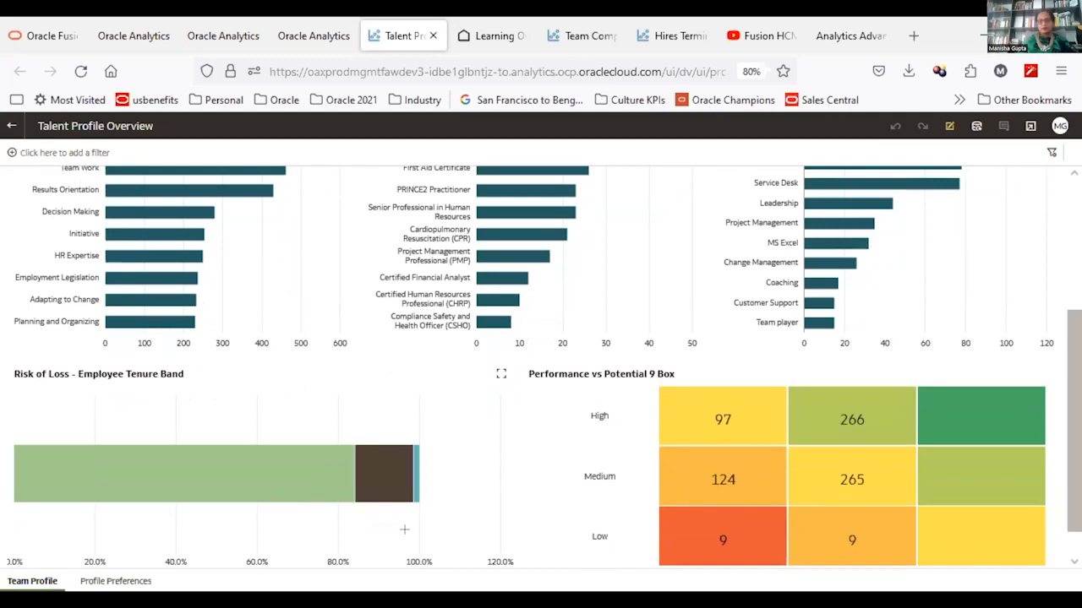
mouse_move(375, 526)
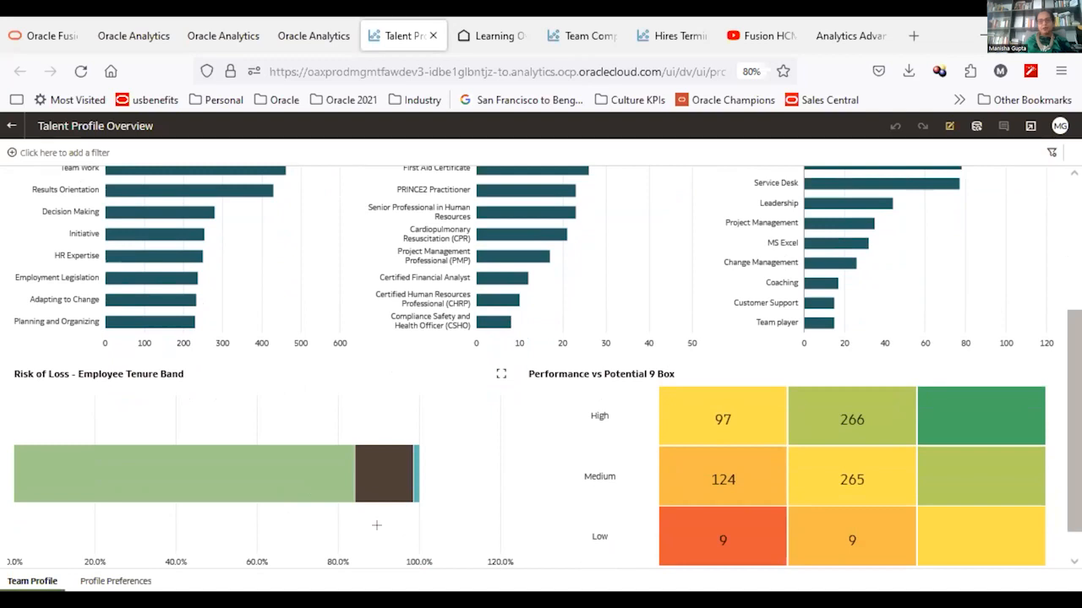
mouse_move(279, 488)
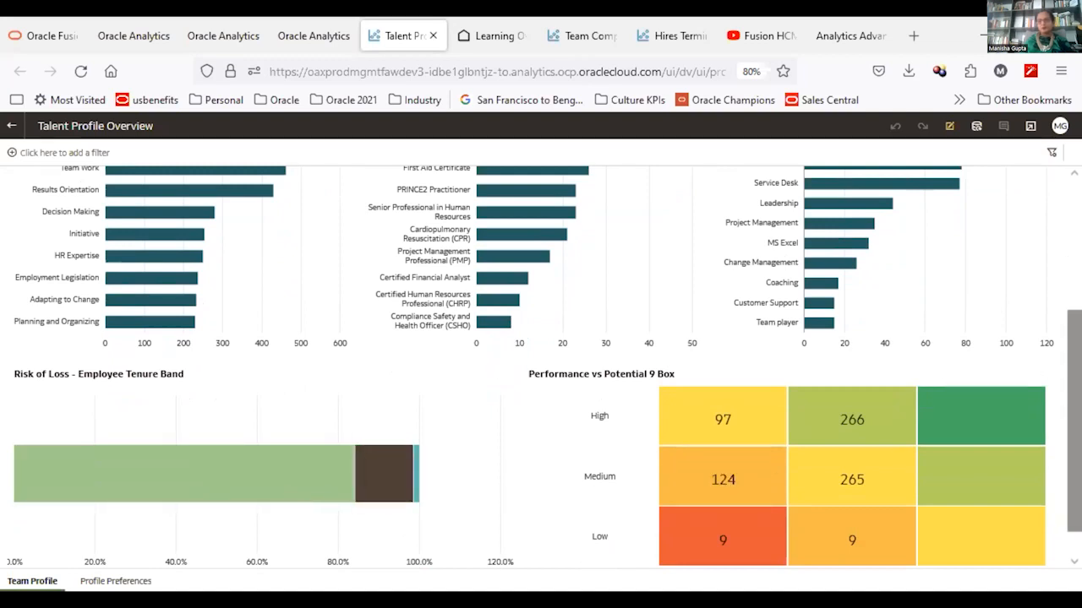
scroll("down", 3)
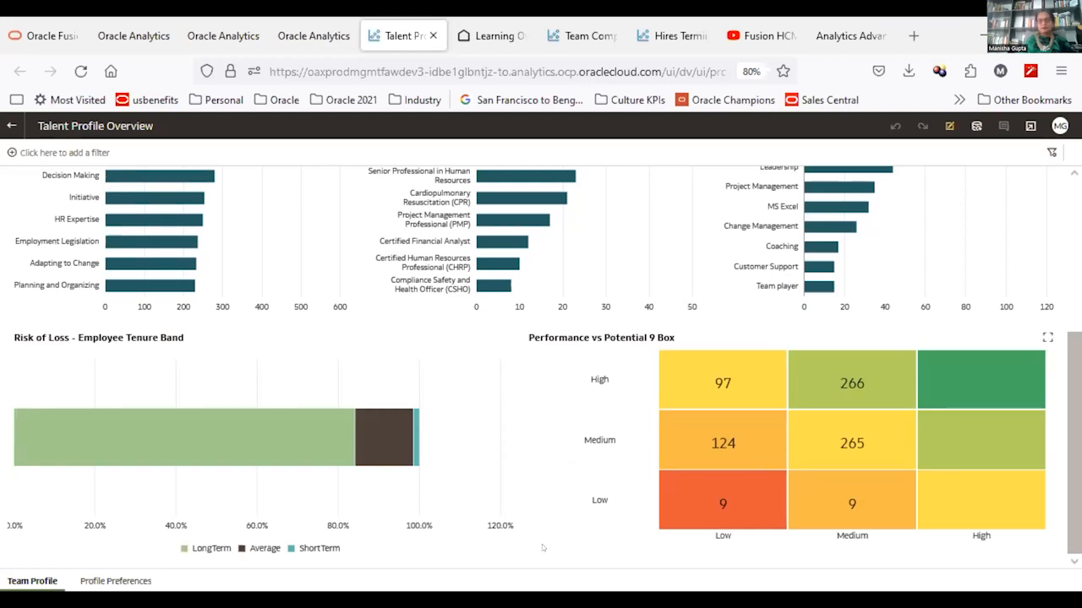
mouse_move(724, 382)
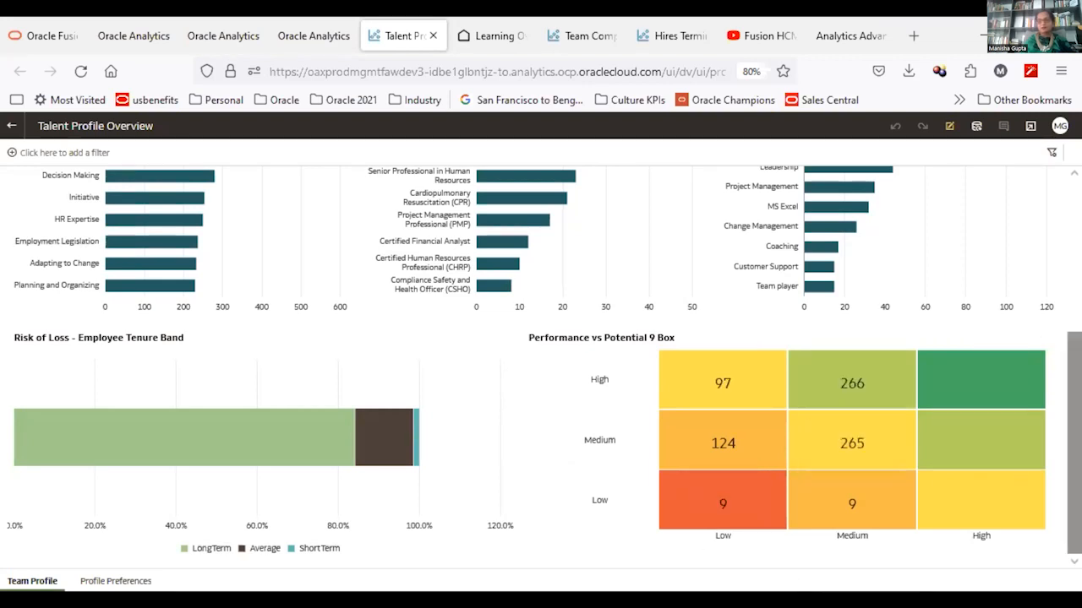
scroll("up", 3)
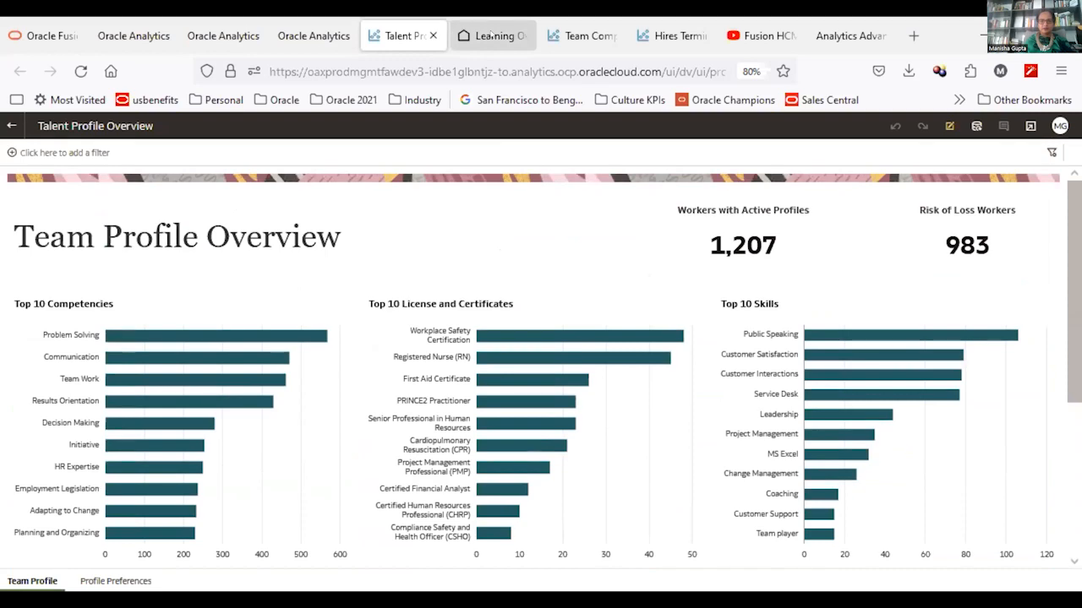
Switch to the Learning Overview dashboard showing $36.76 average cost per learner and the learners grid.
left_click(494, 35)
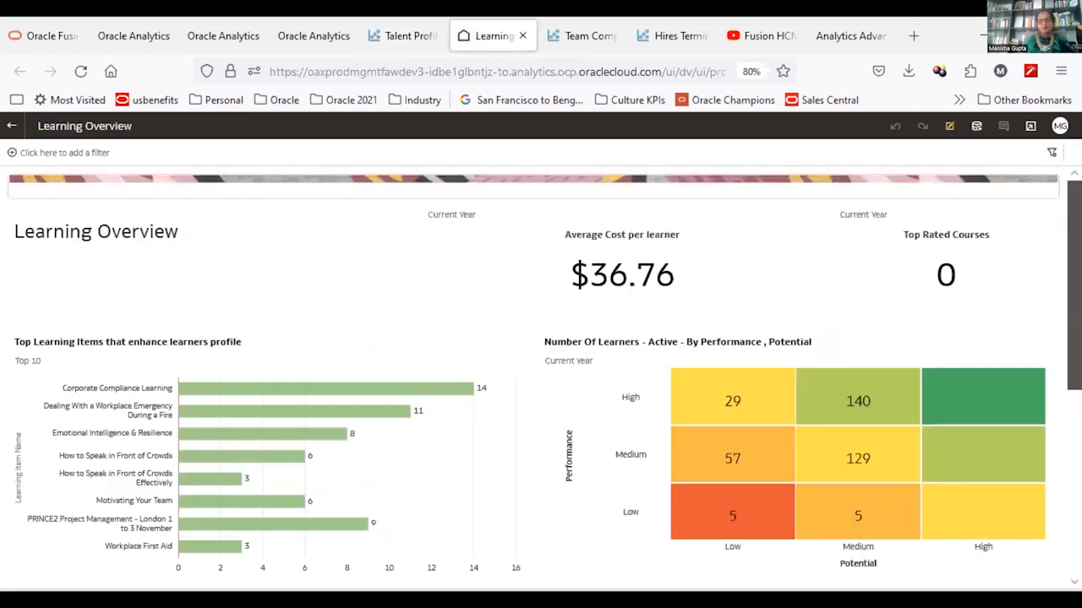
scroll("down", 3)
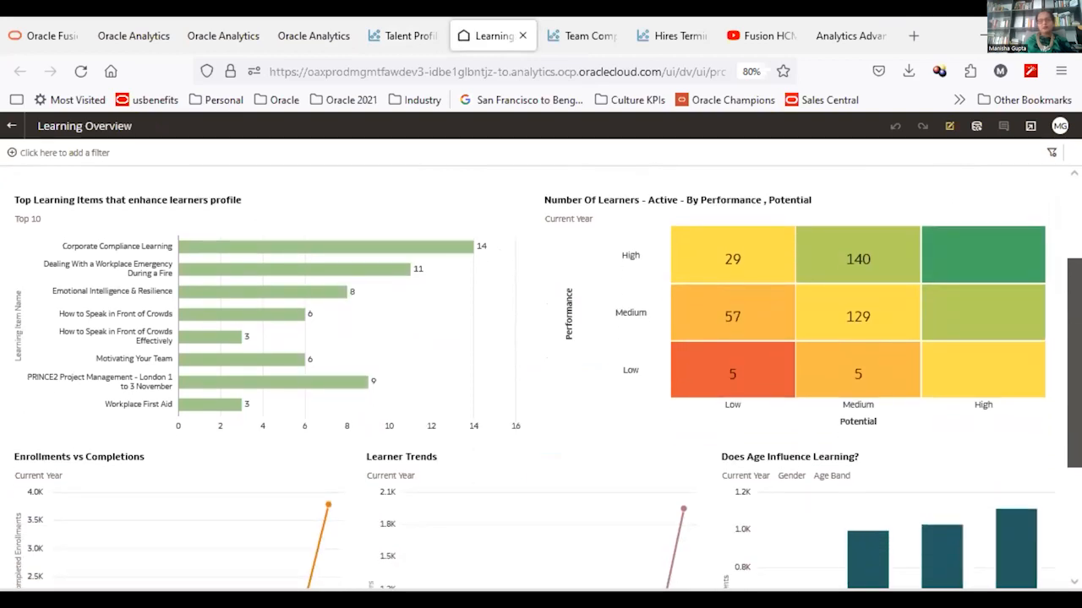
scroll("down", 3)
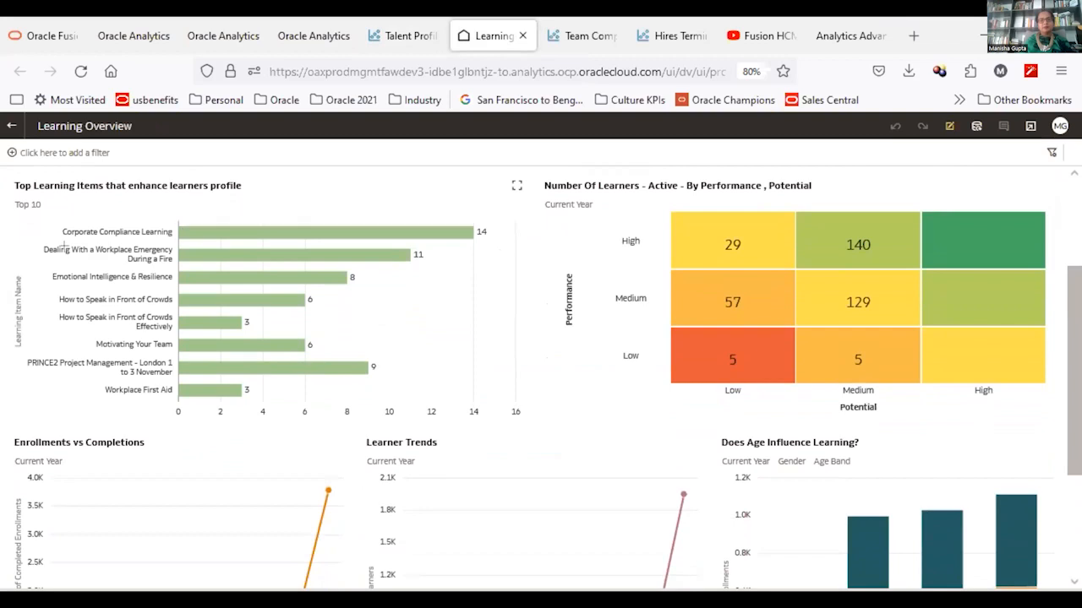
mouse_move(61, 402)
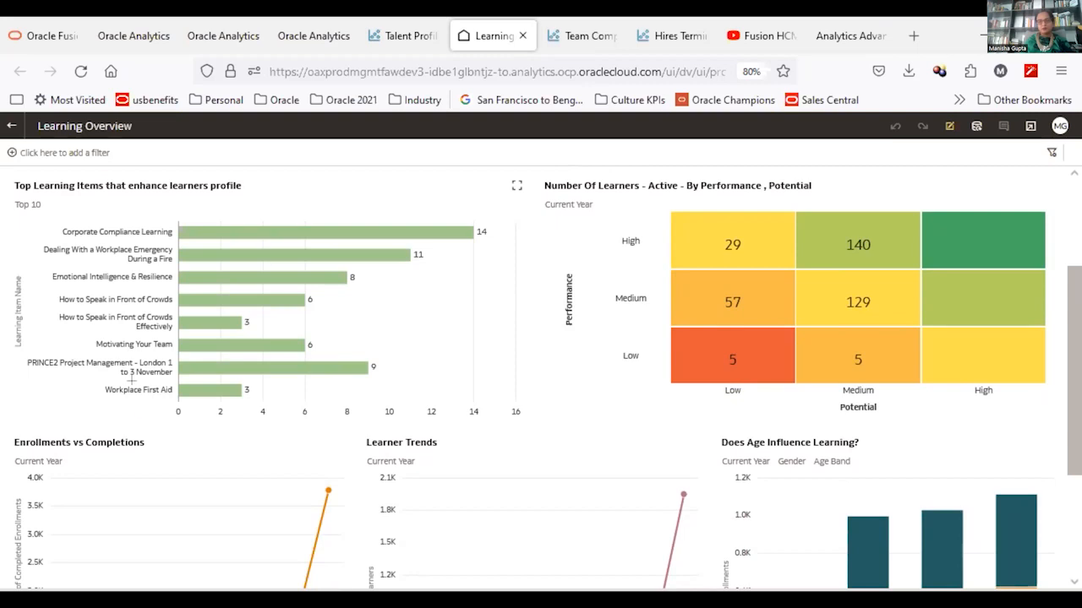
mouse_move(139, 431)
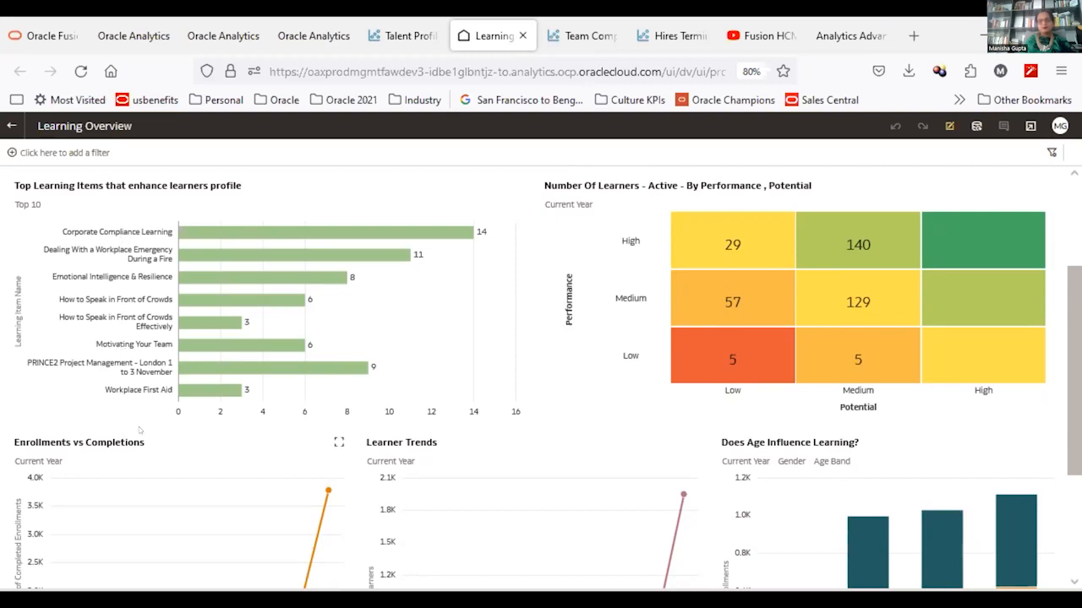
mouse_move(639, 399)
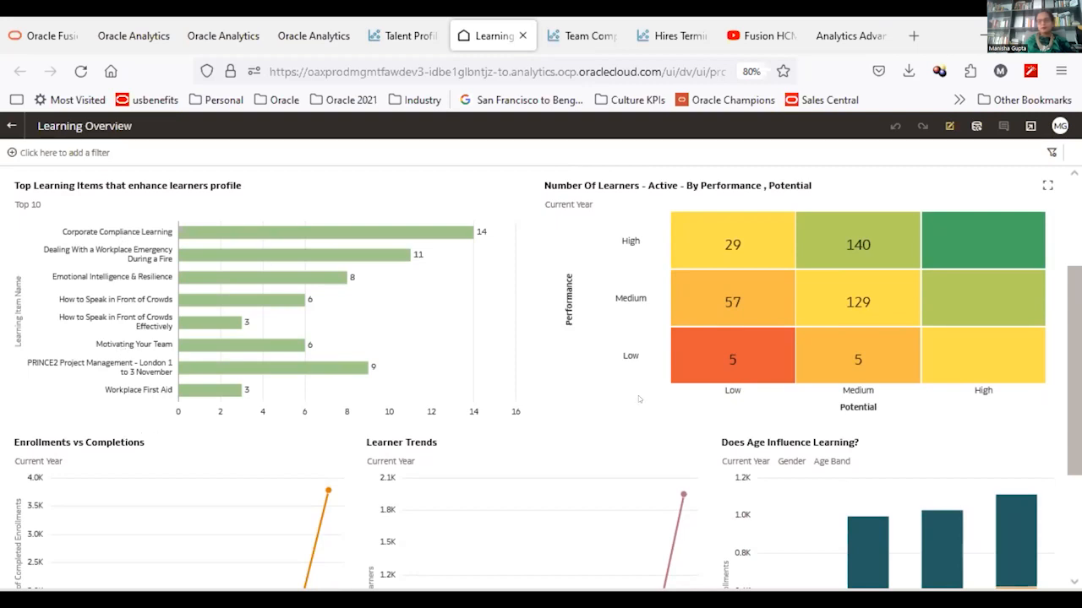
mouse_move(963, 307)
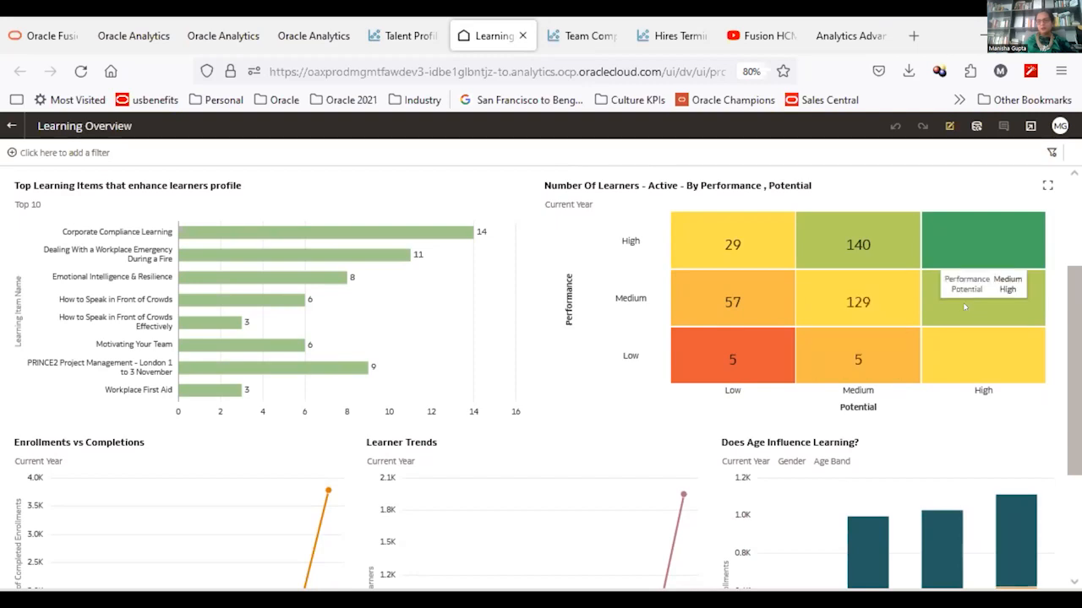
mouse_move(858, 244)
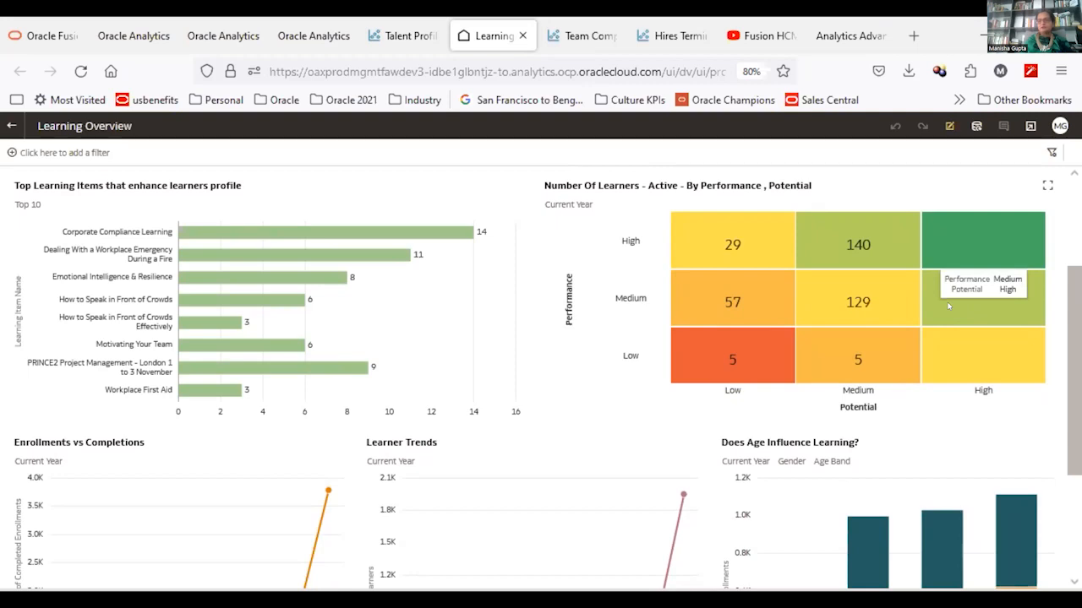
mouse_move(940, 308)
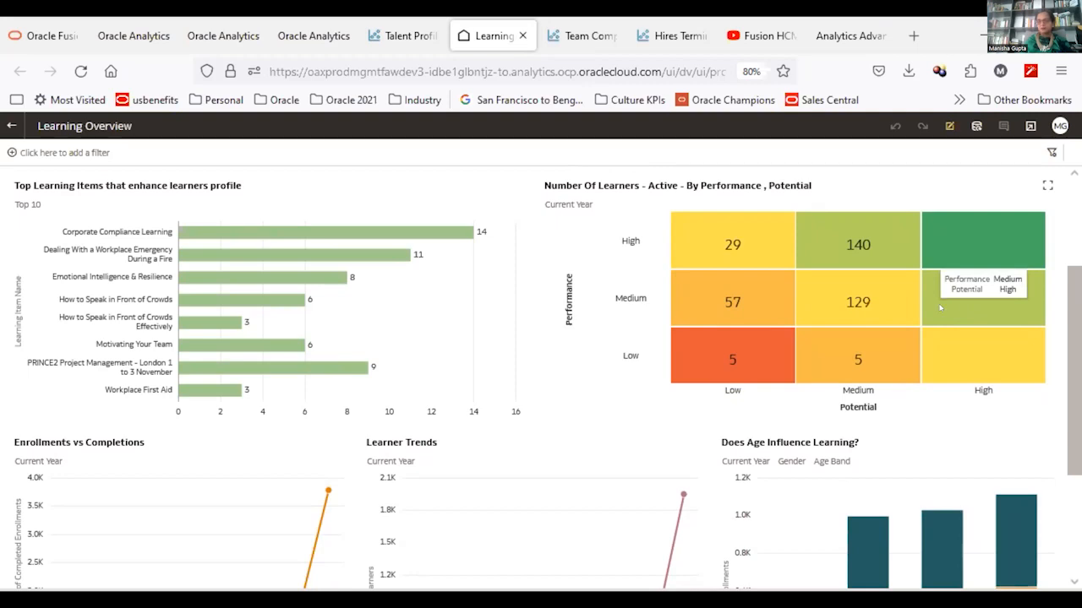
mouse_move(1014, 253)
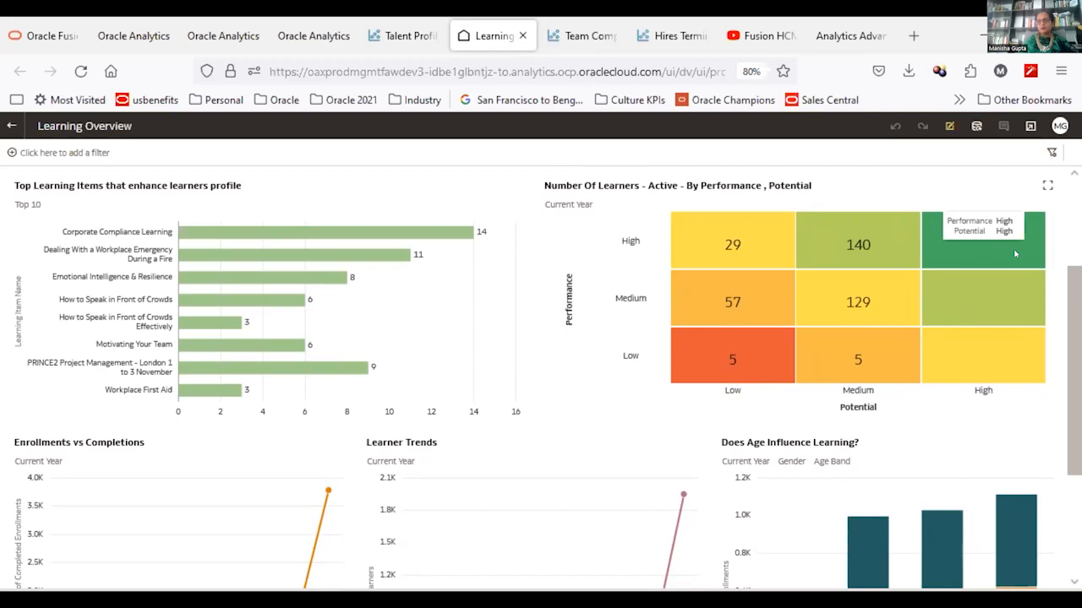
mouse_move(1014, 254)
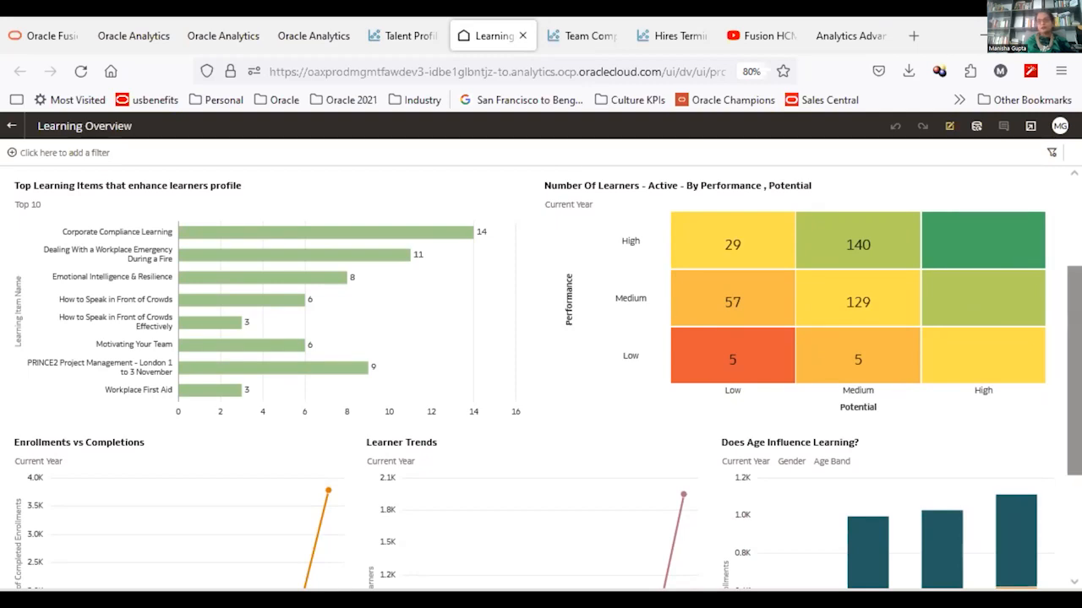
scroll("down", 3)
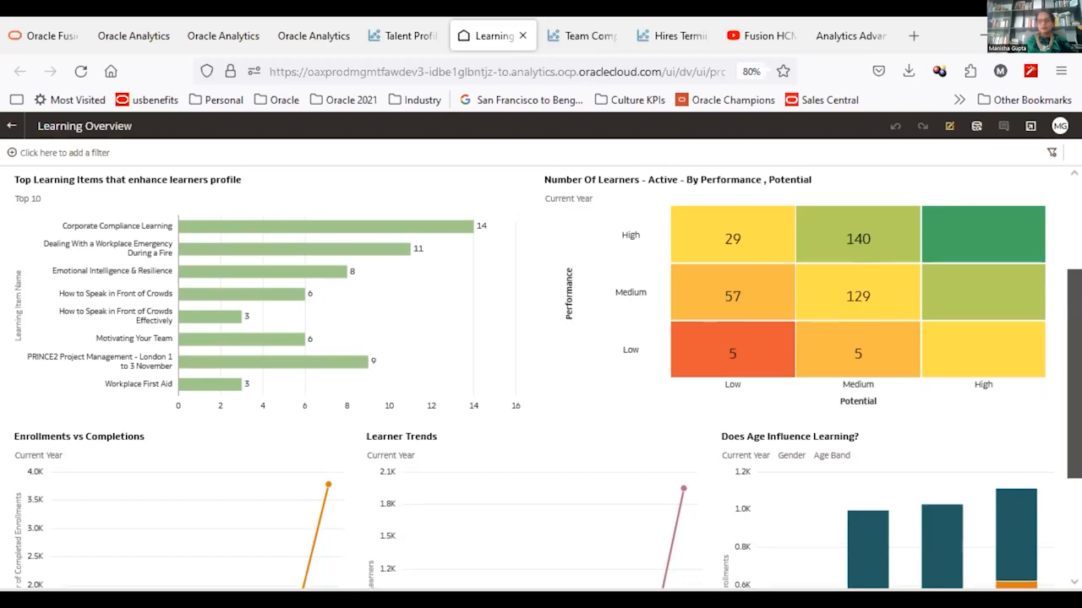
scroll("down", 3)
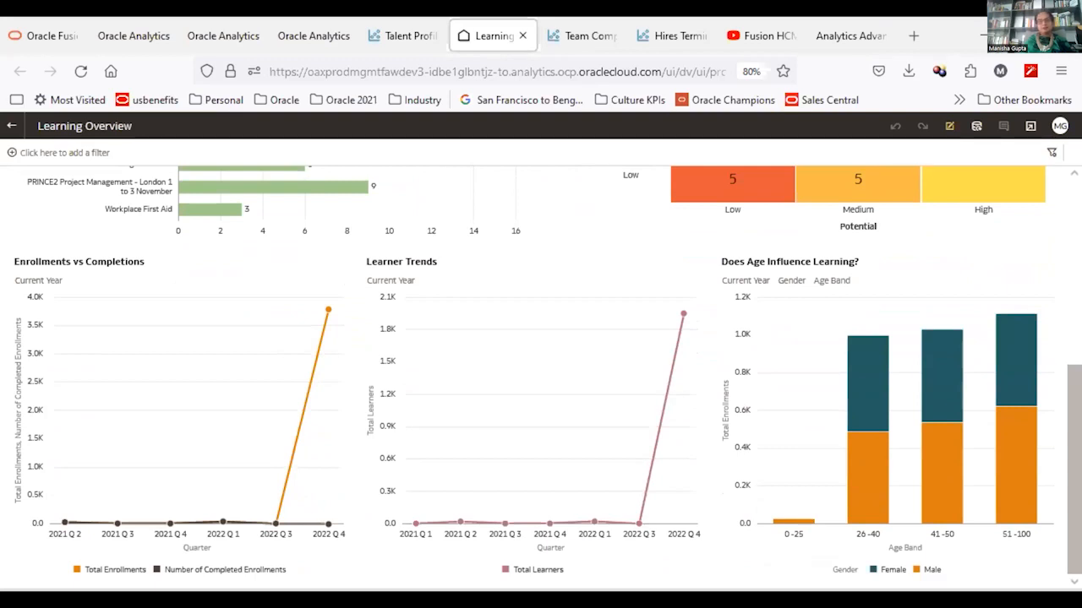
mouse_move(488, 389)
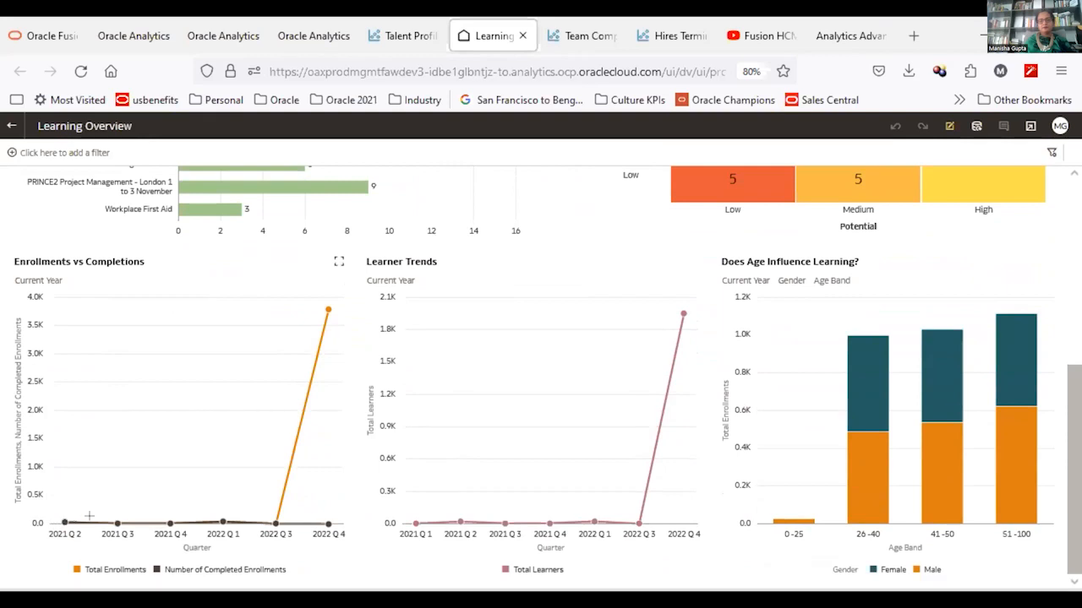
mouse_move(64, 522)
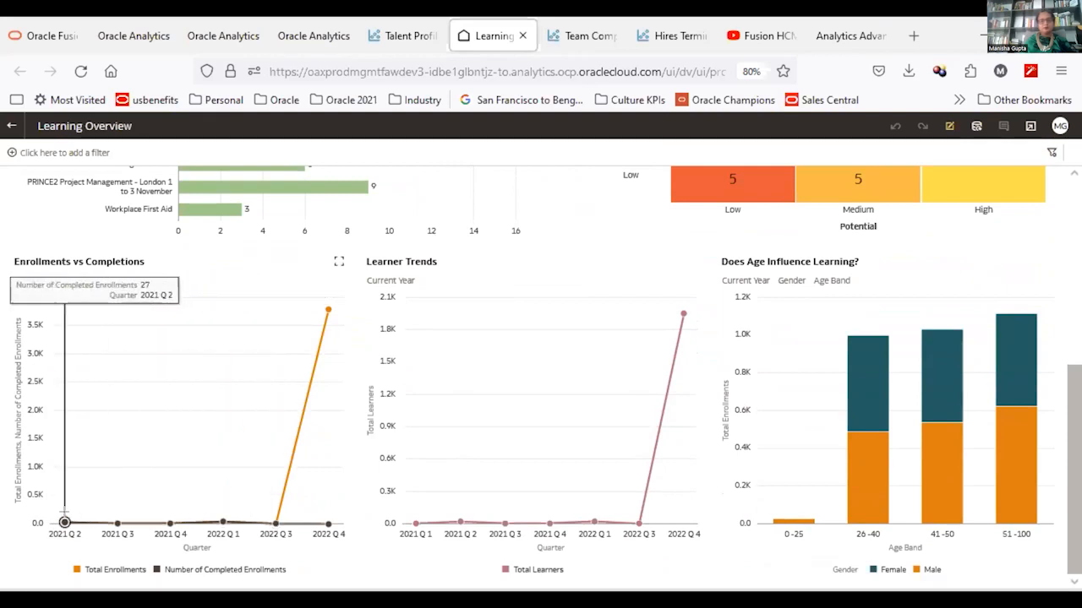
mouse_move(343, 551)
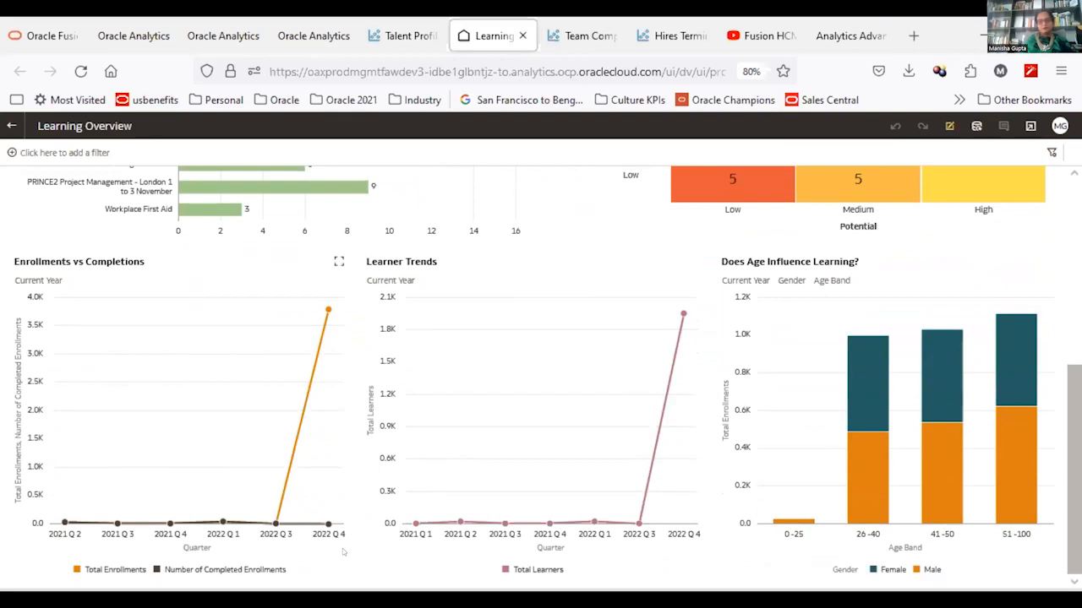
mouse_move(288, 559)
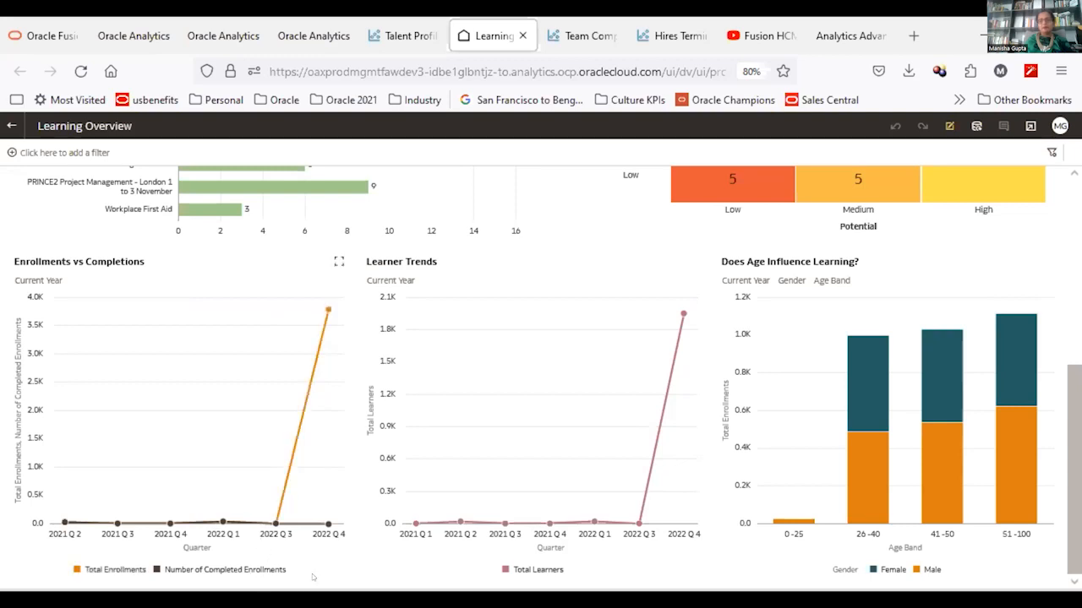
mouse_move(601, 149)
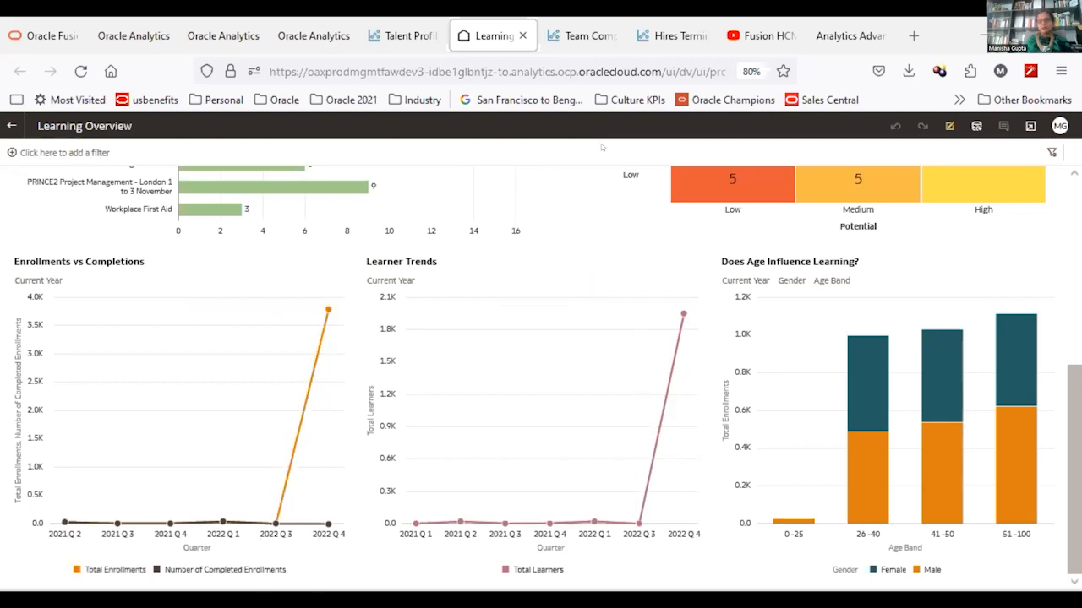